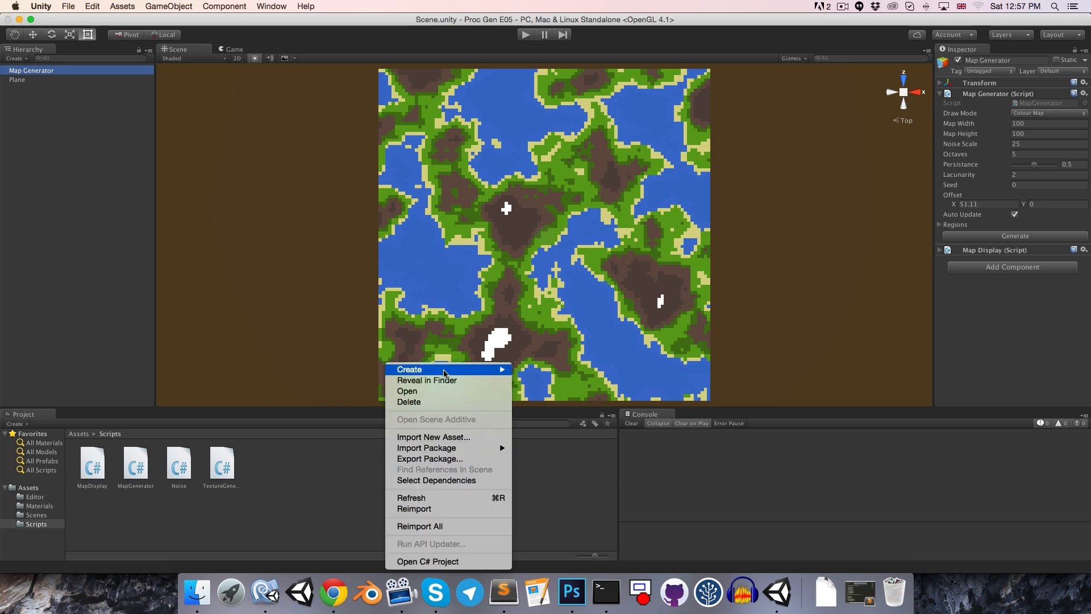
- Create a MeshGenerator C# script in the Scripts folder and open it in MonoDevelop
click(409, 370)
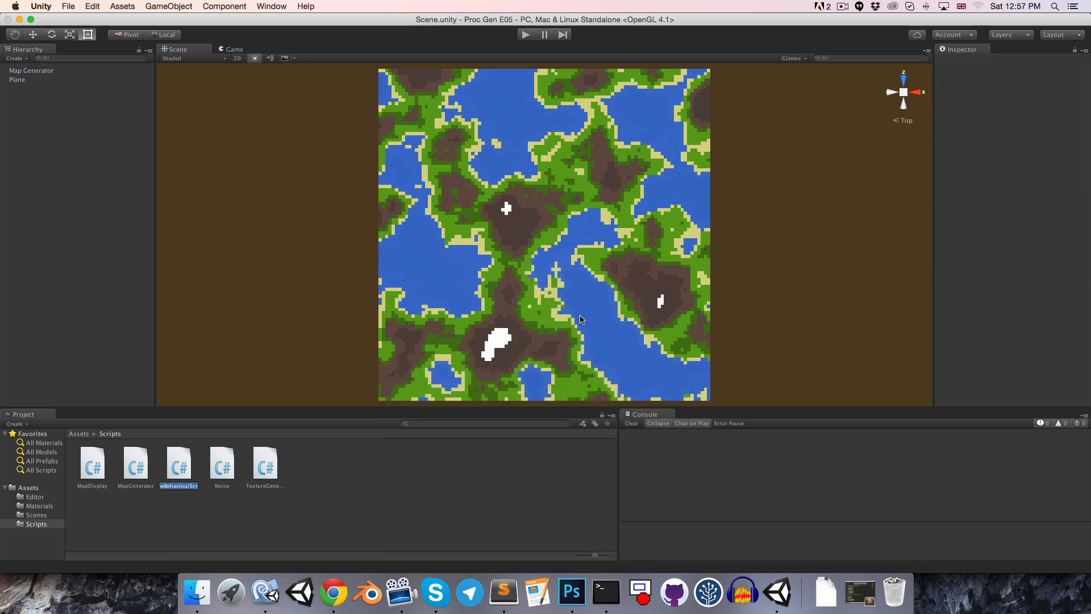
click(179, 463)
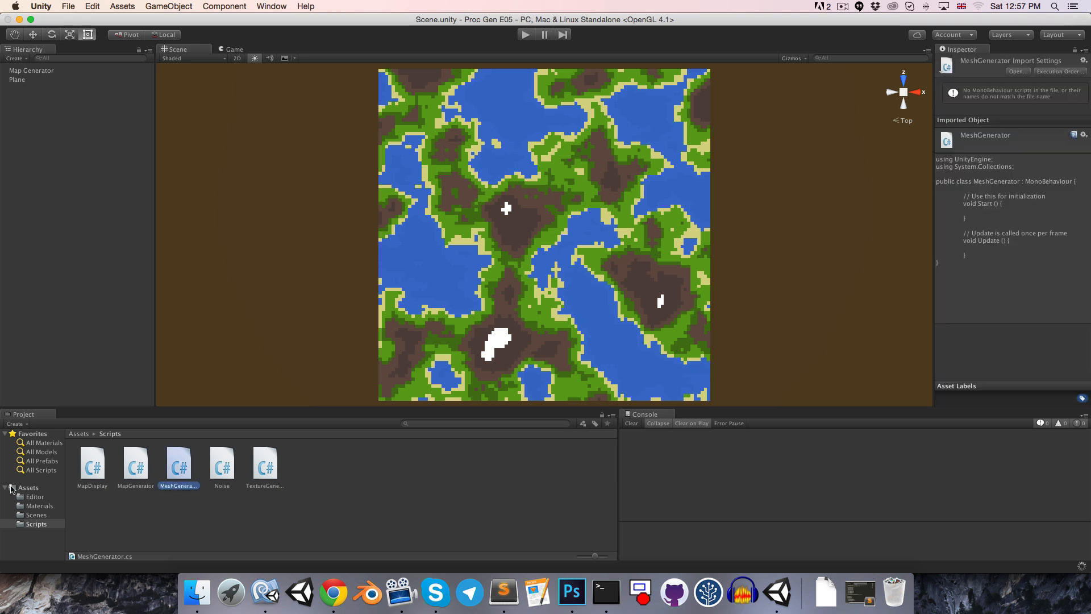
double_click(179, 462)
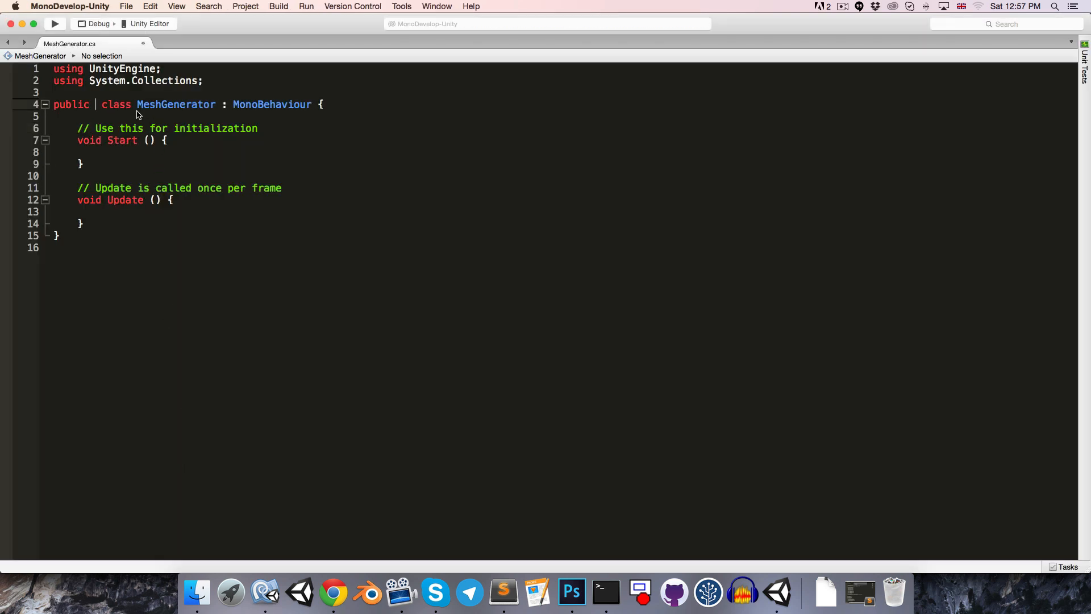
- Make the class static and declare GenerateTerrainMesh(float[,] heightMap)
text(static)
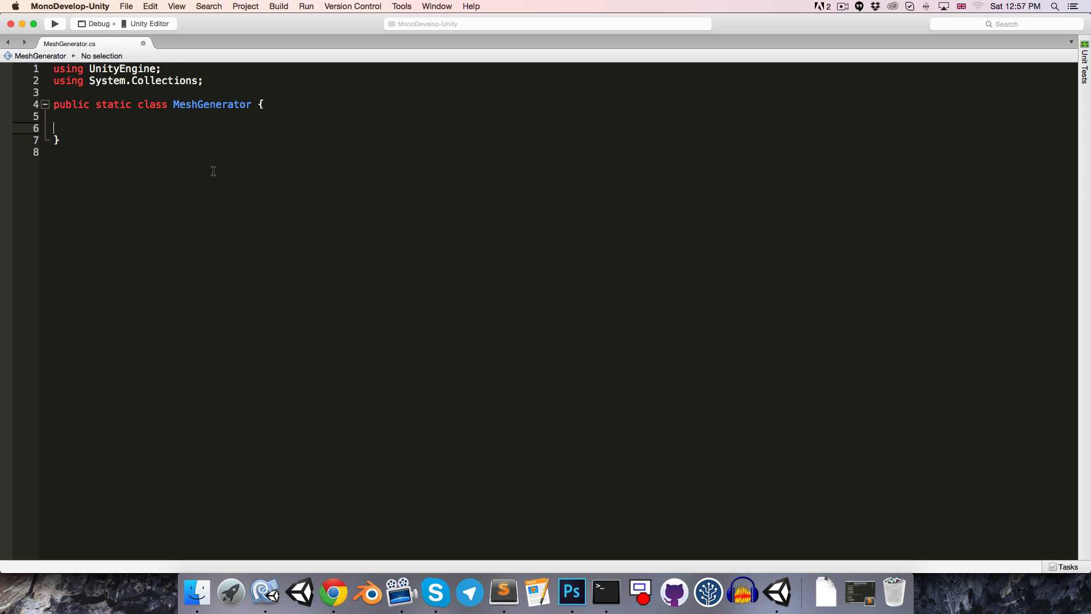
text(public stratic void Generate)
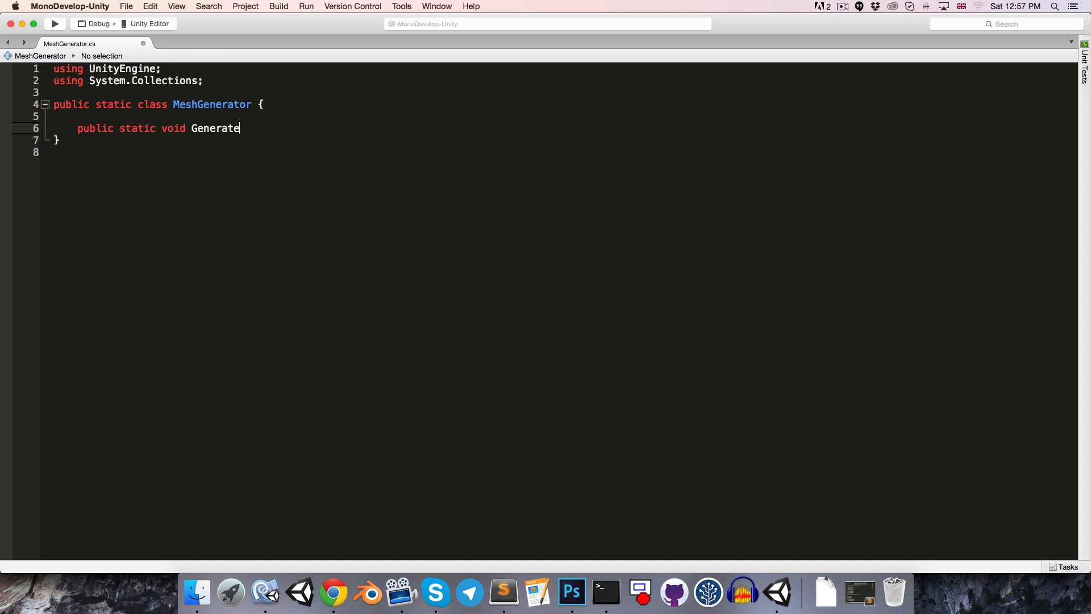
text(TerrainMesh)
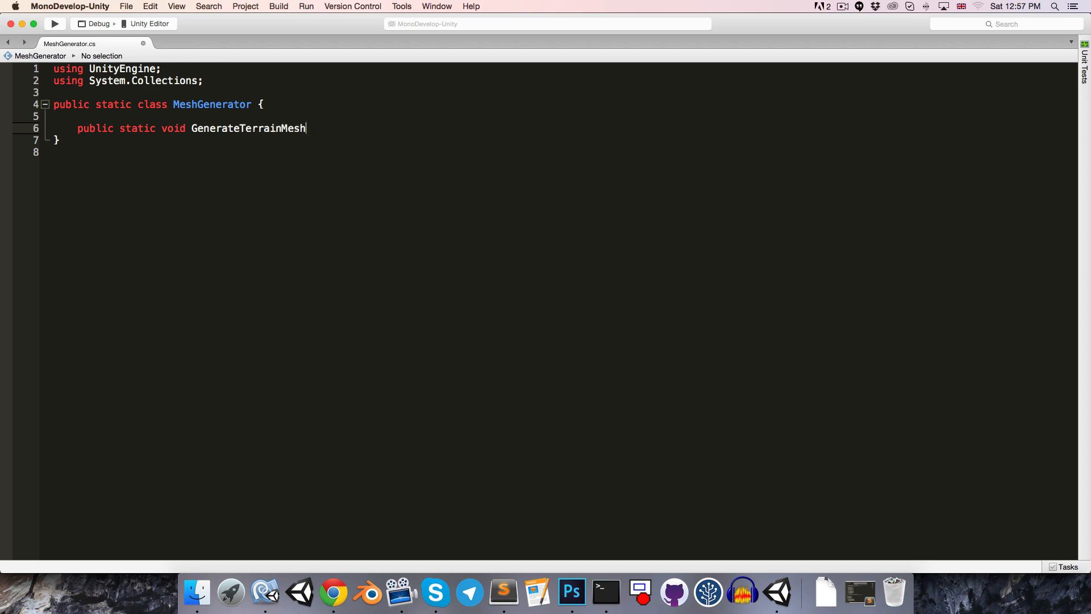
text(()
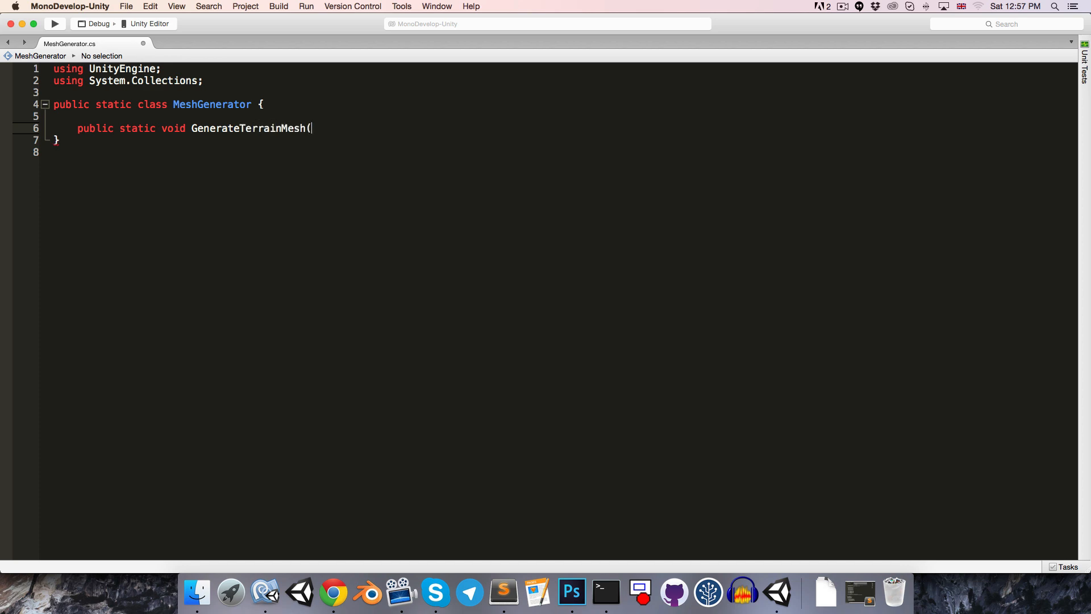
text(float[,)
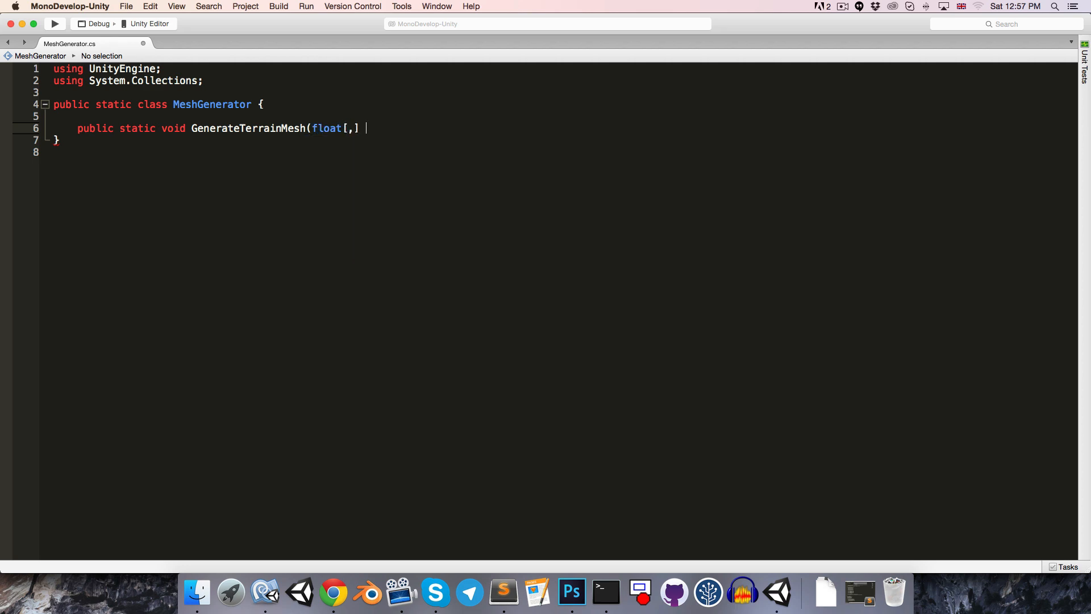
text(heightMap))
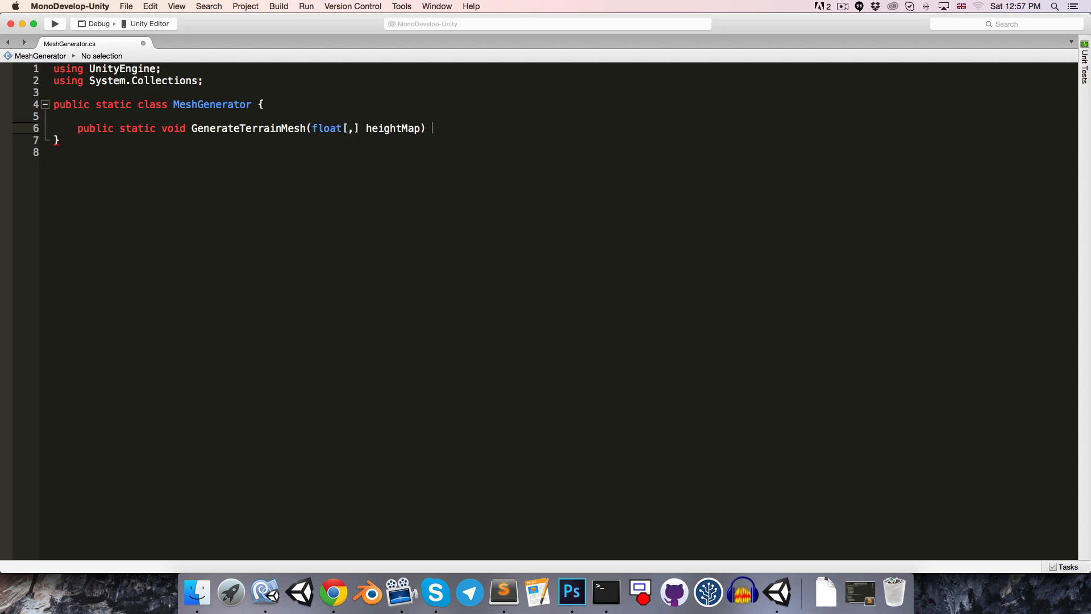
text({)
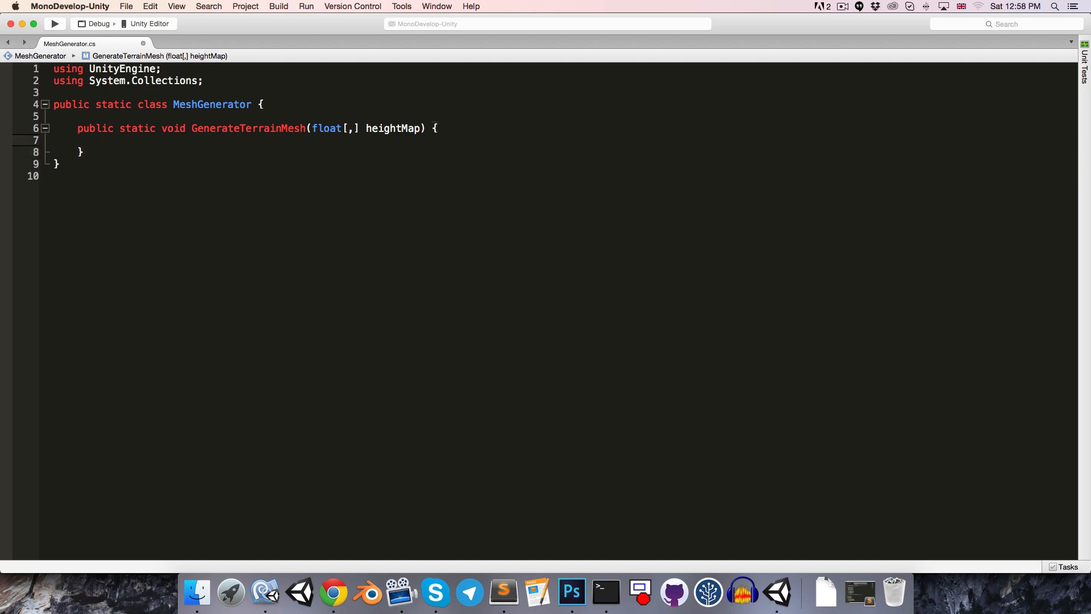
- Store width as heightMap.GetLength(0) and height as GetLength(1)
text(int wi)
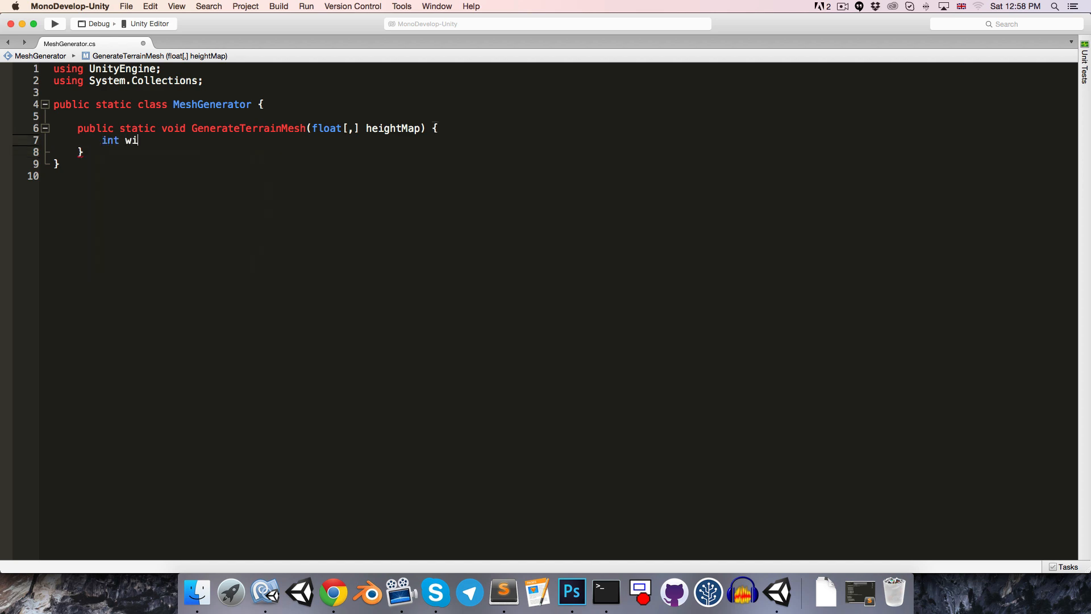
text(dth = heightMap.GetLength()
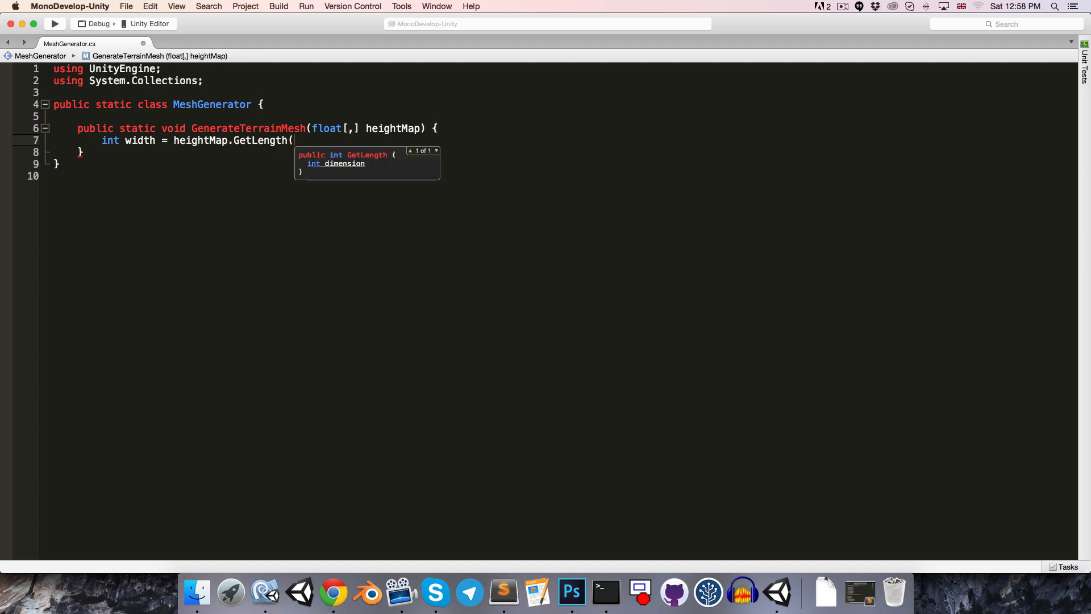
text(0);)
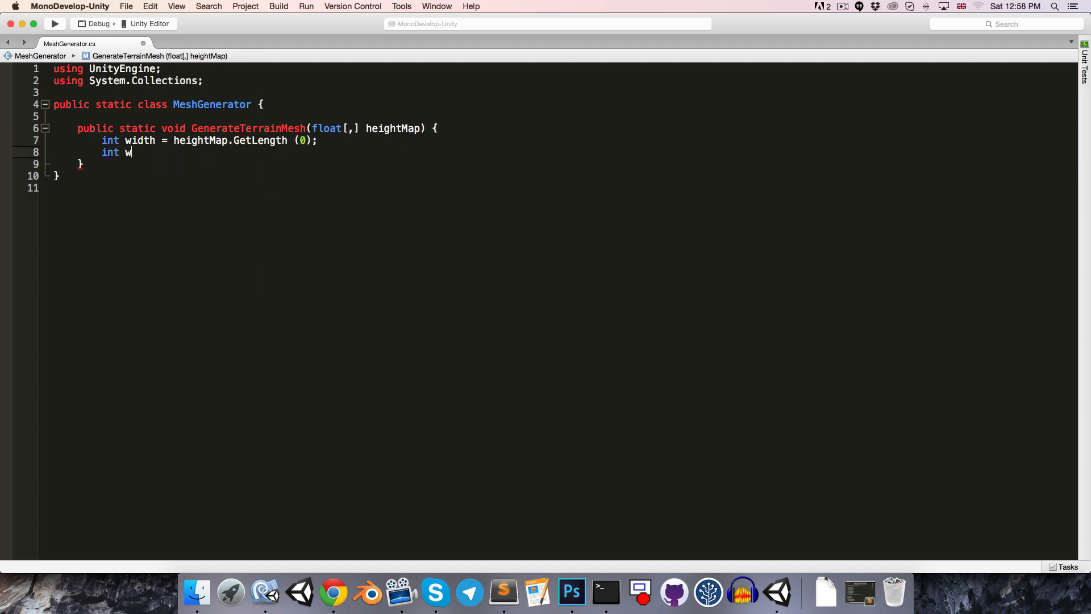
text(eight = heightMap.GetLength)
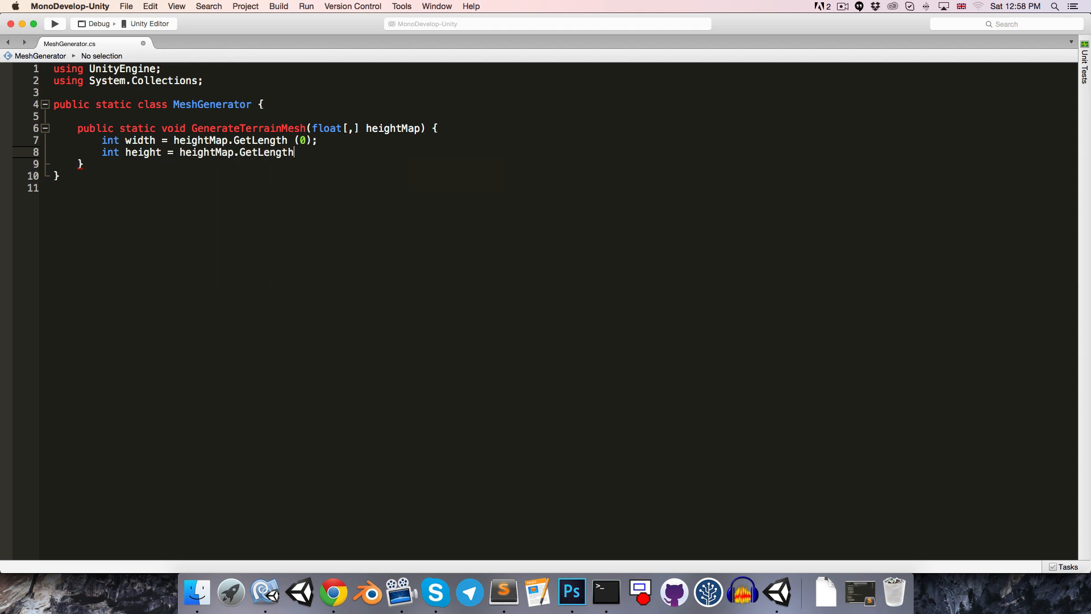
text((1);)
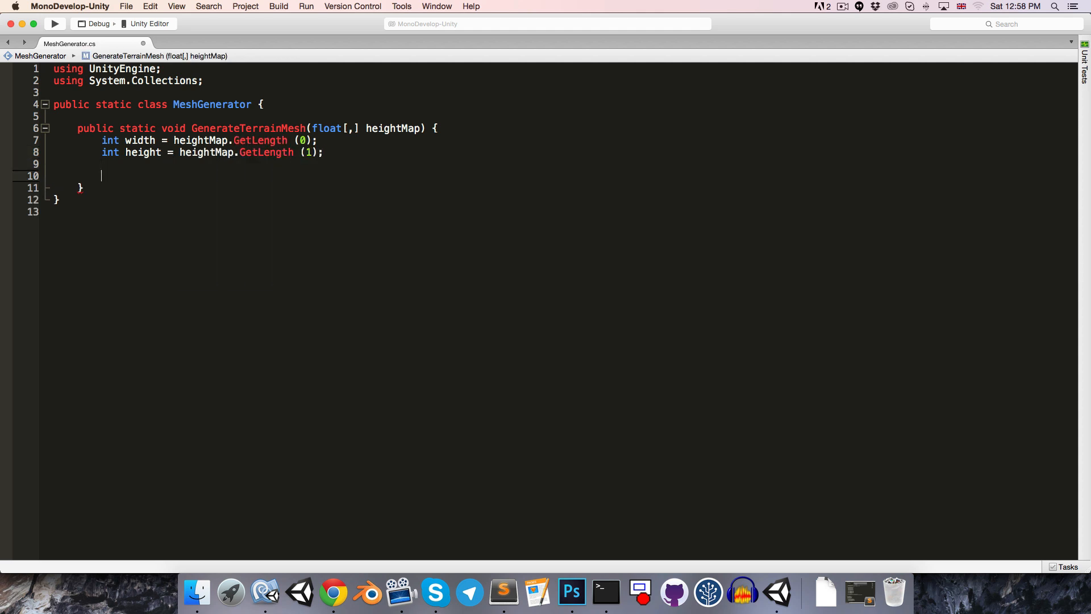
- Add nested for loops, y up to height and x up to width
key(Return)
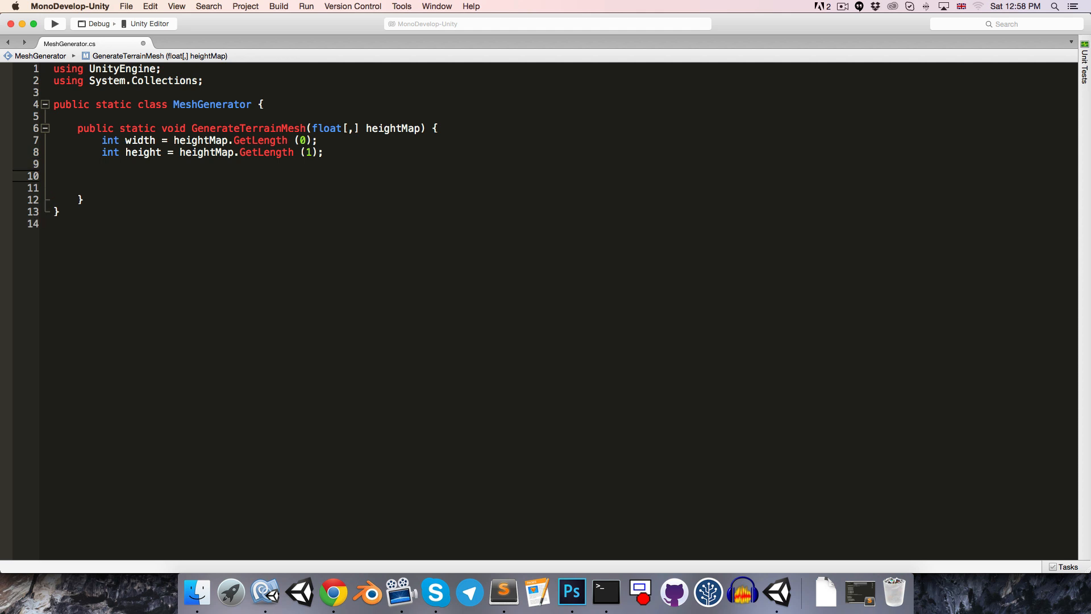
text(for (int i = 0; i < max; i++) {)
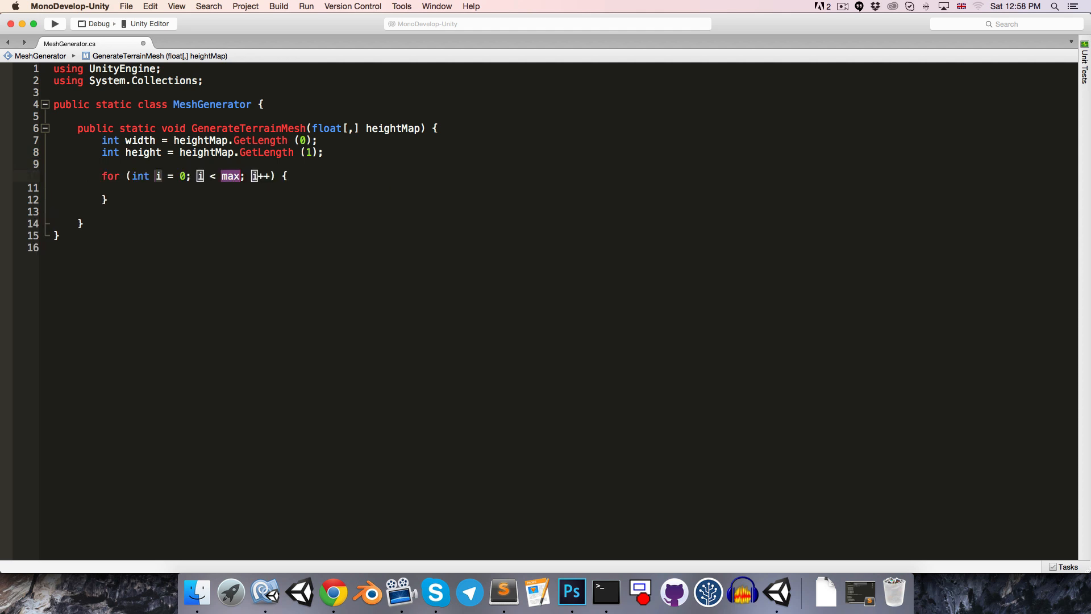
text(y)
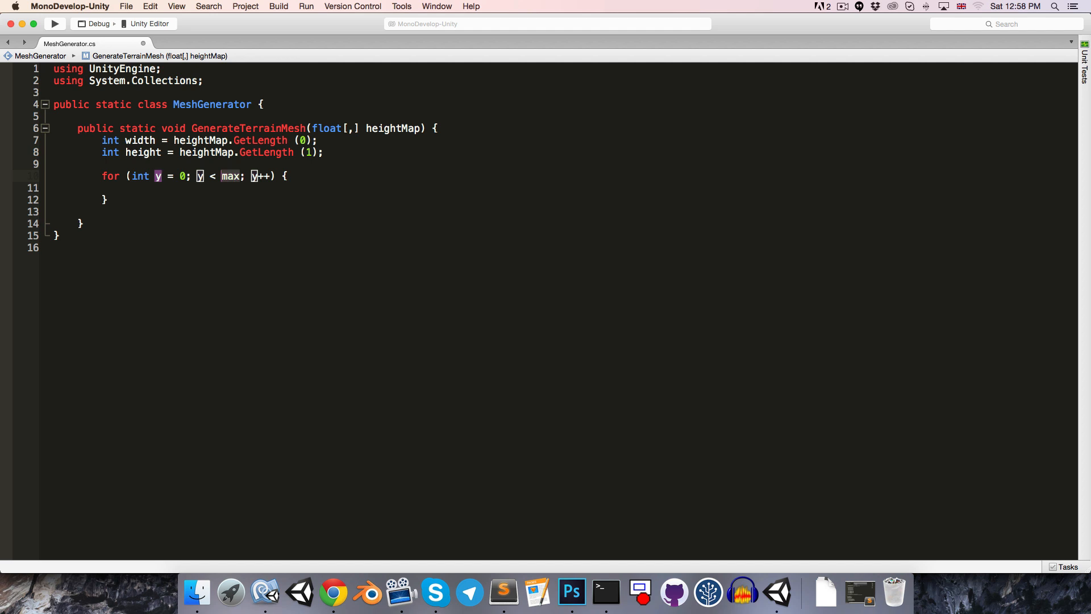
text(height)
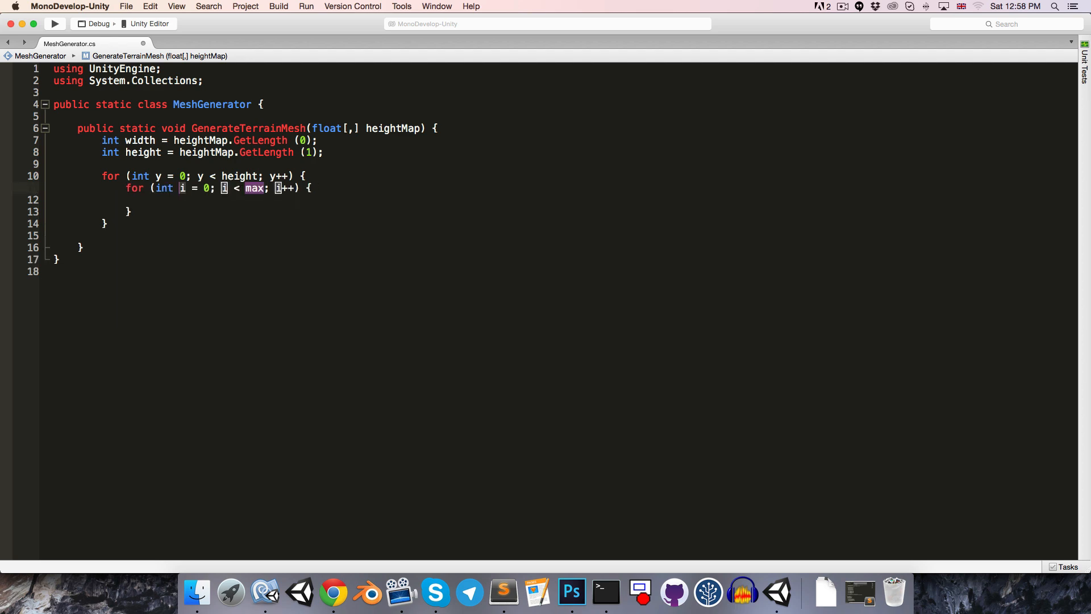
text(x)
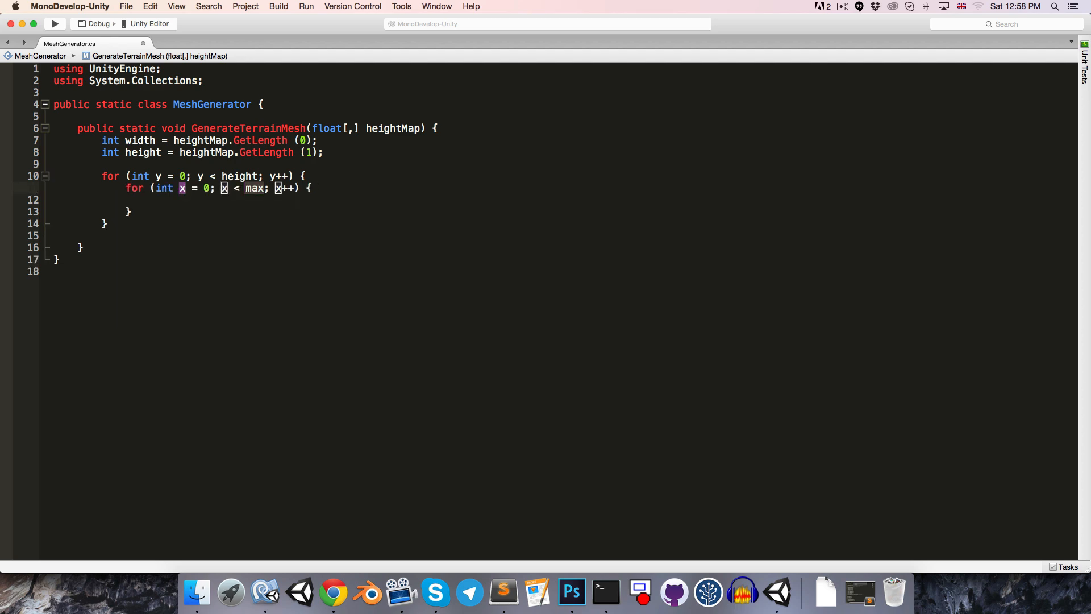
text(widt)
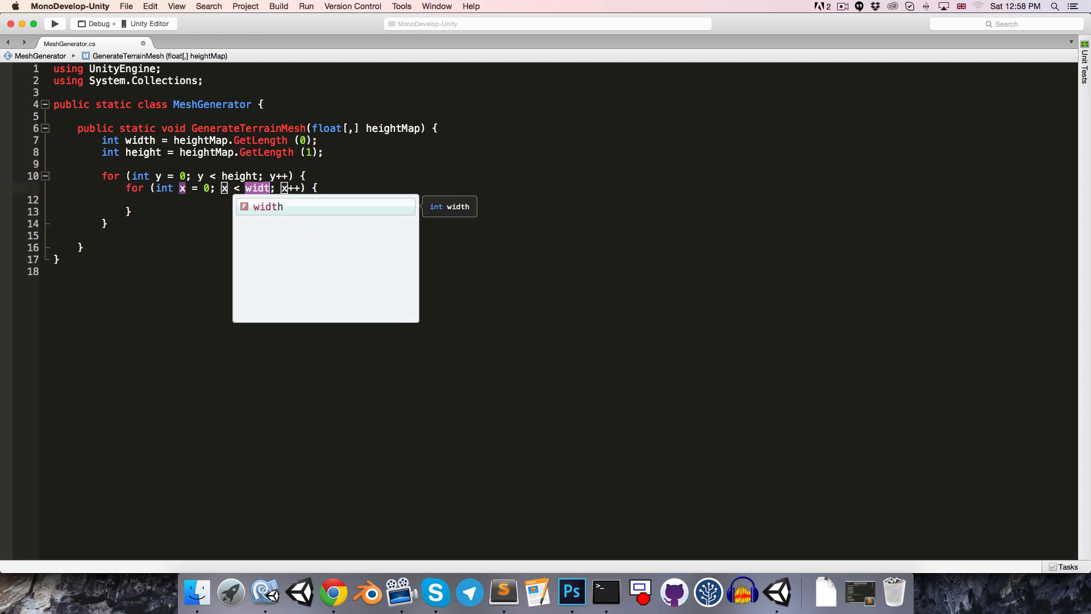
key(Return)
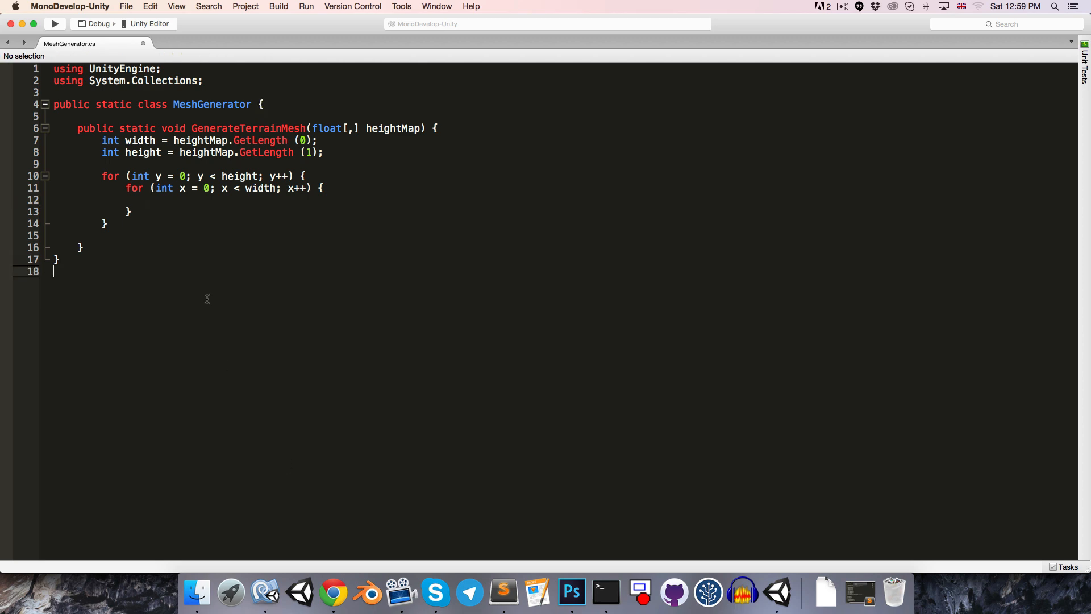
- Add a public MeshData class with vertex and triangle arrays and a (meshWidth, meshHeight) constructor
key(Return)
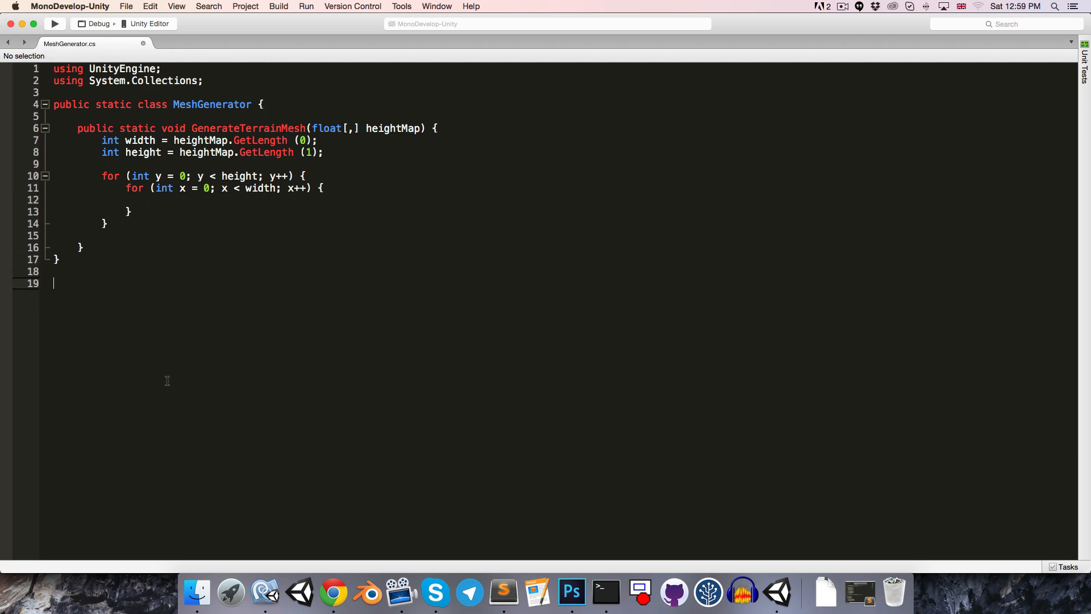
text(public)
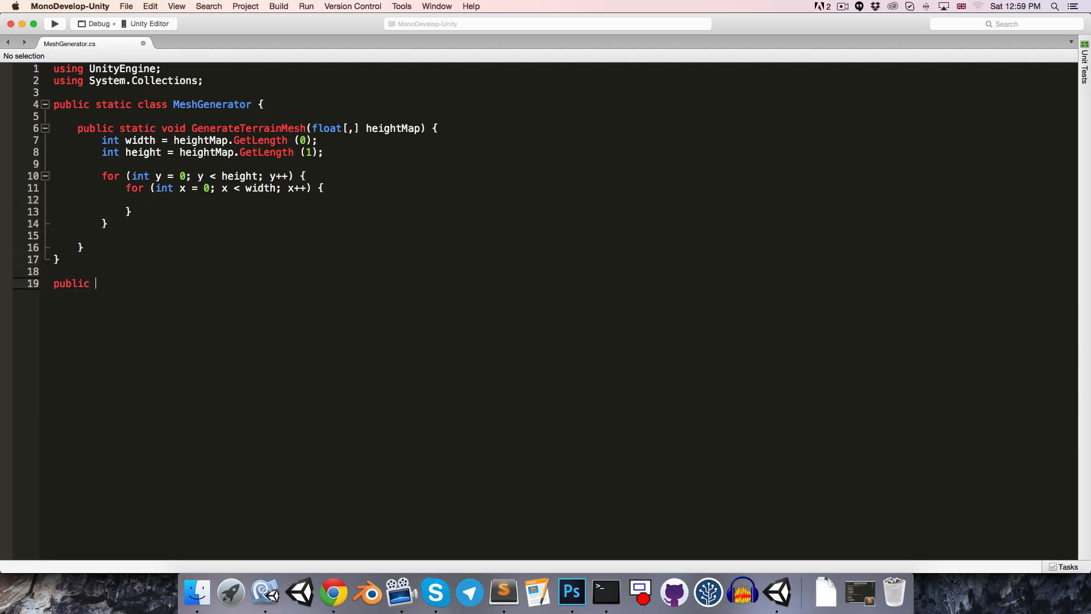
text(class)
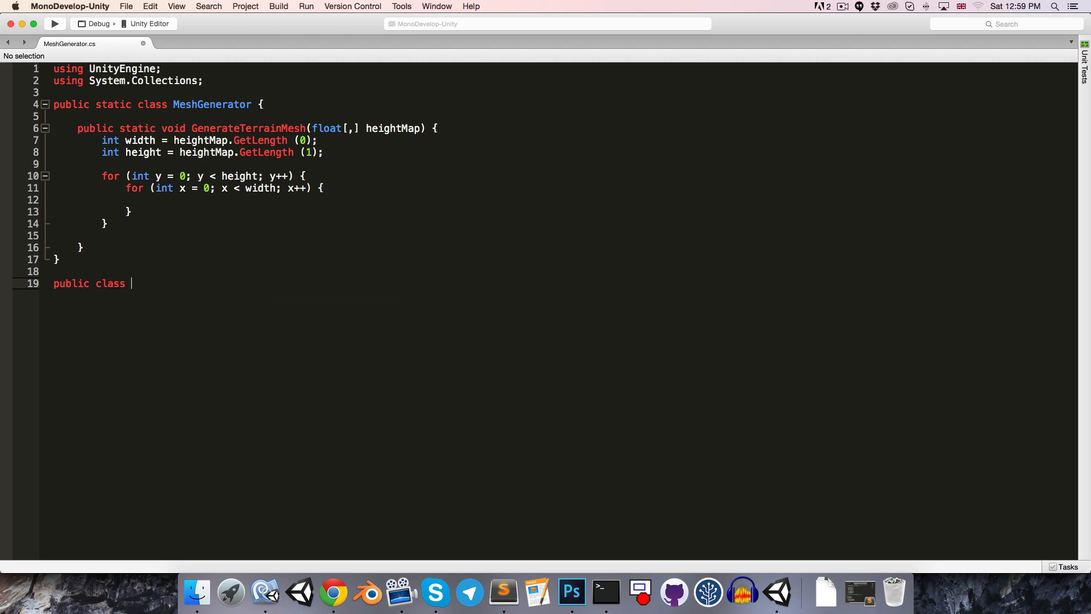
text(MeshData {)
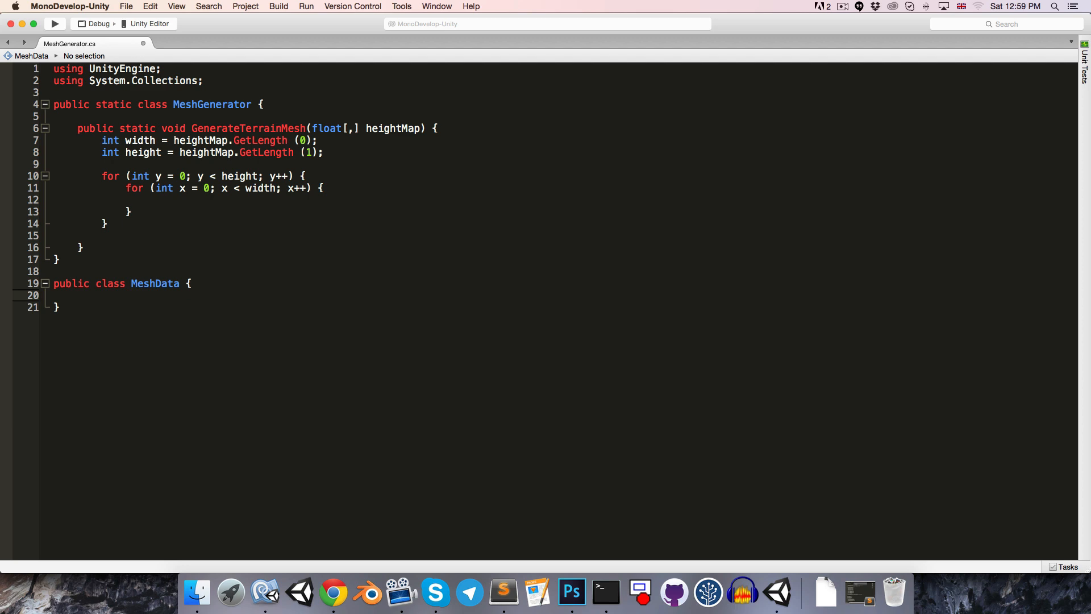
text(public Vector3[] vertices;)
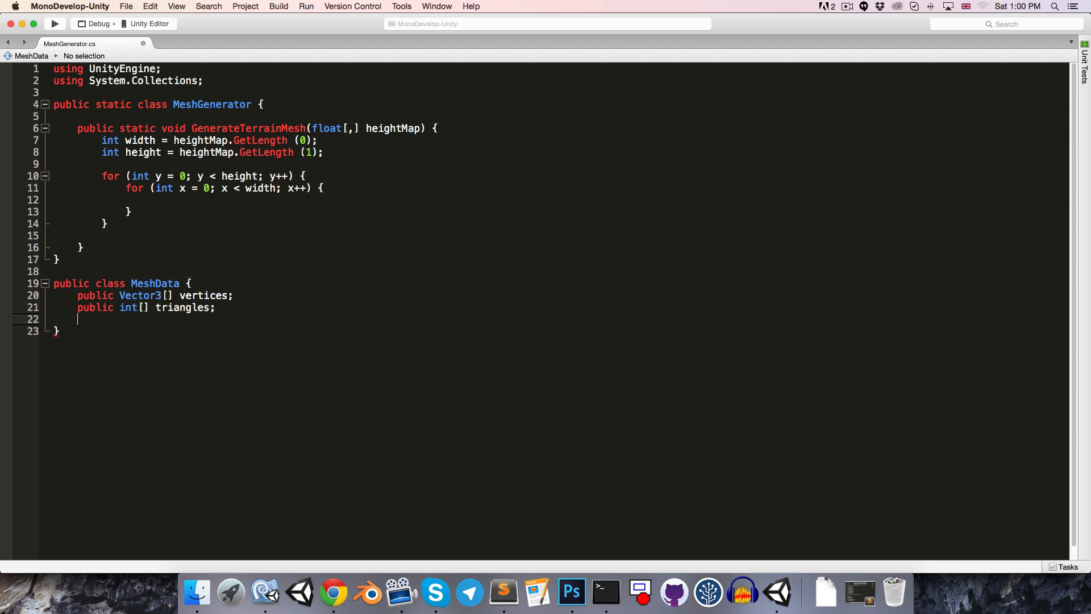
text(public MeshData)
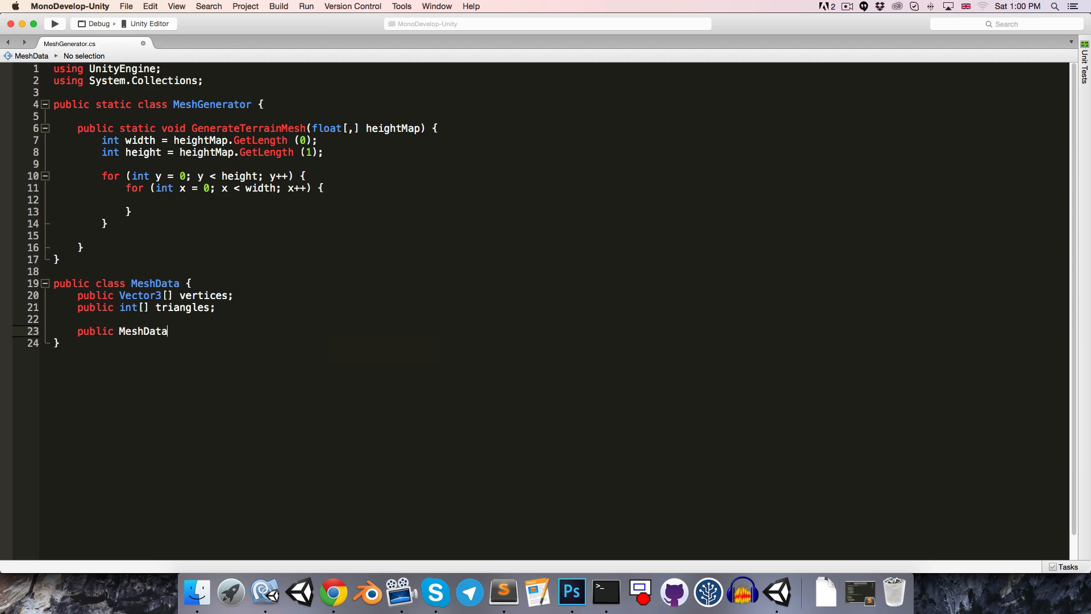
text((int mesh)
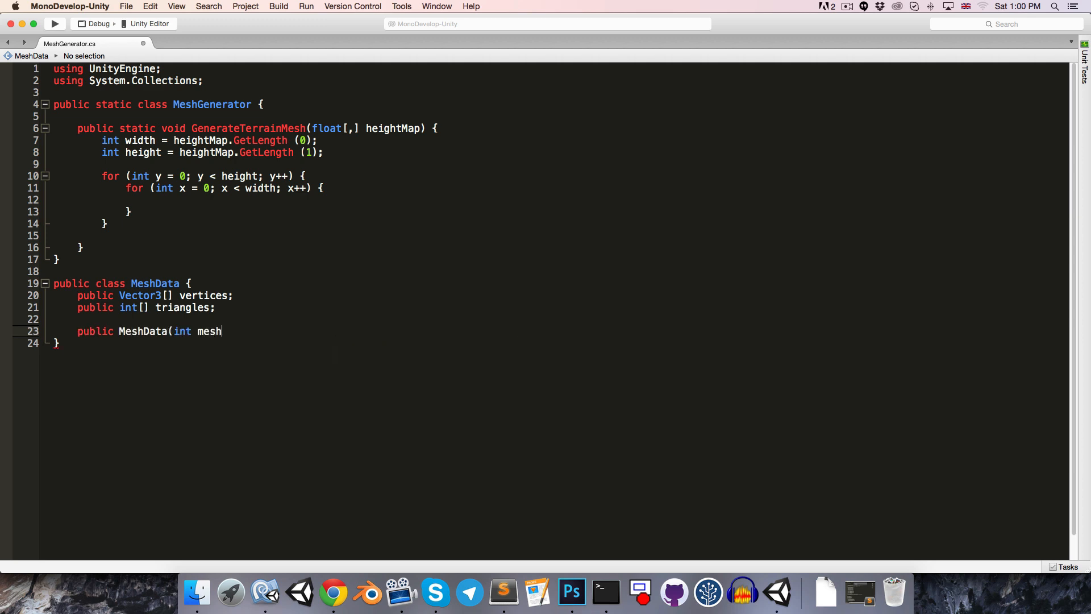
text(Width, i)
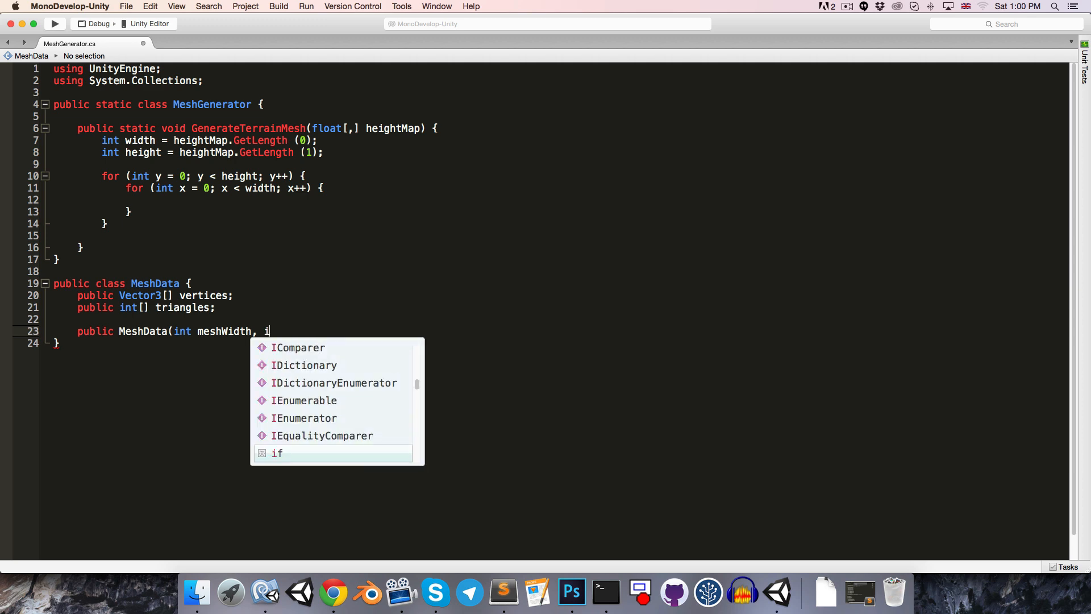
text(nt meshHeight) {)
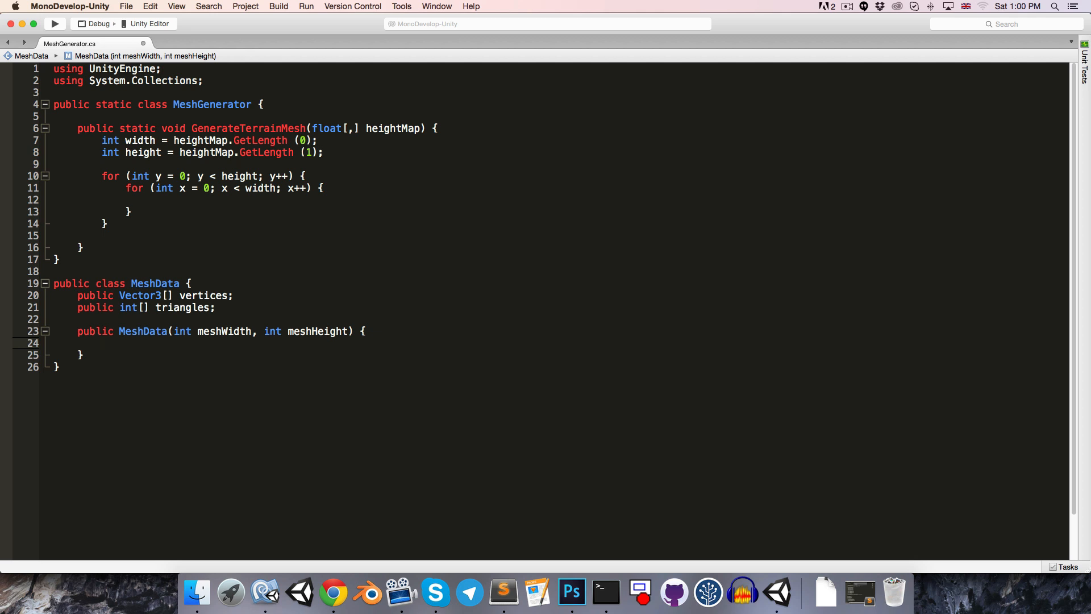
- Size vertices to meshWidth * meshHeight and triangles to (meshWidth-1)*(meshHeight-1)*6
text(vertices = new Vector3[];)
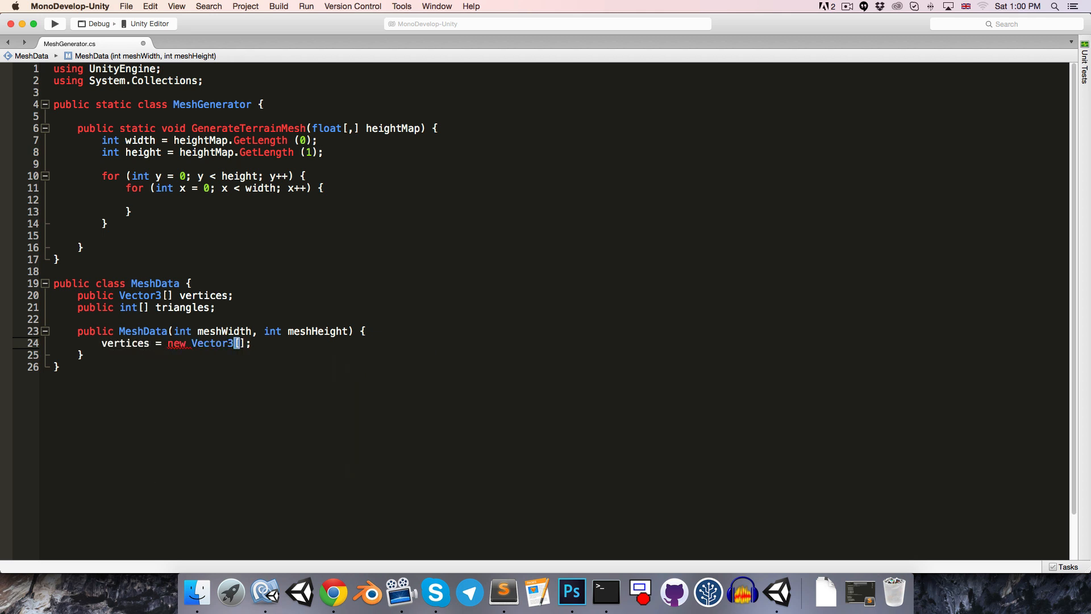
text(meshWidth * meshHeight)
text(triangles)
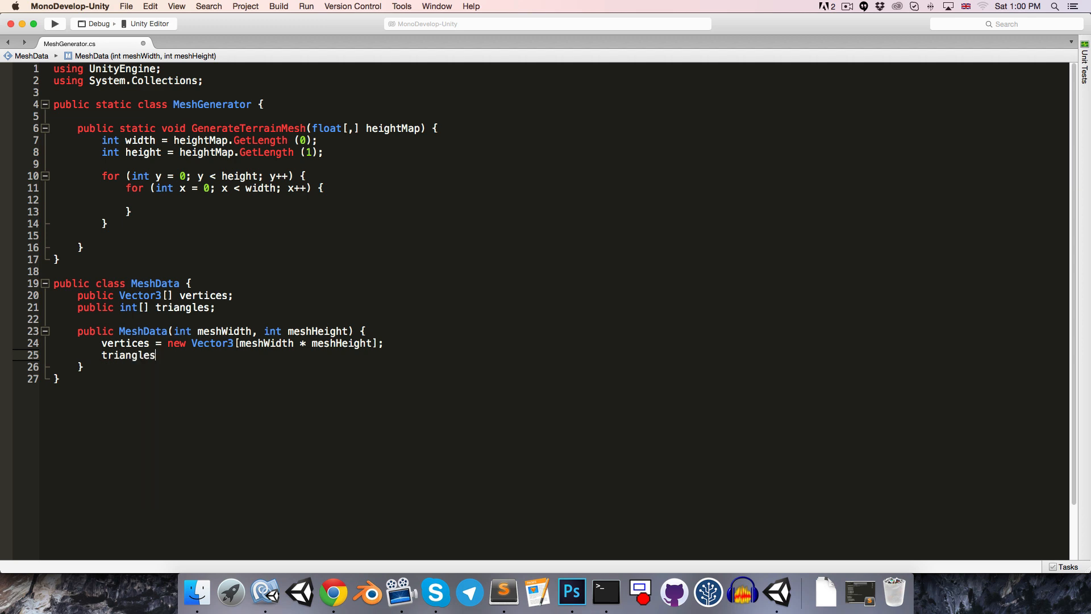
text(= new int[])
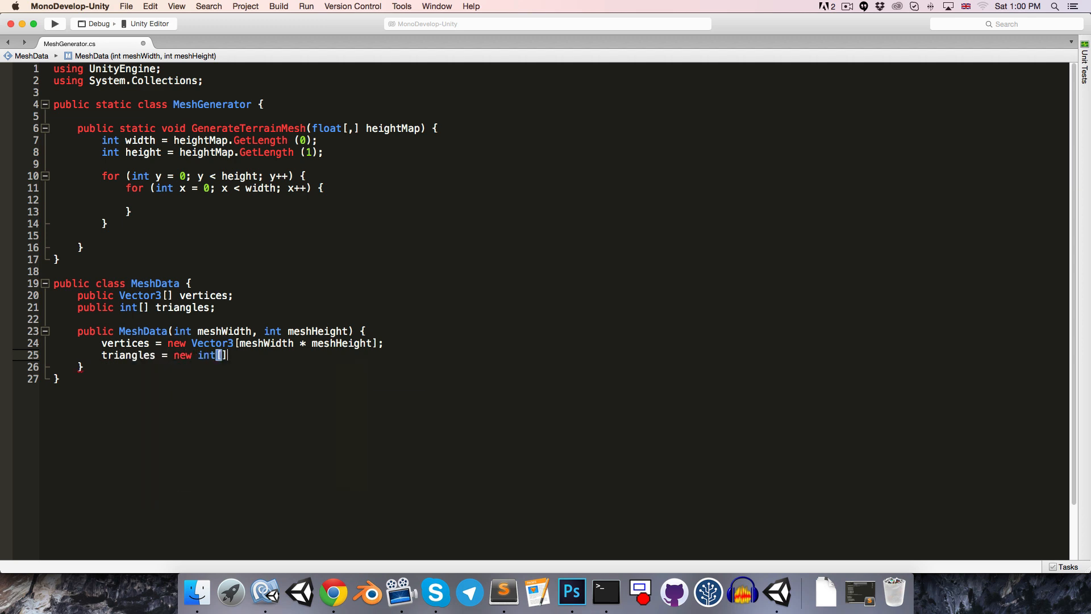
text((meshWidth-1)
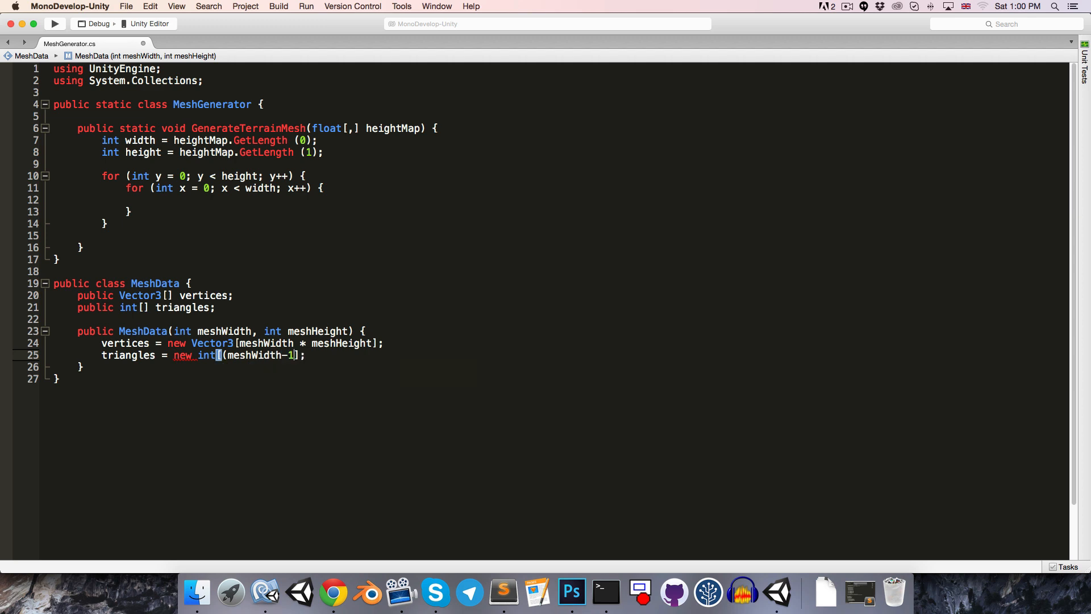
text()*()
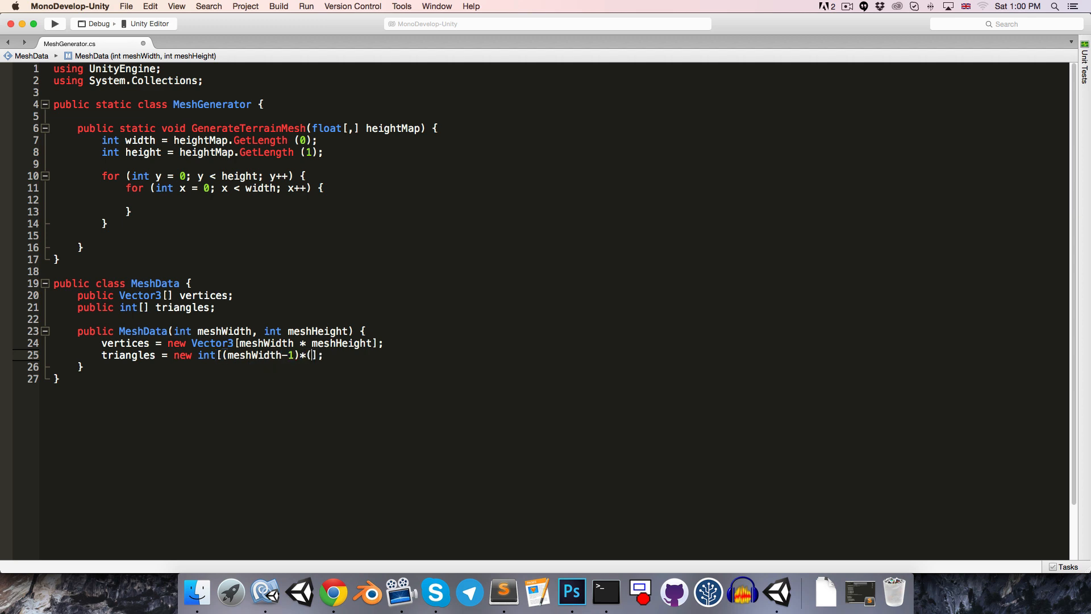
text(meshHeight01)
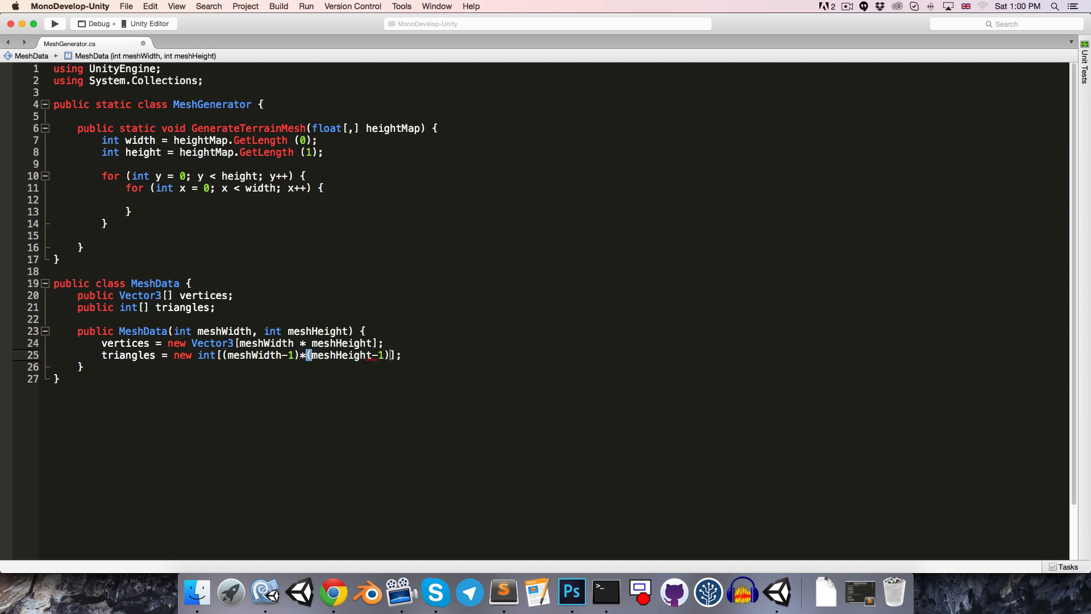
text(*6)
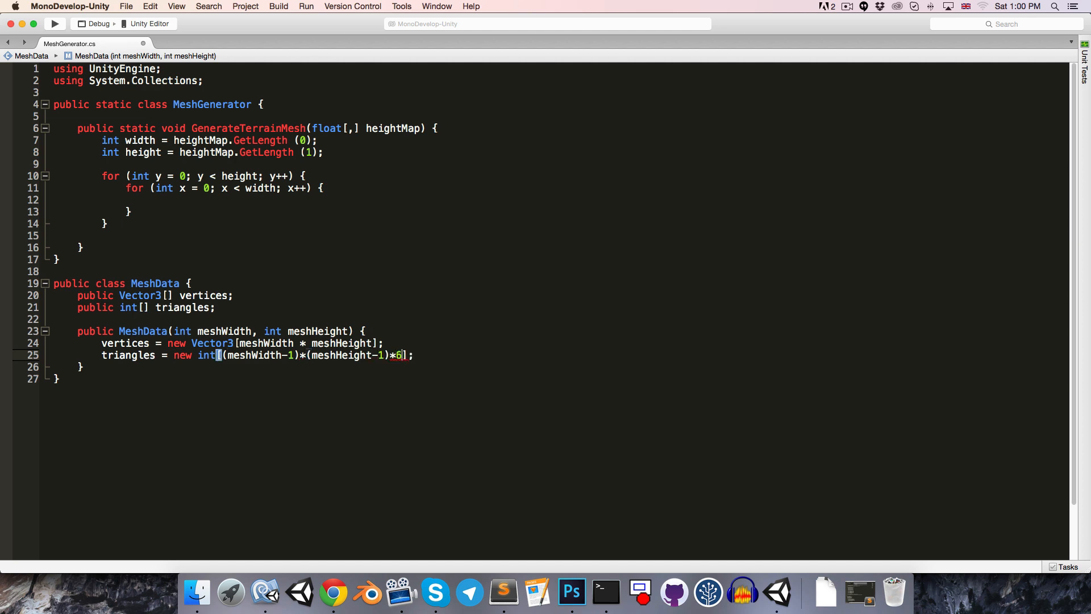
key(Return)
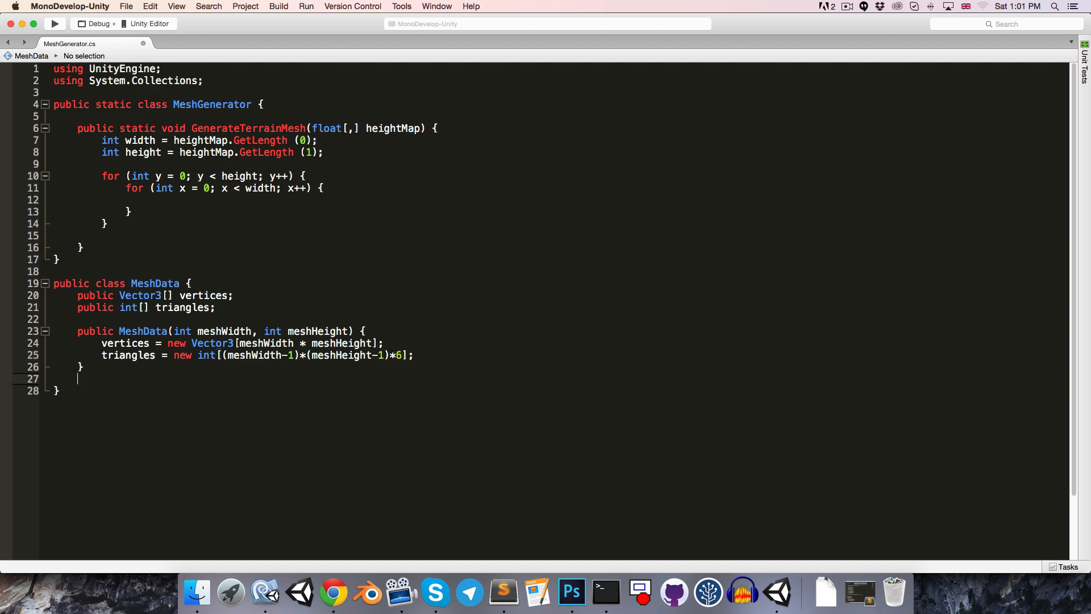
- Declare a public AddTriangle(int a, int b, int c) method in MeshData
key(Return)
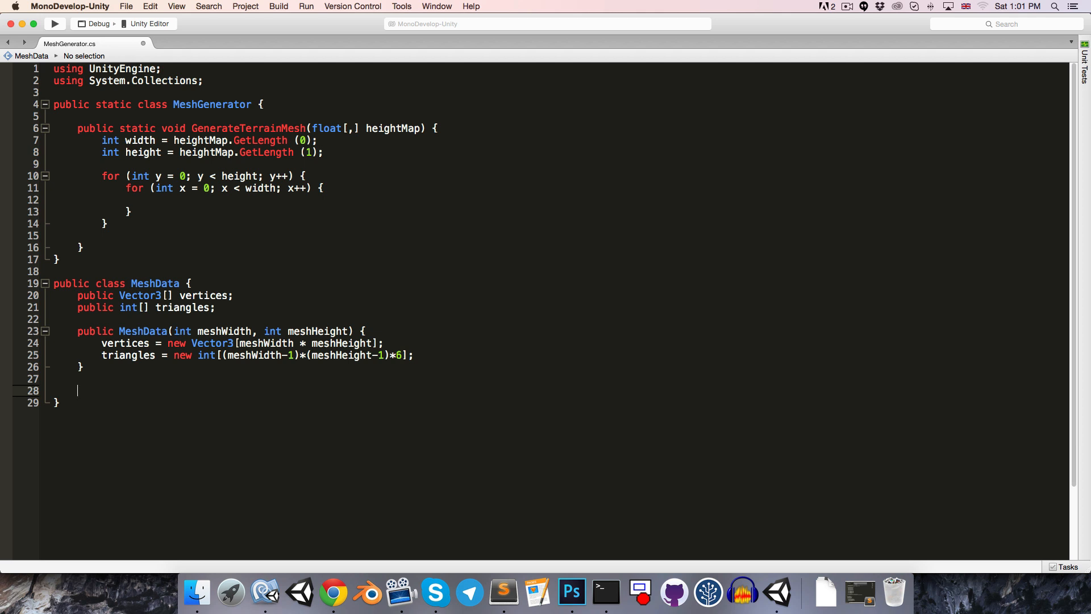
text(public void AddT)
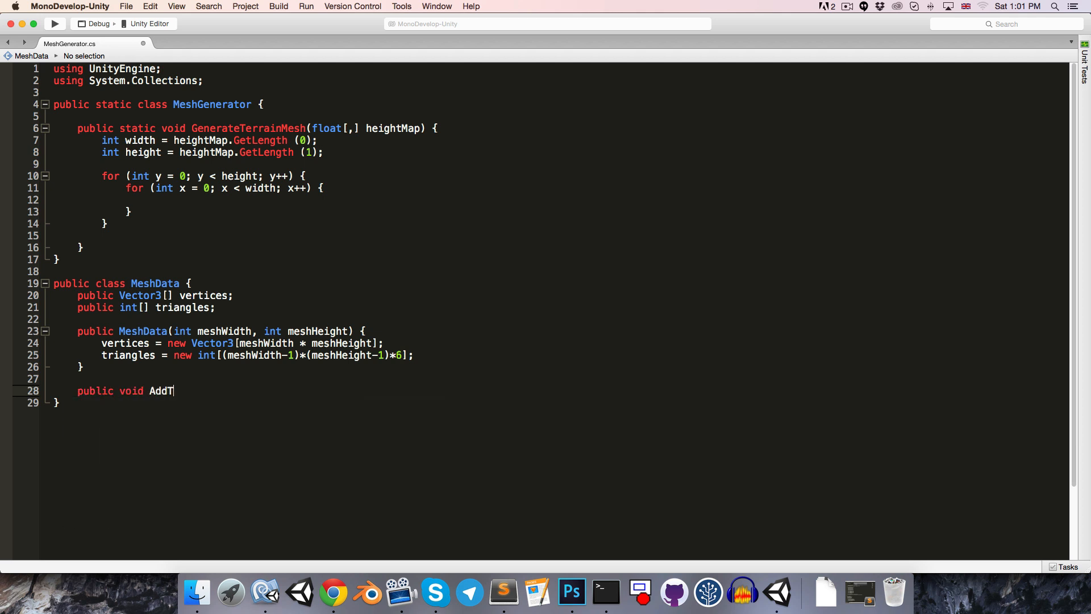
text(riangle()
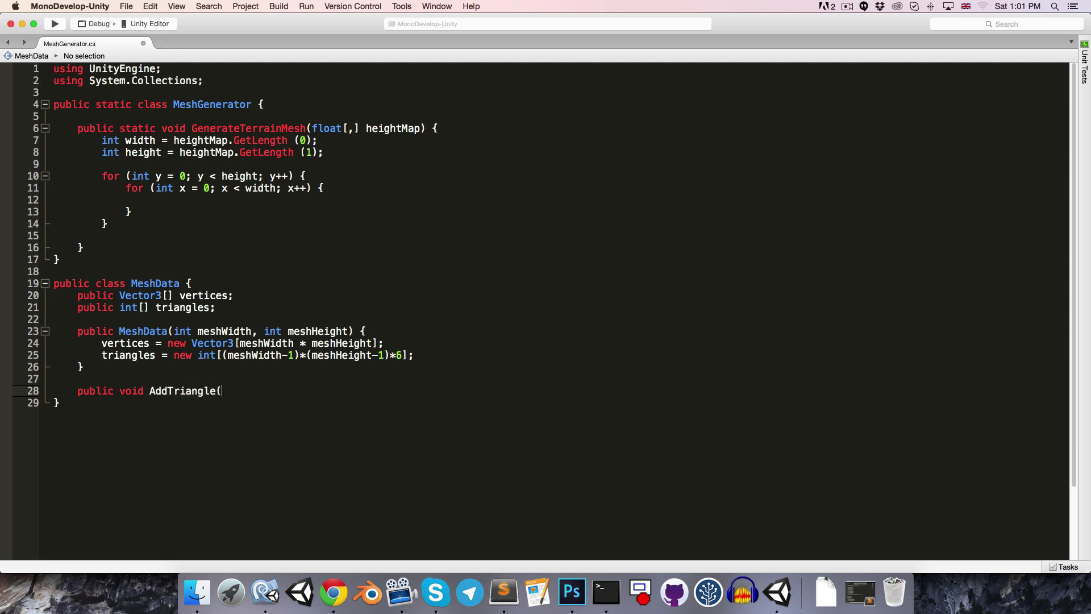
text(int a, int)
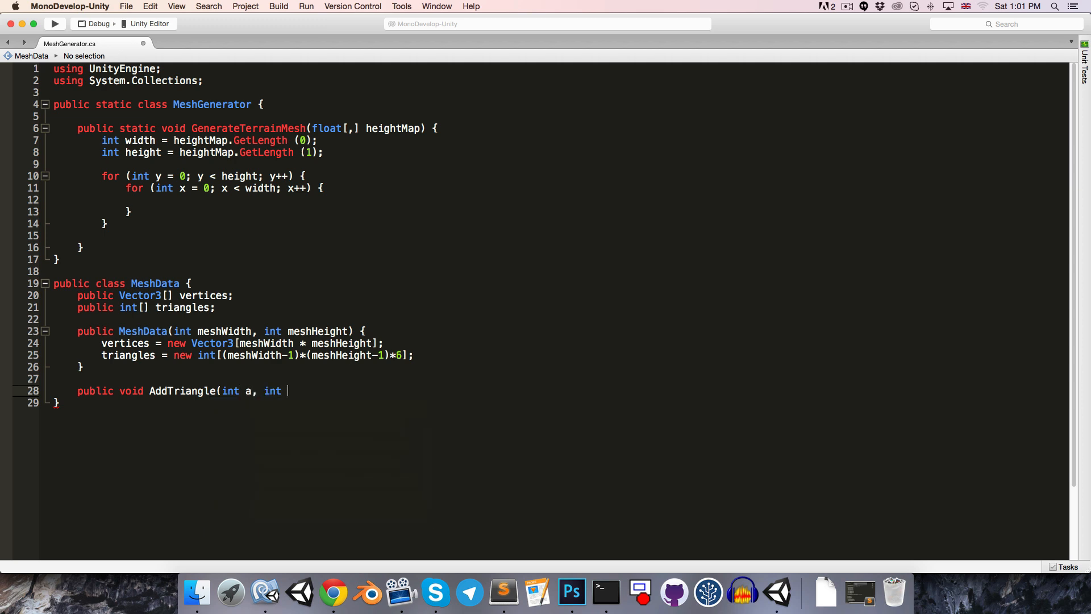
text(b, int c) {)
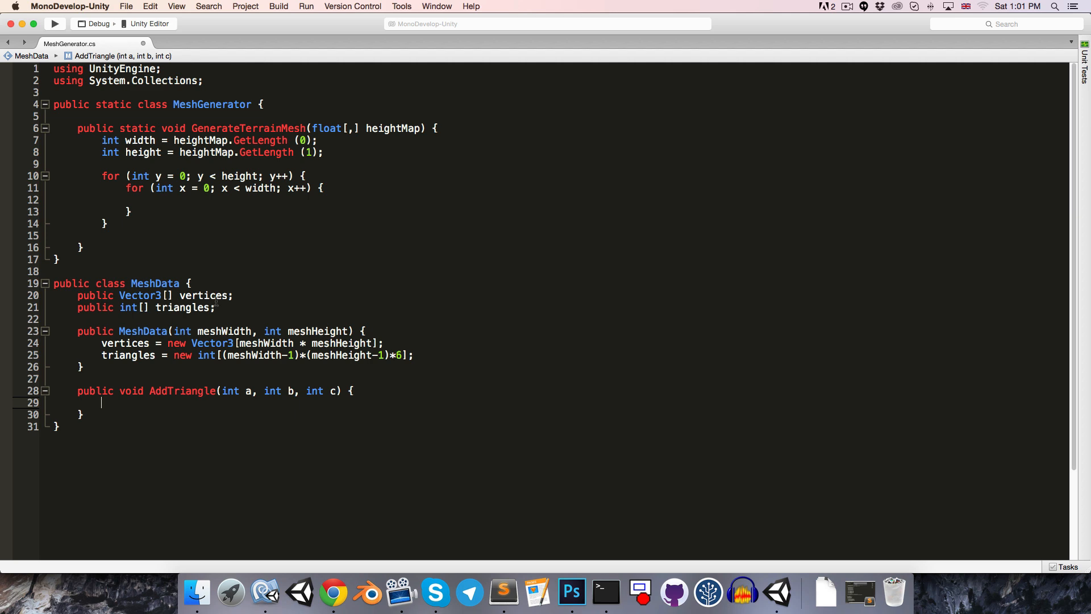
mouse_move(233, 311)
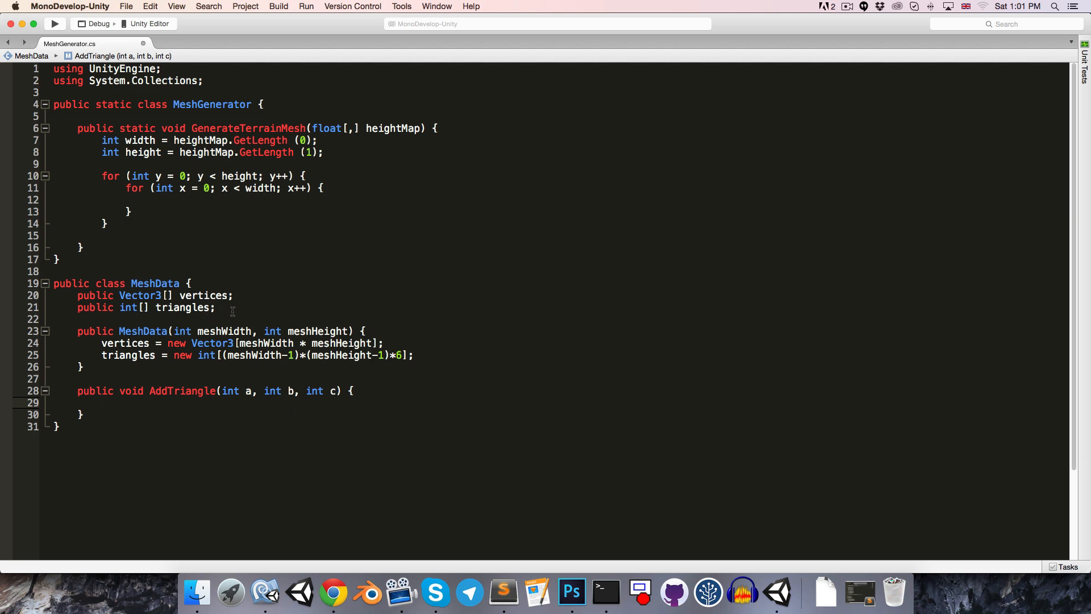
- Add an int triangleIndex field and store a, b, c into triangles[triangleIndex] entries
text(int tr)
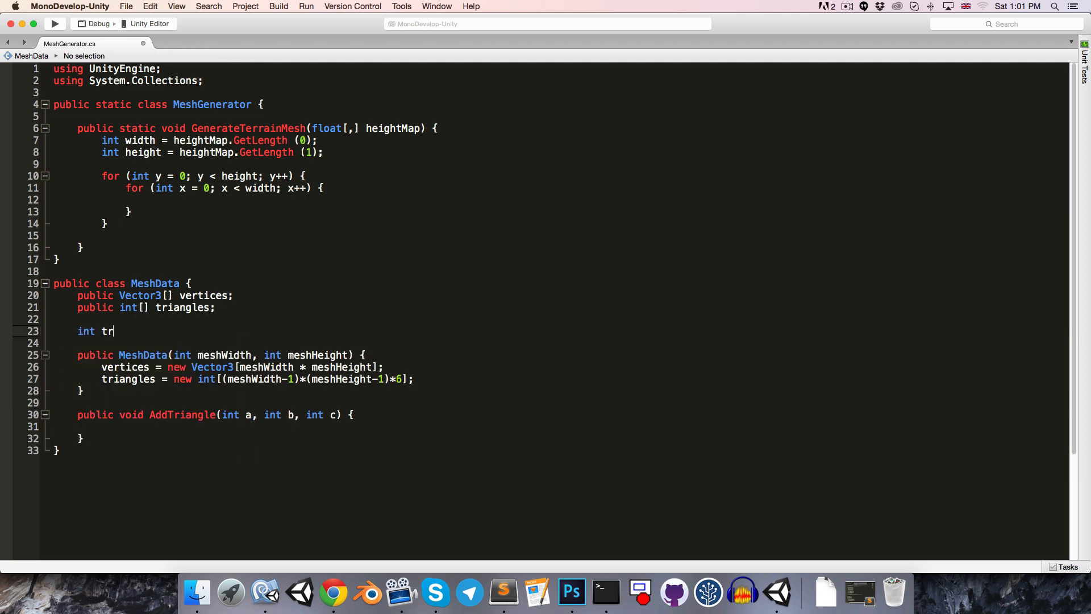
text(iangleIndex;)
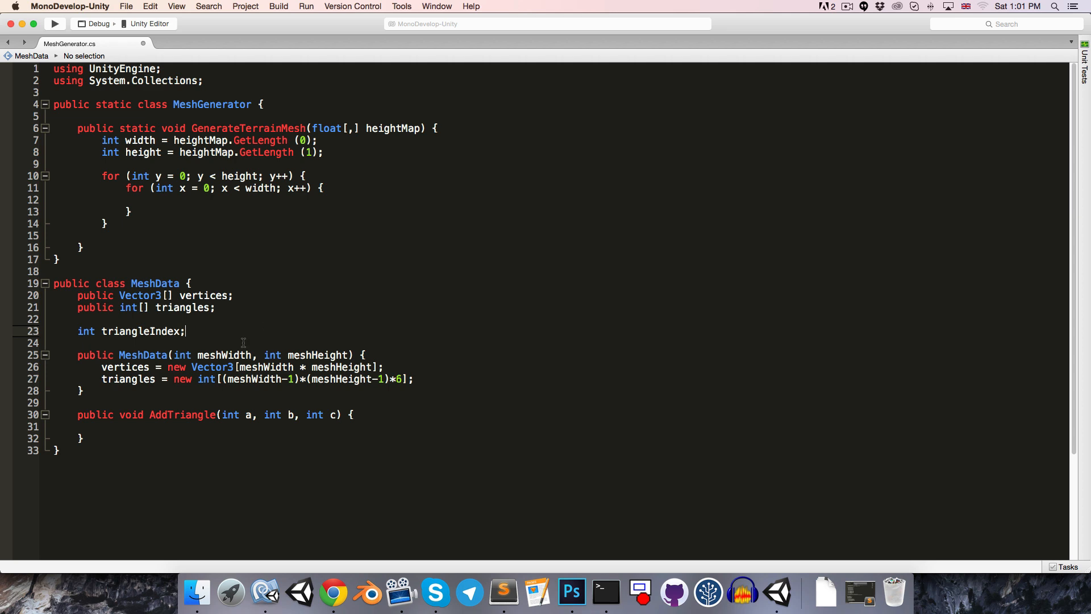
text(triangles [triangleIndex] = a;)
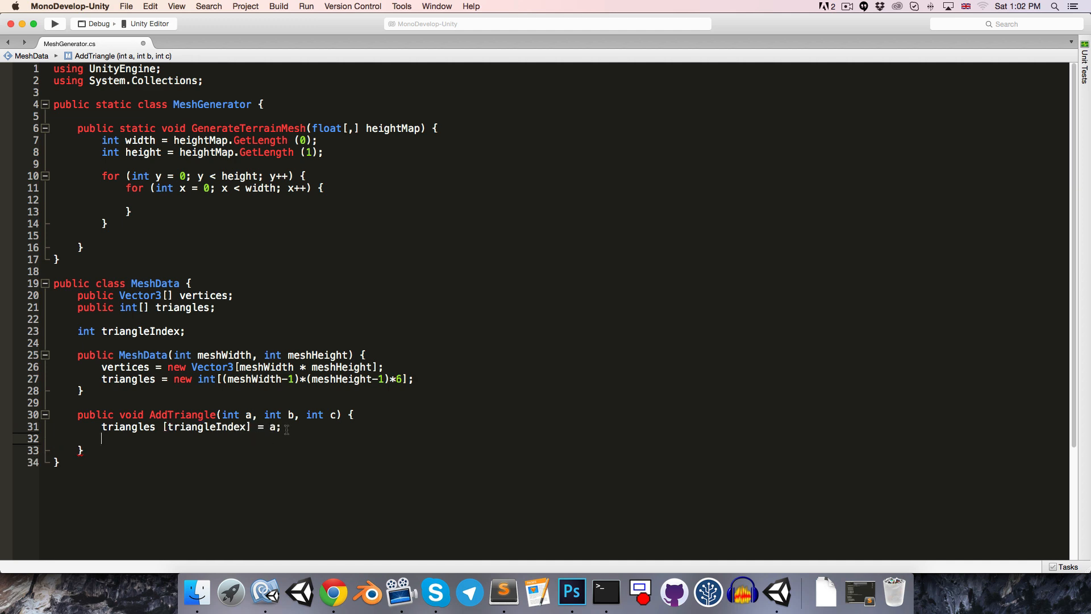
mouse_move(129, 439)
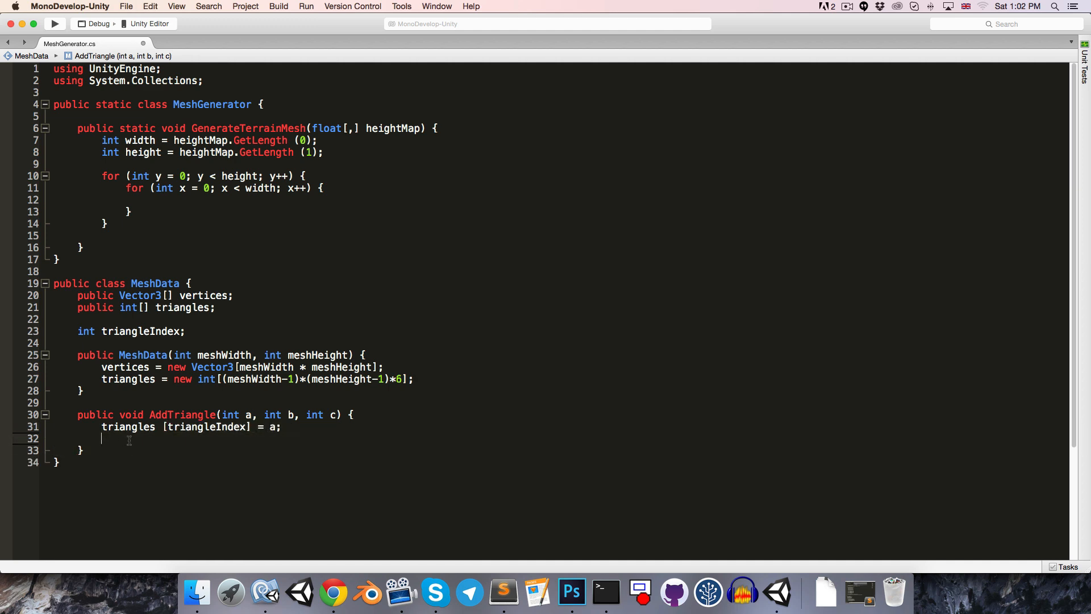
text(triangles [triangleIndex] = a;)
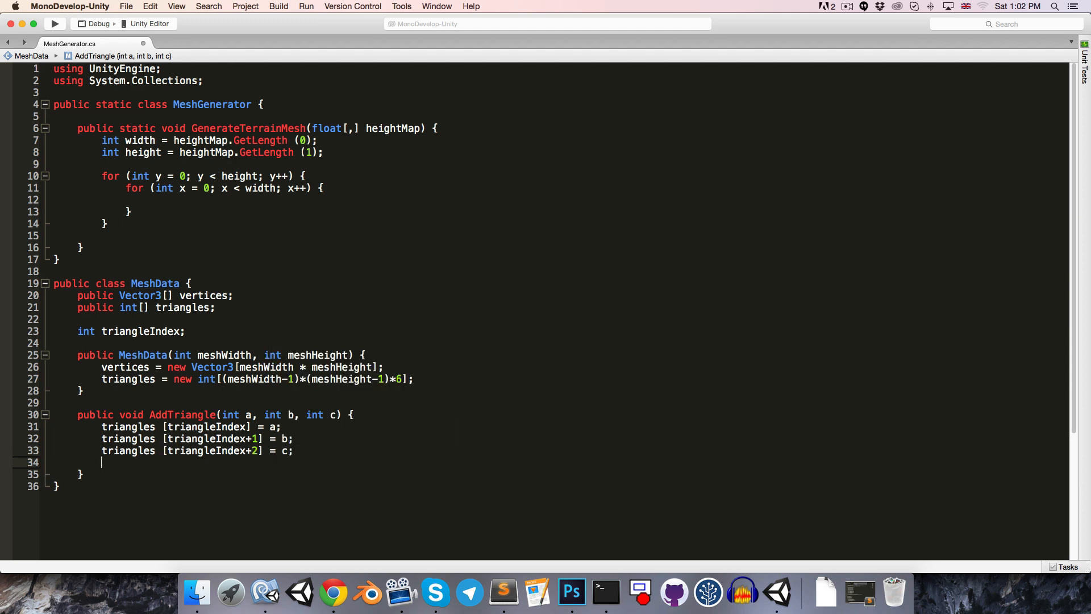
text(triangleIndex += 3;)
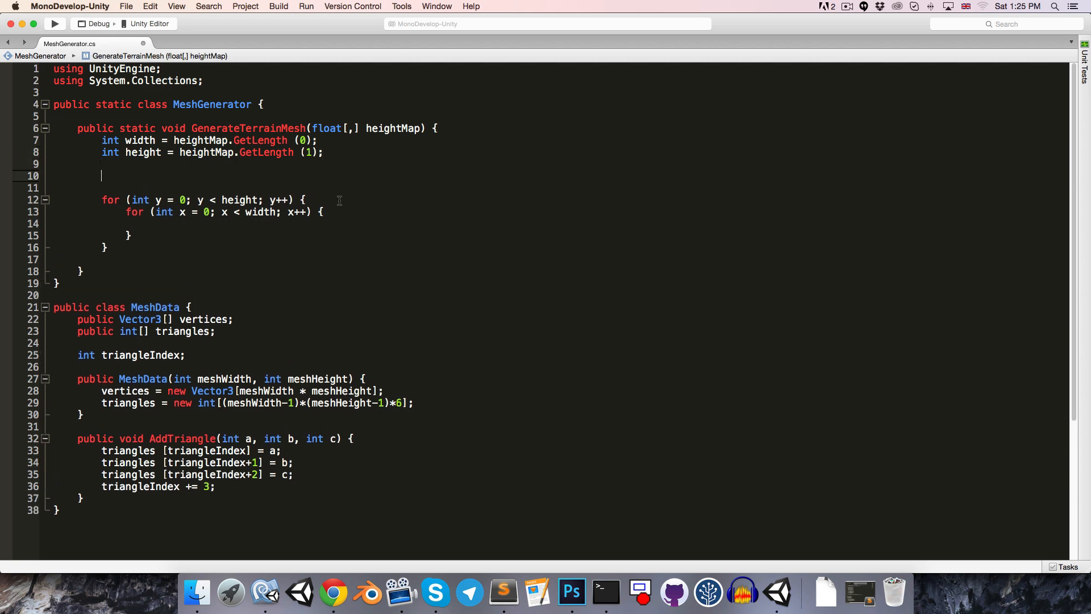
- Create meshData = new MeshData(width, height) and an int vertexIndex = 0
text(MeshData mes)
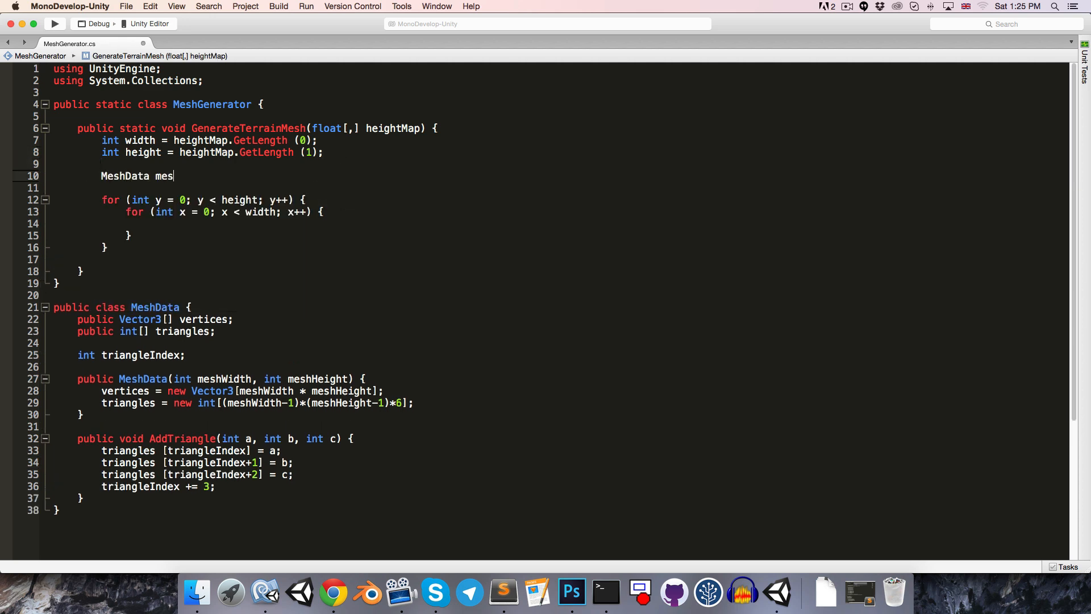
text(hData = new MeshData()
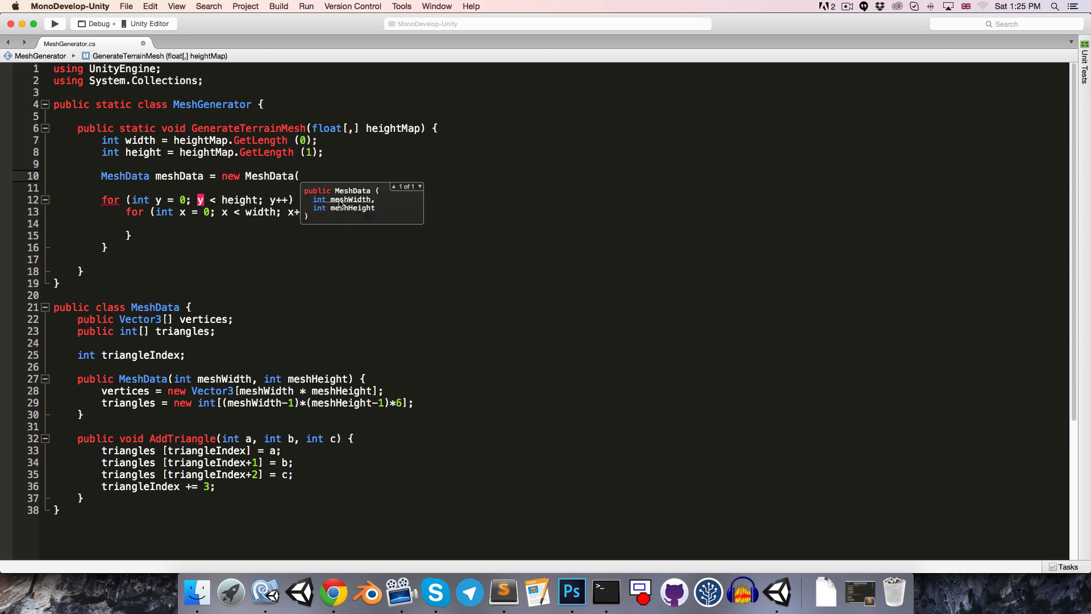
text(width,height);)
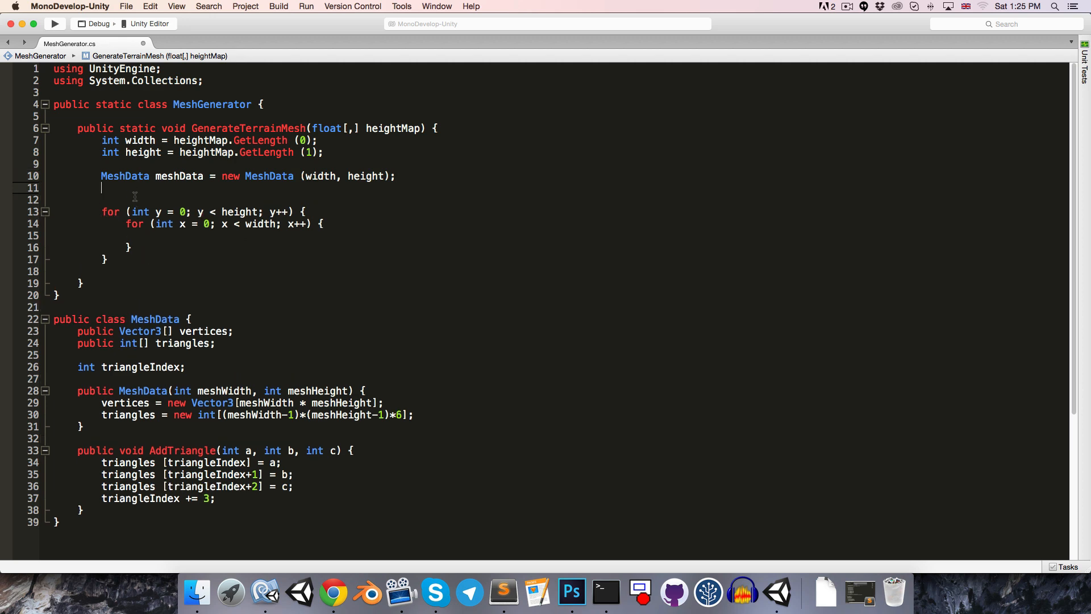
text(int vertex)
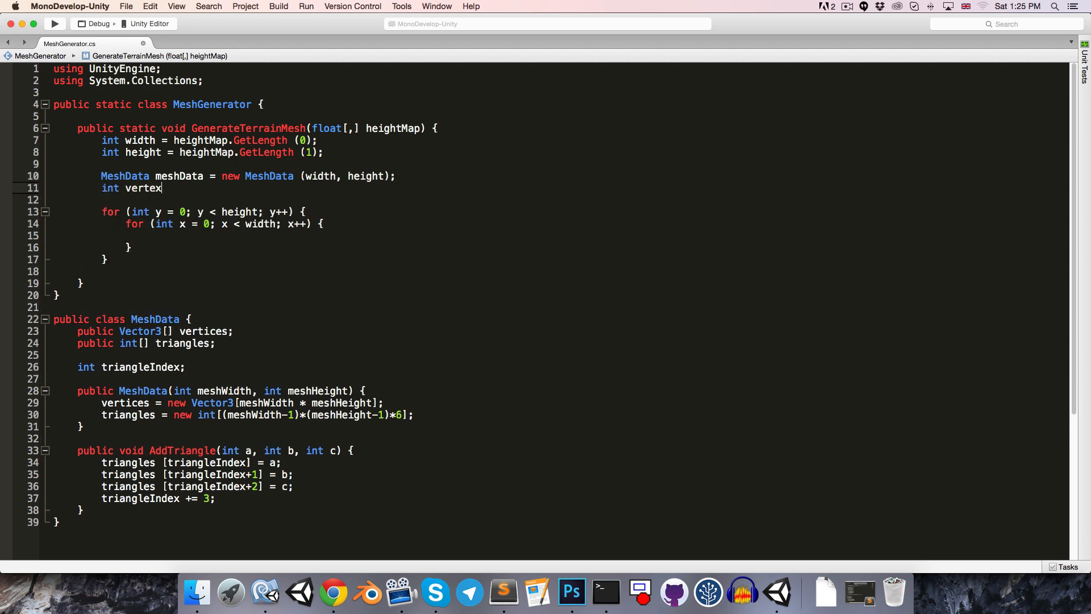
text(Index = 0;)
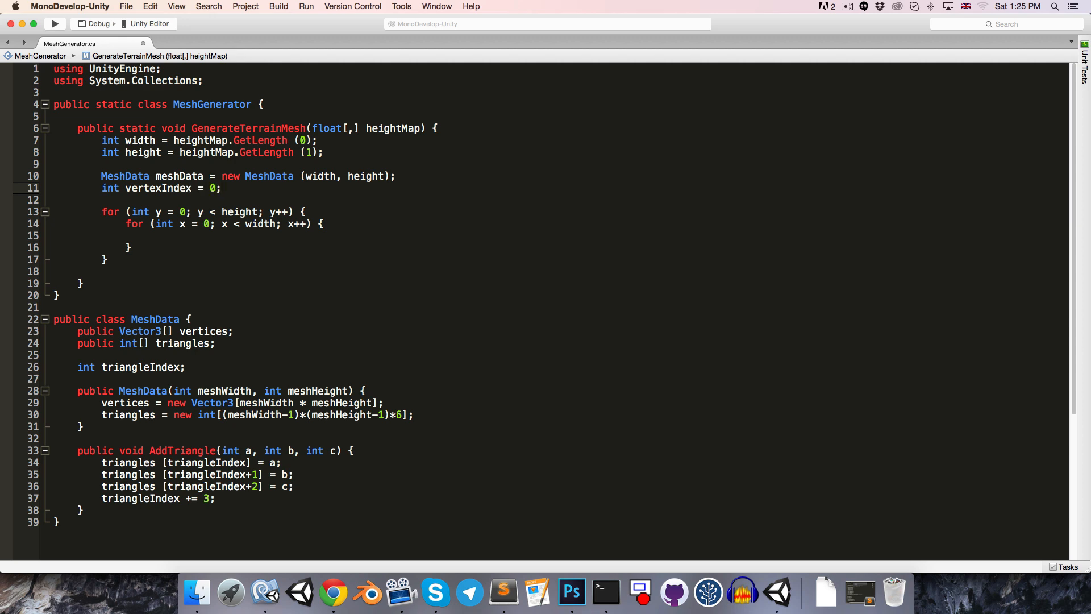
- Set each vertex to new Vector3(x, heightMap[x,y], y) and increment vertexIndex
key(return)
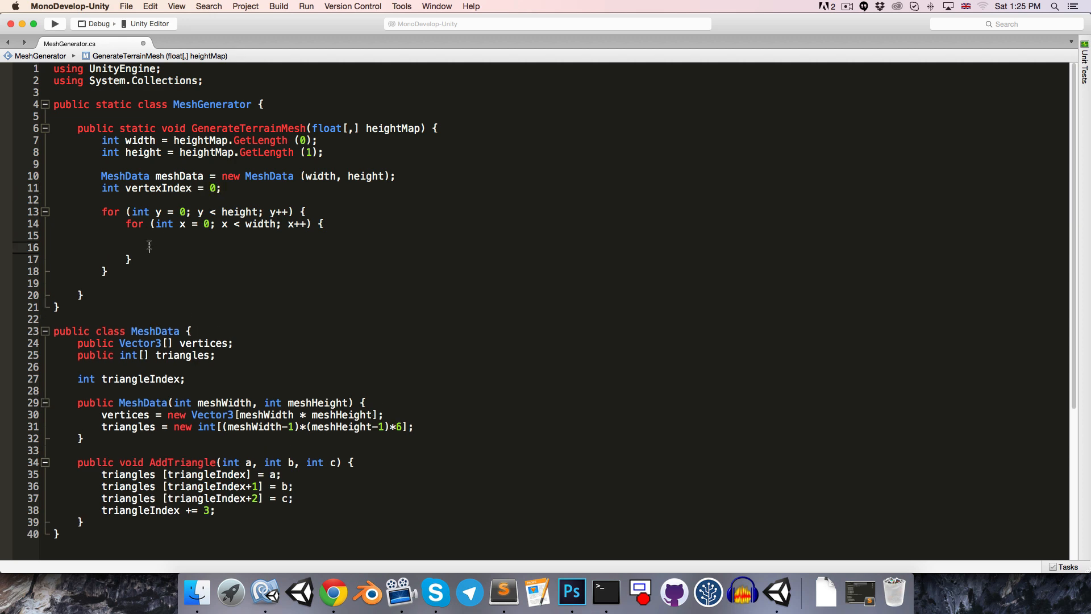
text(vertexIndex++;)
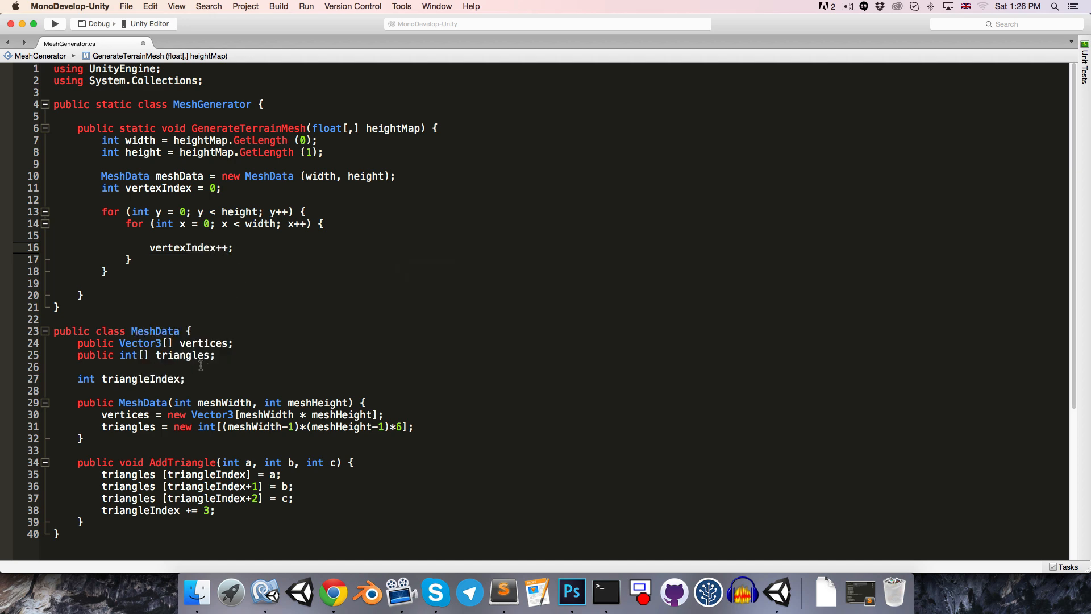
key(Return)
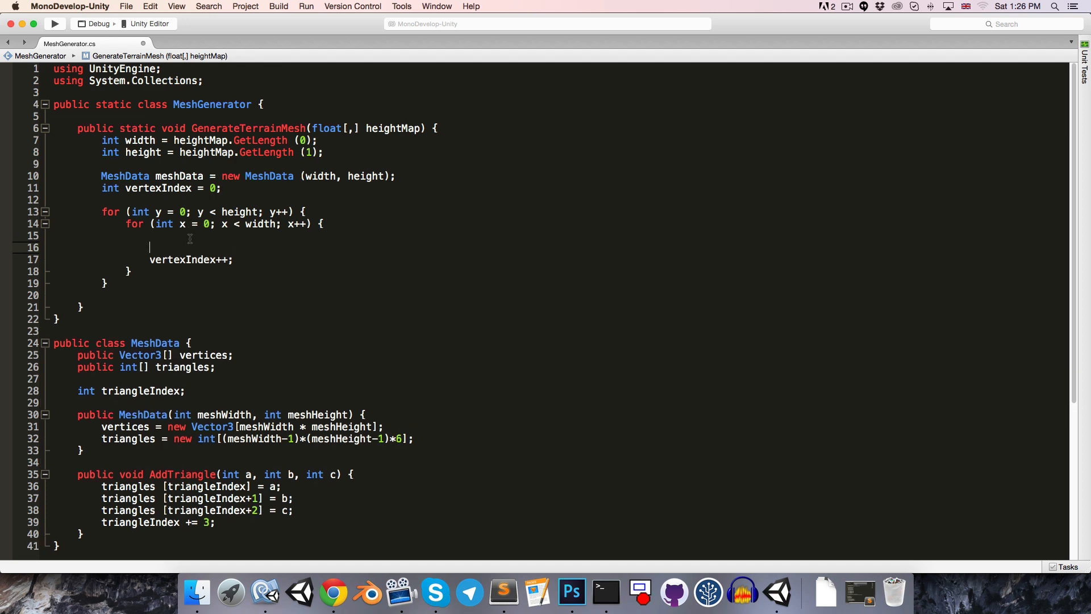
text(meshData.vertices [)
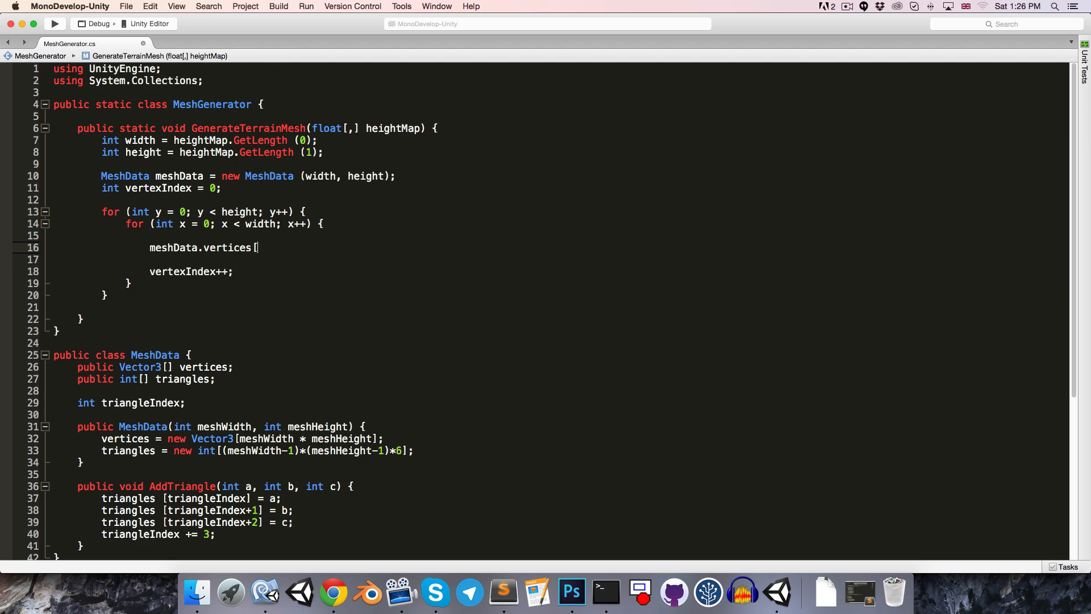
text(vertexIndex] = new Vector3()
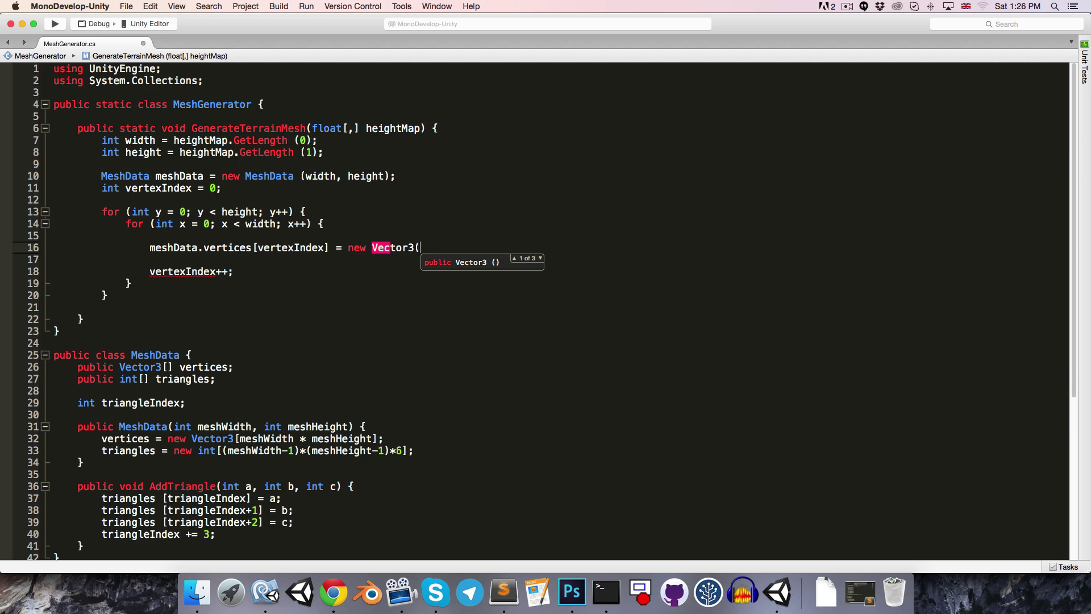
text(x,)
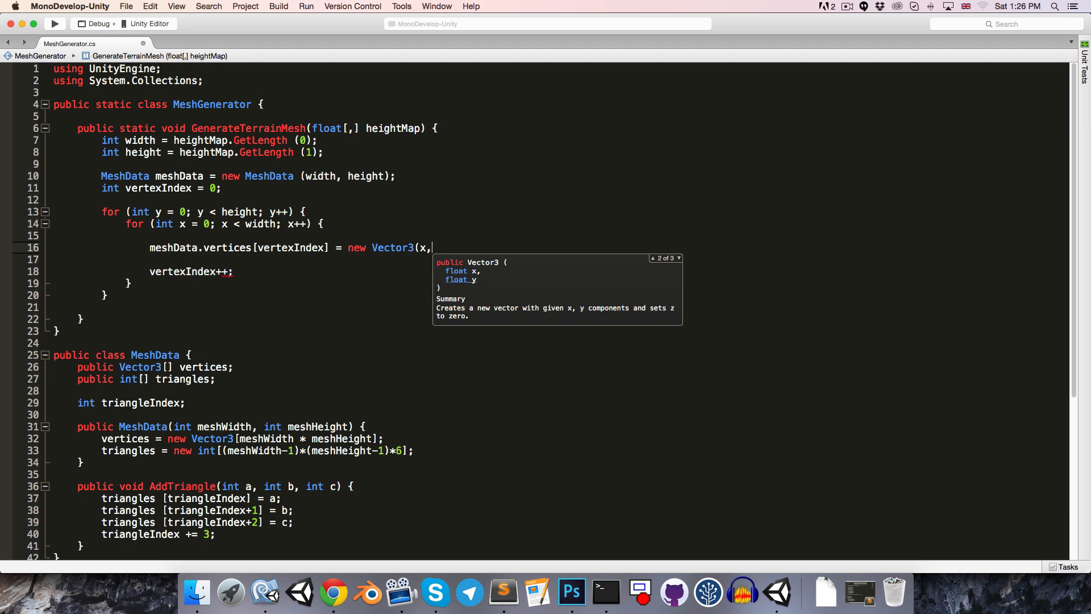
text(heightMap)
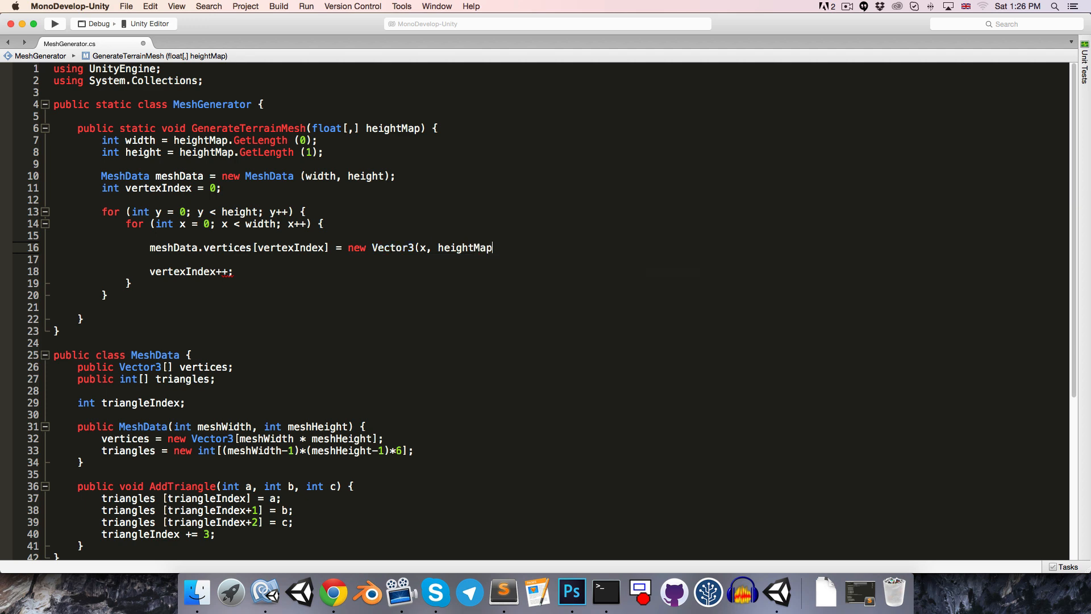
text([)
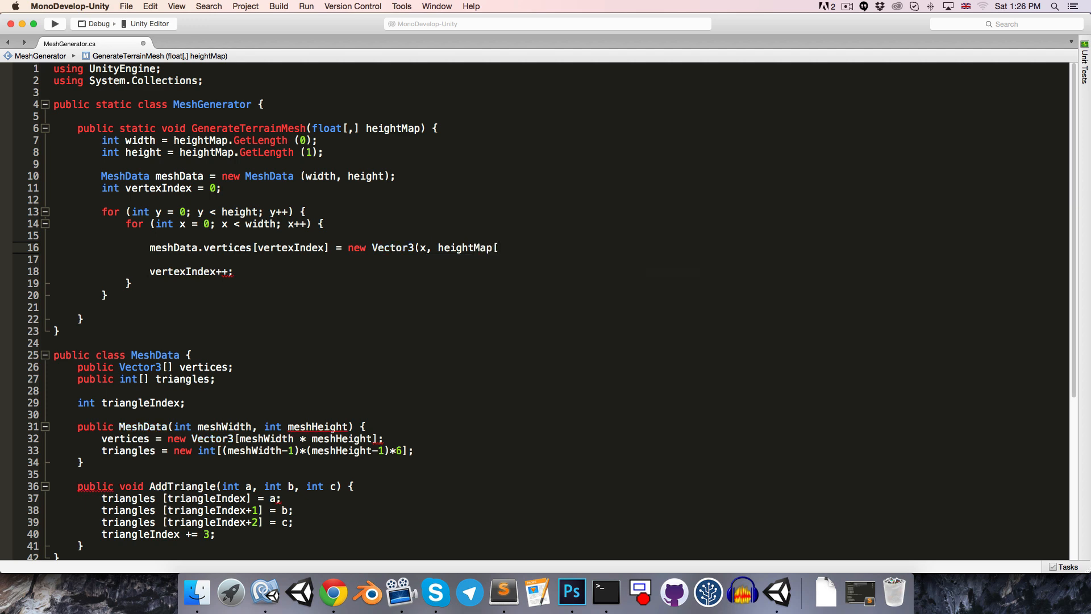
text([x,y],)
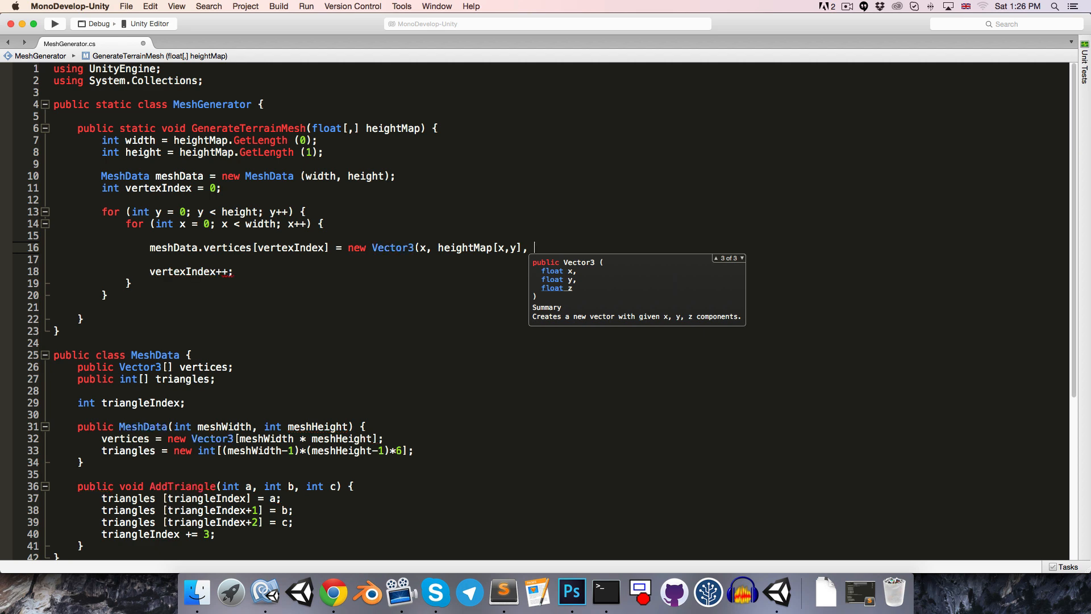
text(y);)
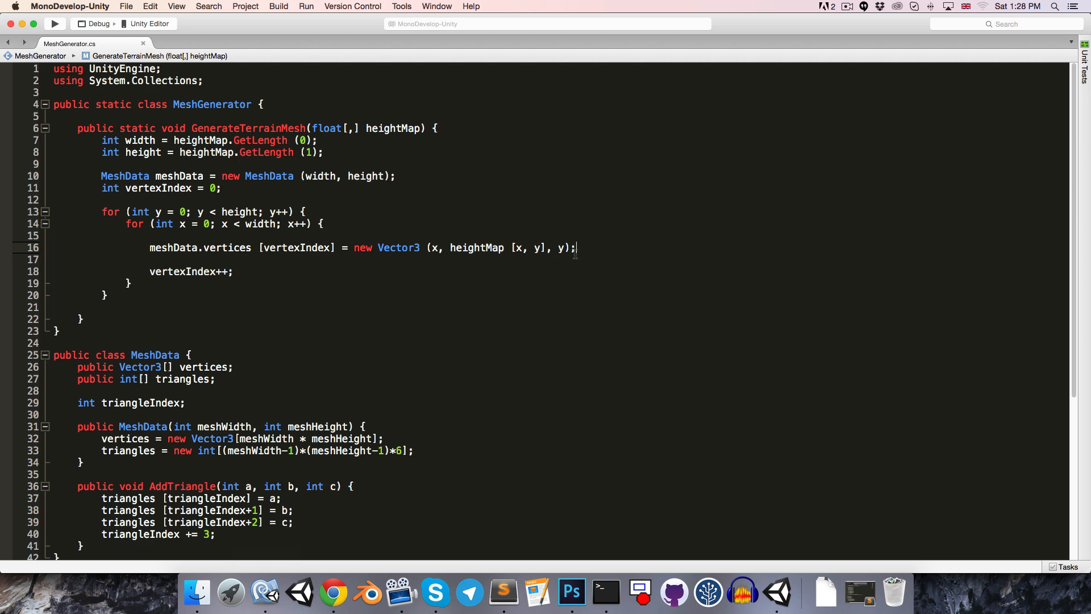
mouse_move(539, 257)
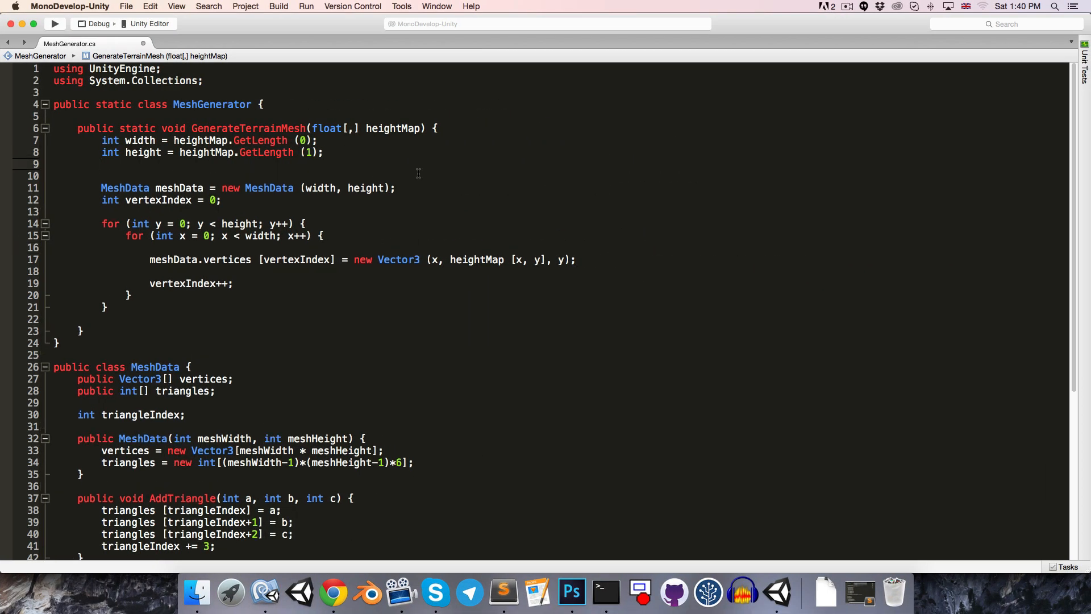
- Define float topLeftX = (width-1) / -2f
click(103, 164)
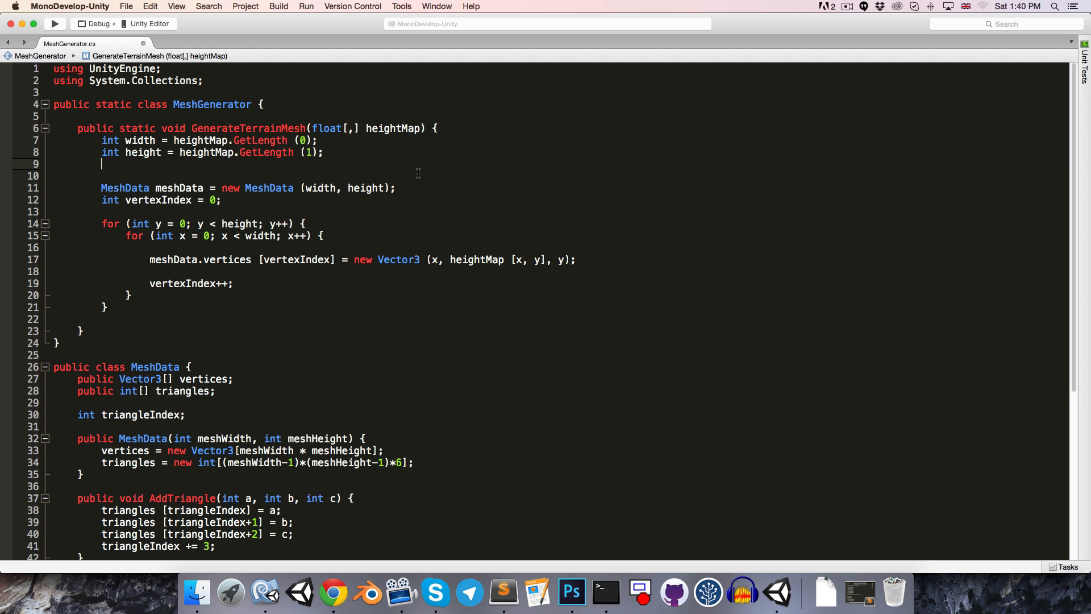
text(float)
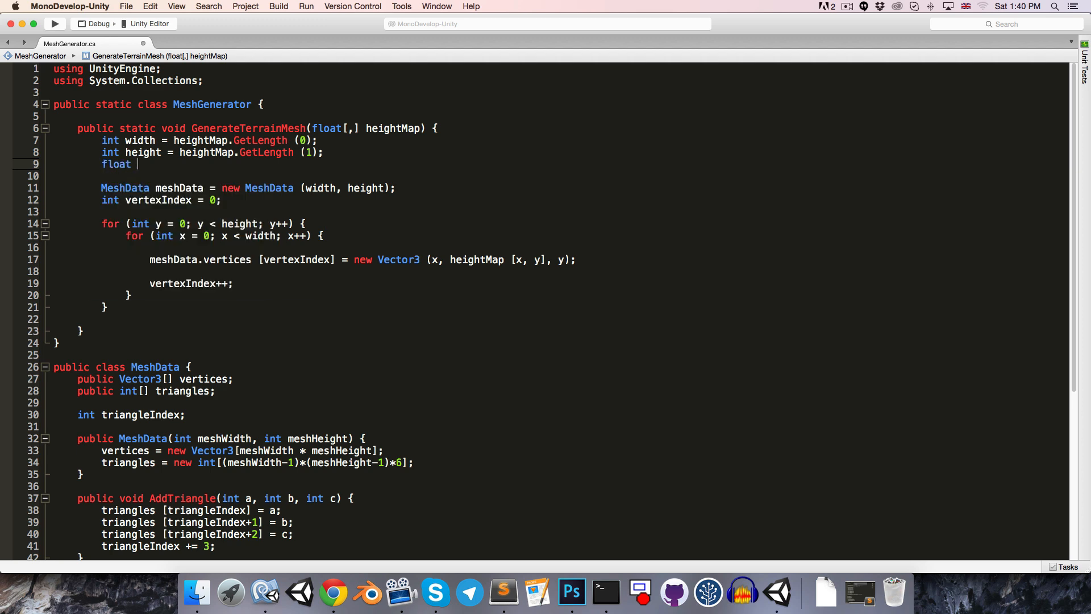
text(topLef)
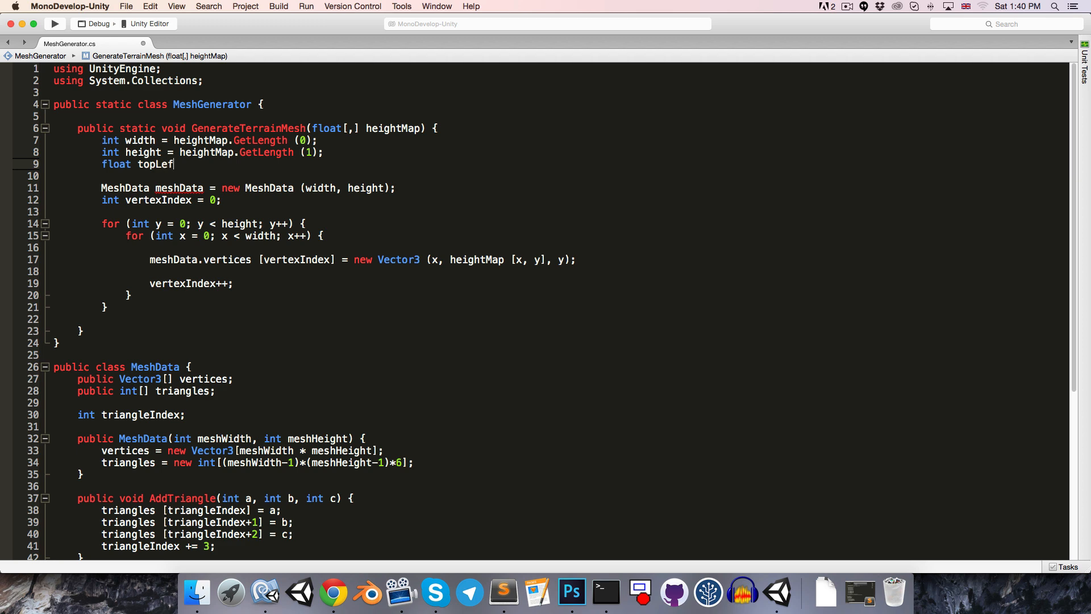
text(tX =)
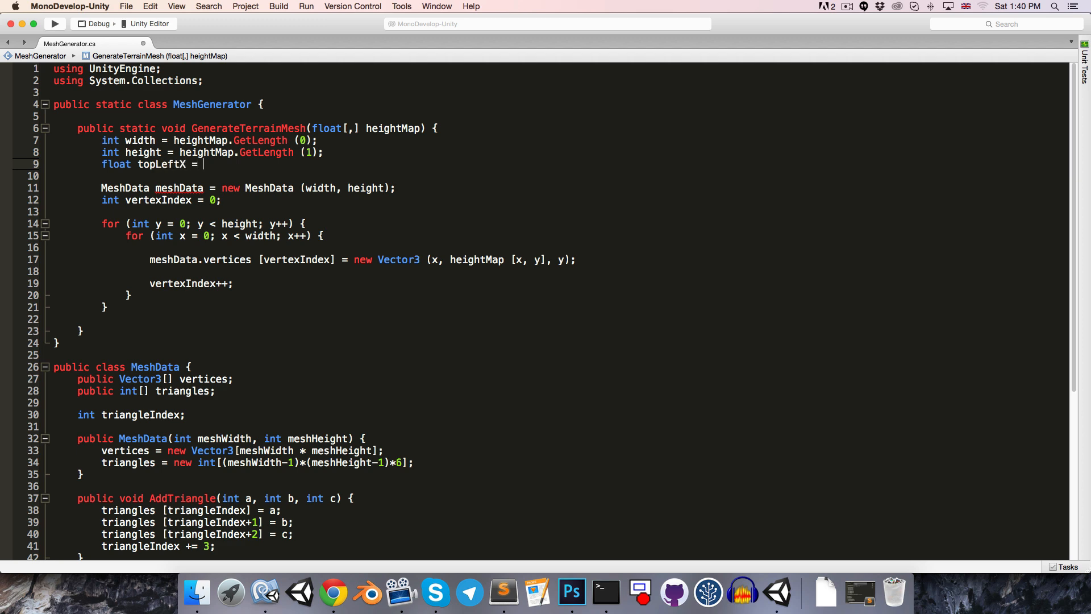
text((width-1))
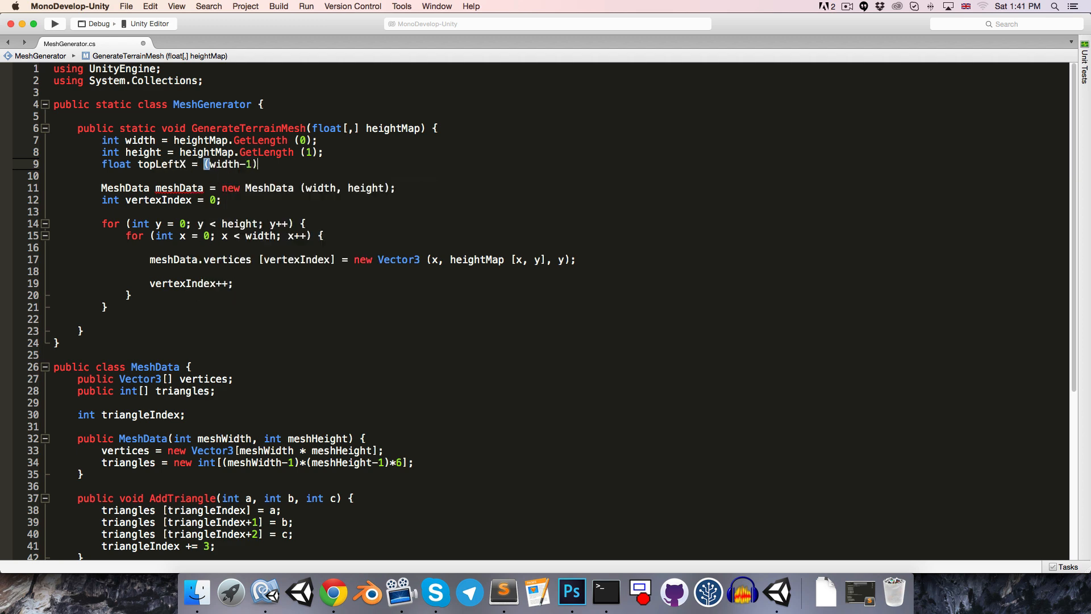
text(/-)
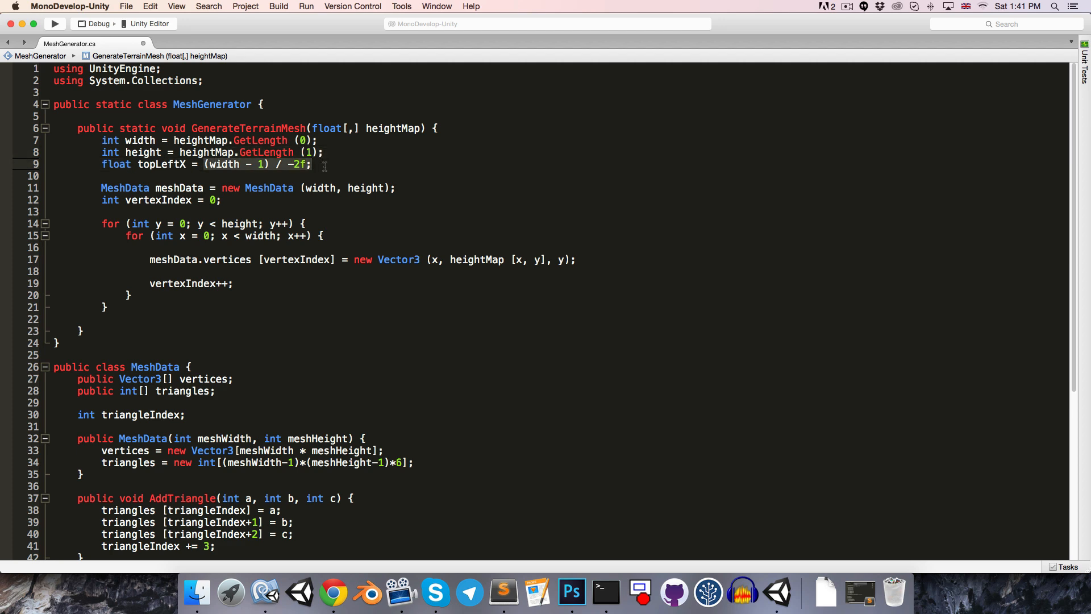
- Define topLeftZ = (height-1) / 2f and offset vertices by topLeftX + x, topLeftZ - y
text(float topLeft)
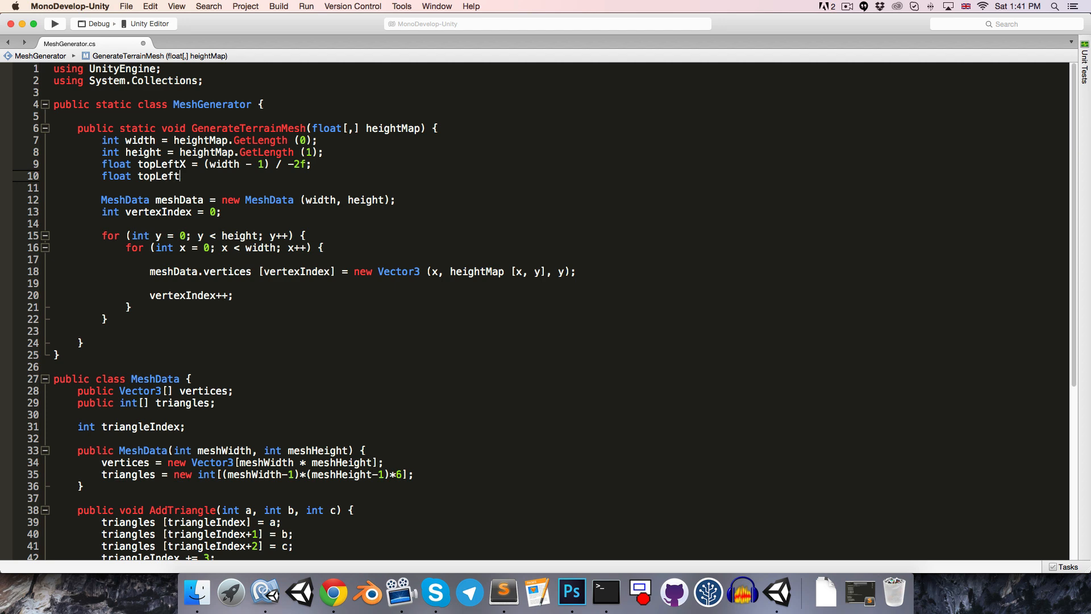
text(Z = ()
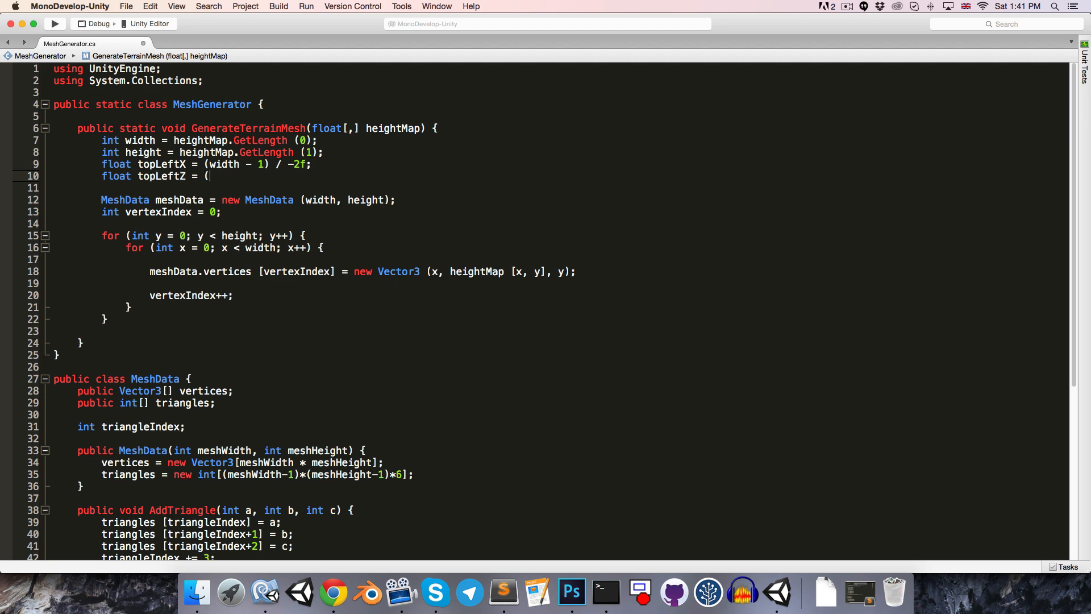
text((height-1) / 2f;)
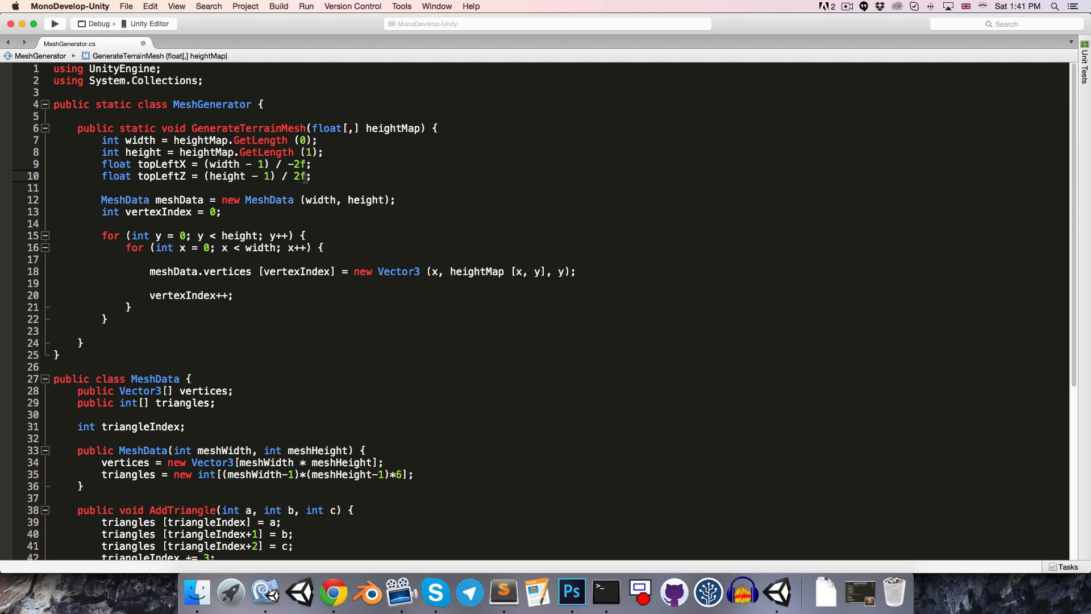
mouse_move(325, 164)
text(topLeftX + )
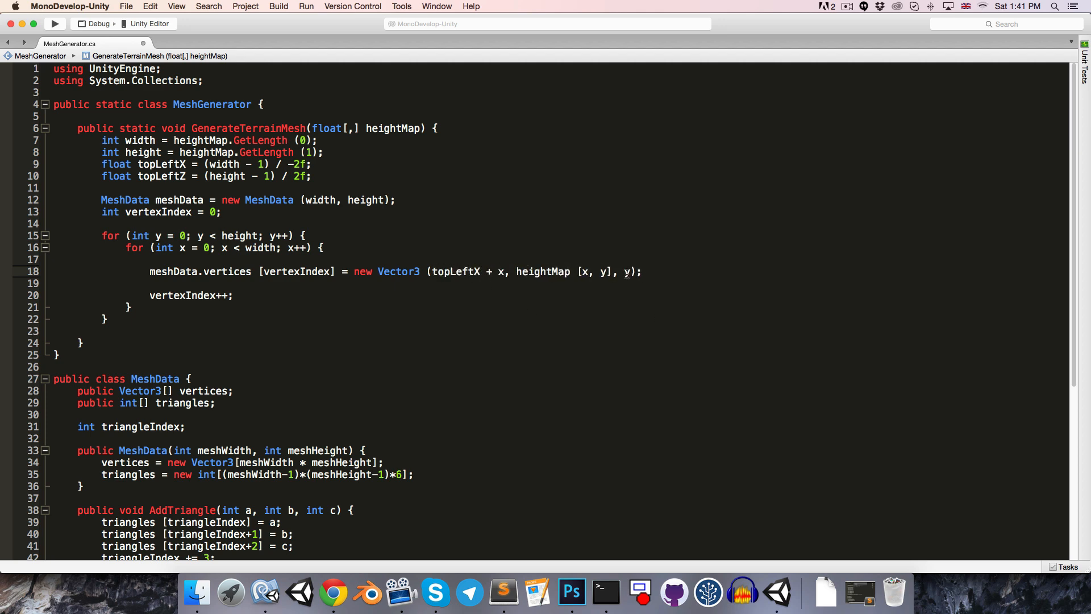
text(topy)
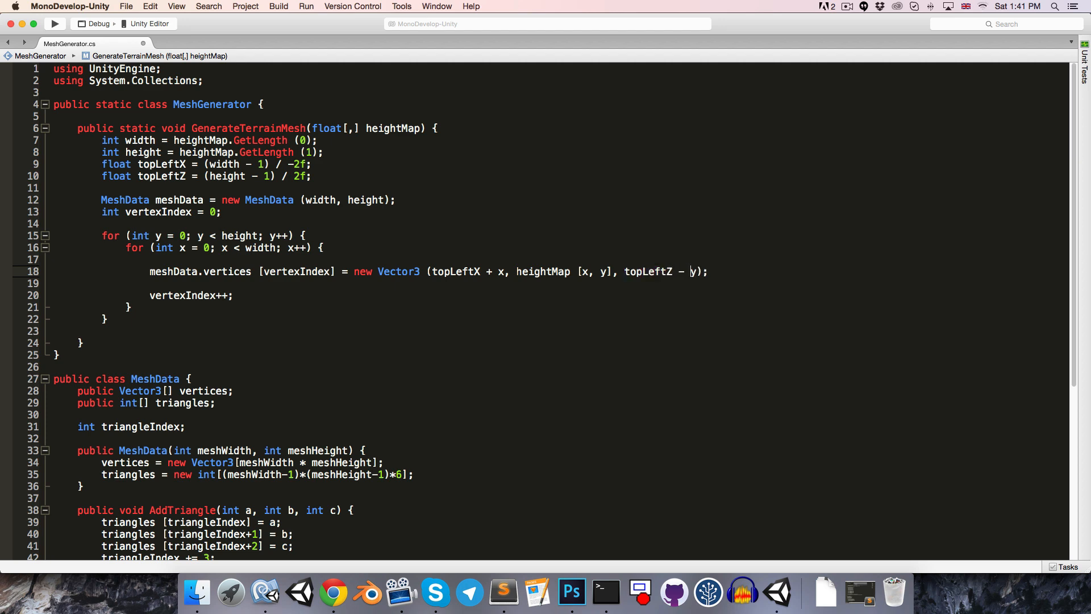
mouse_move(633, 295)
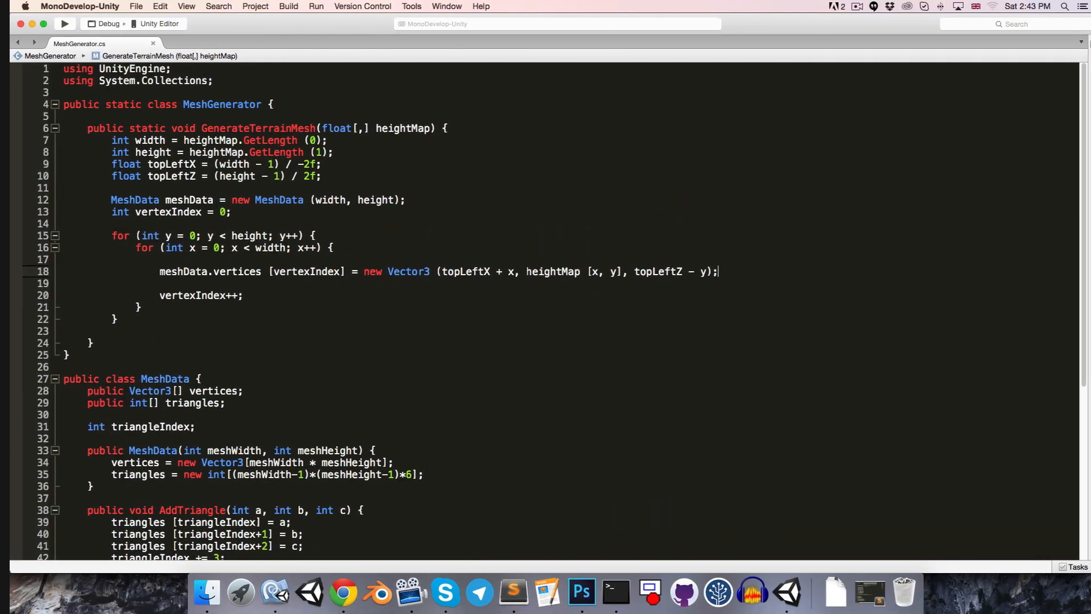
- Add an if block guarded by x < width-1 && y < height-1
key(return)
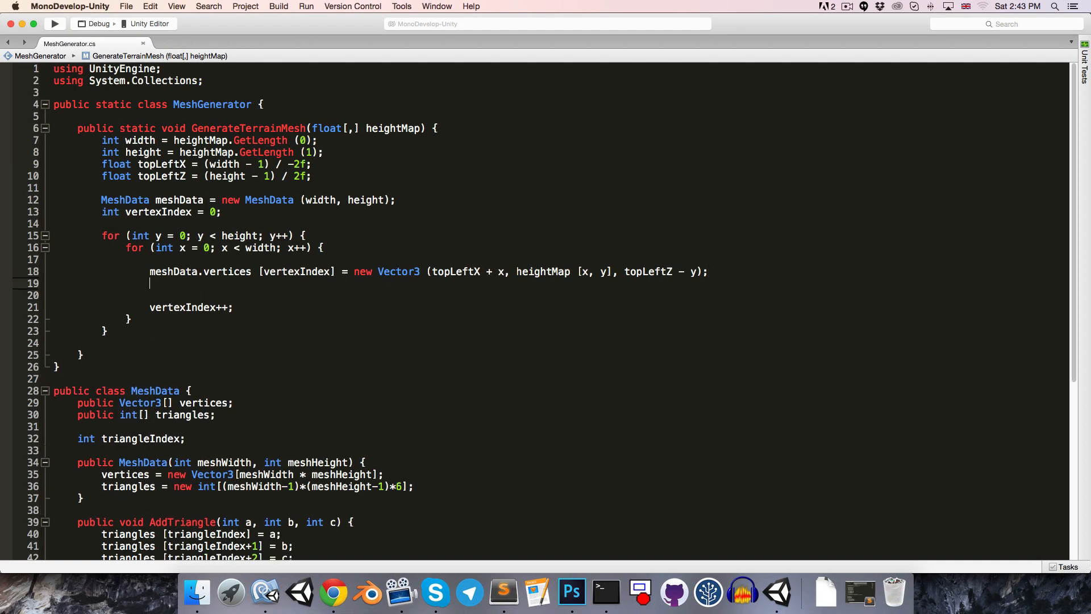
text(if (x <)
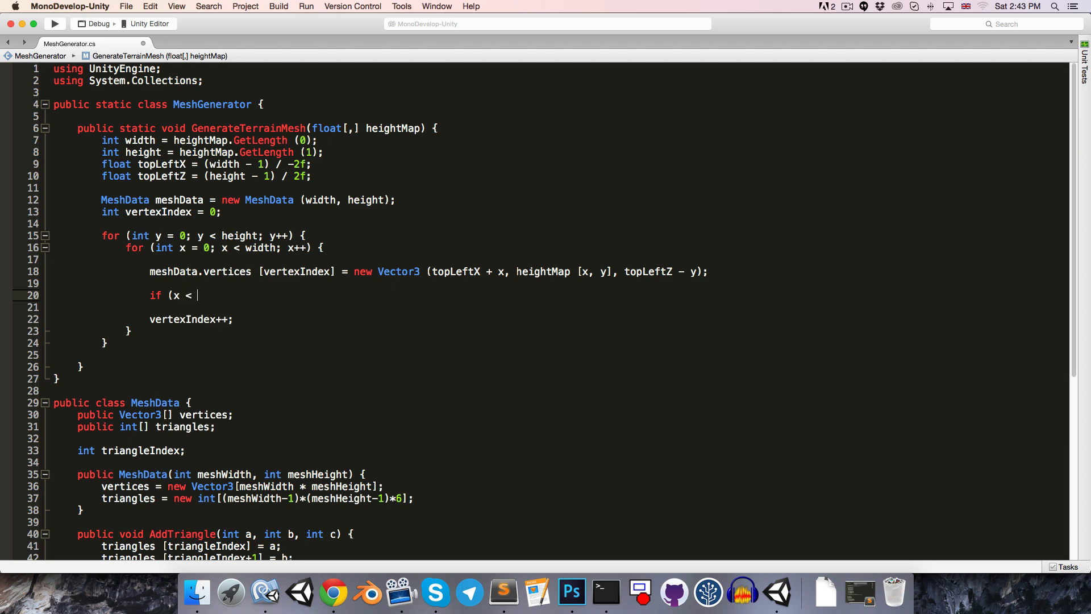
text(width-1;)
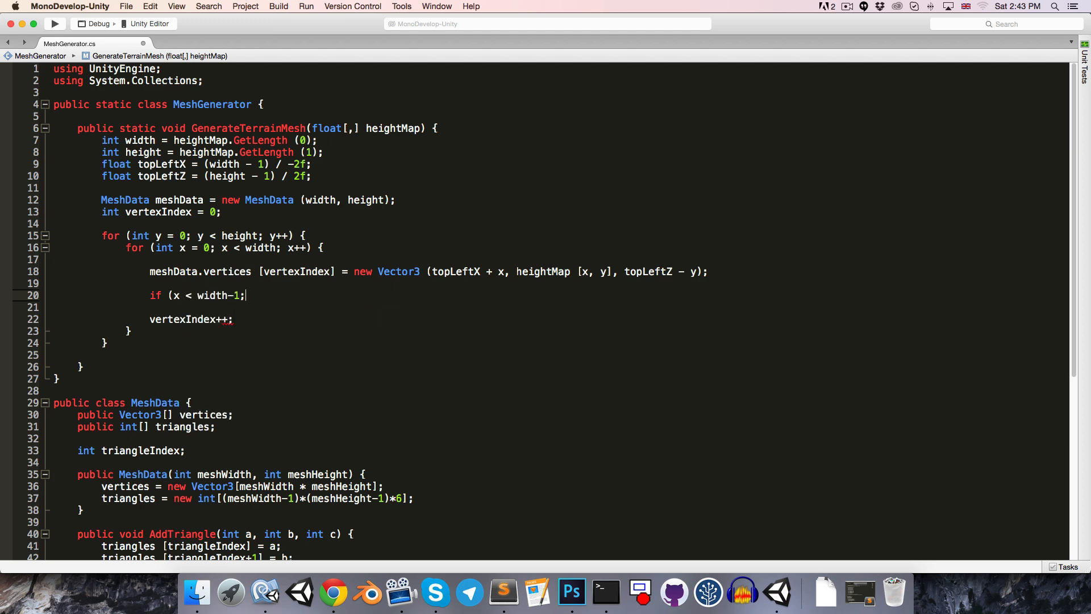
key(backspace)
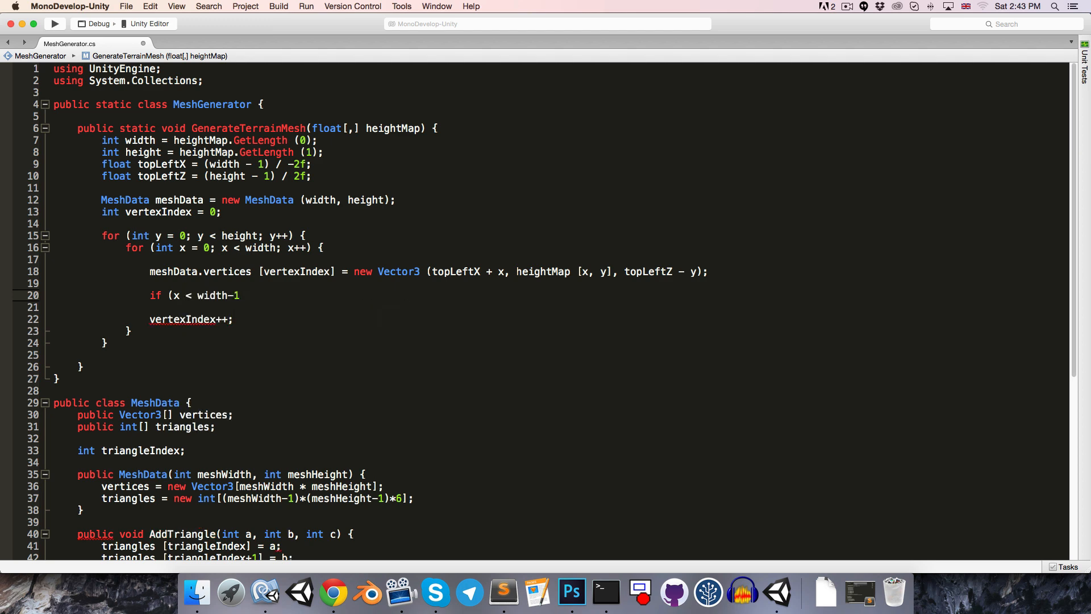
text(&& y <)
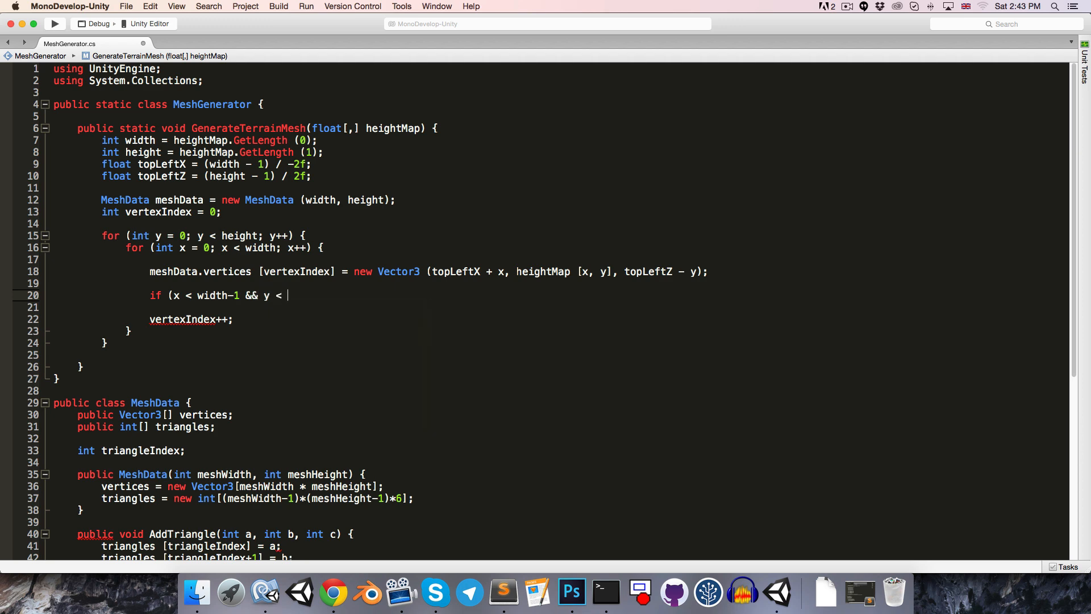
text(height - 1) {)
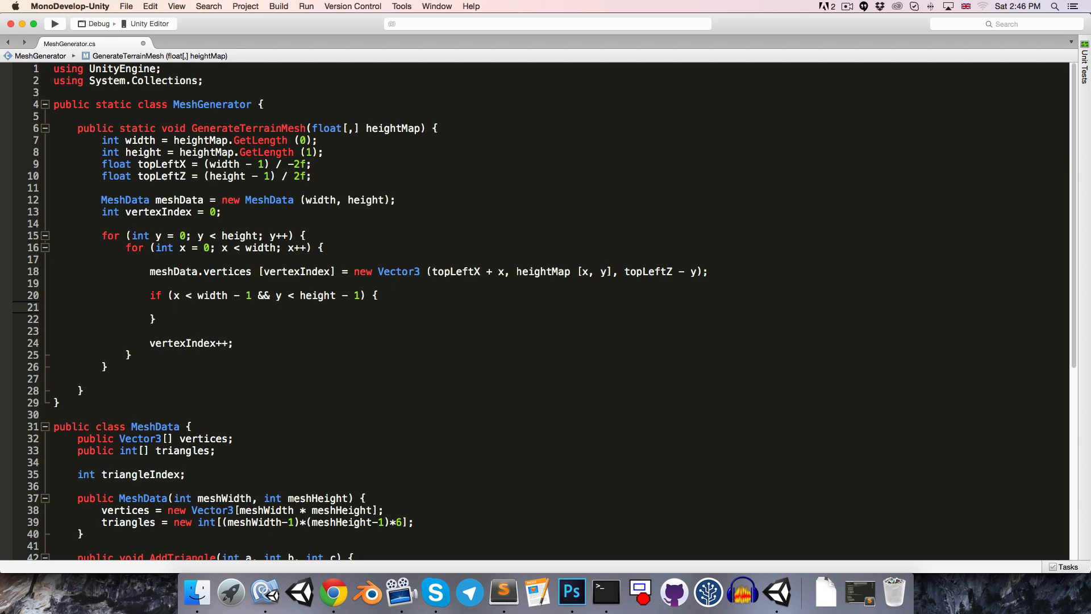
- Add two meshData.AddTriangle calls using vertexIndex and vertexIndex + width offsets
text(meshData.AddTriangle()
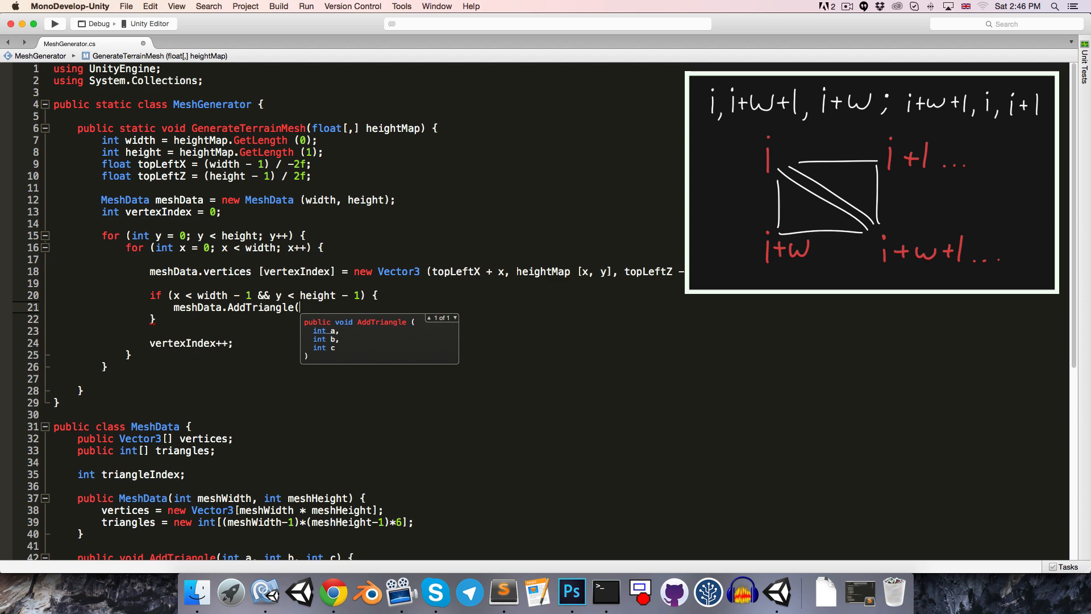
text(vertexIndex, vertexIndex)
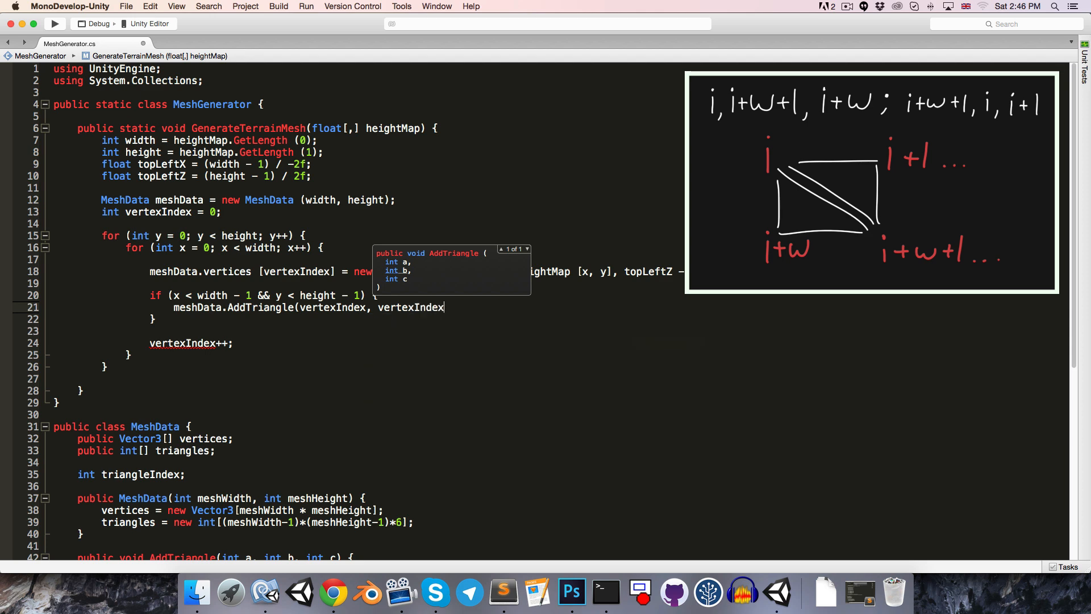
text(+width+1,)
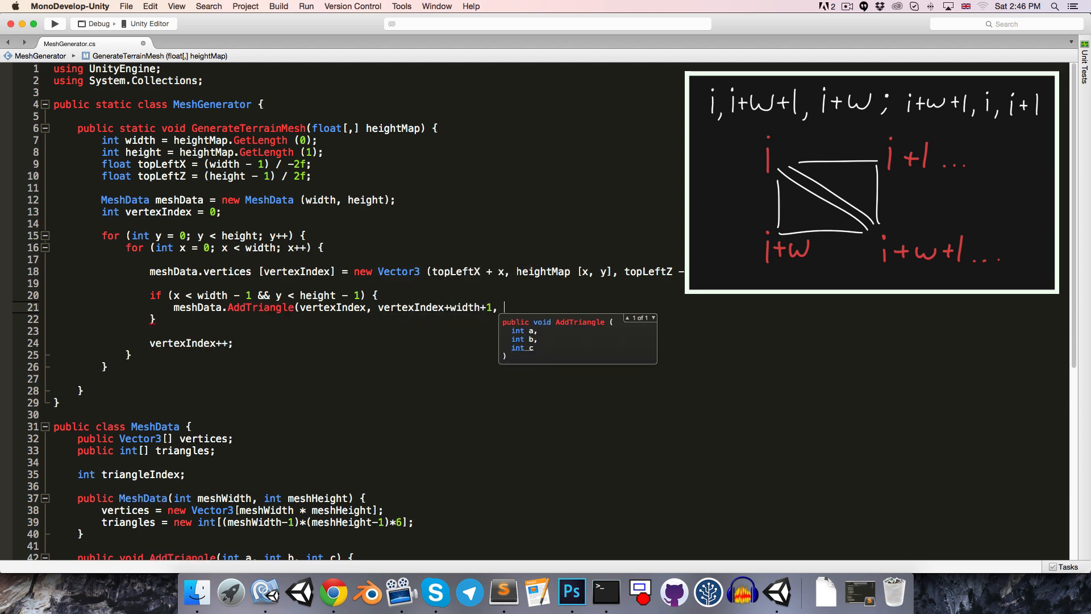
text(vertexIndex + width);)
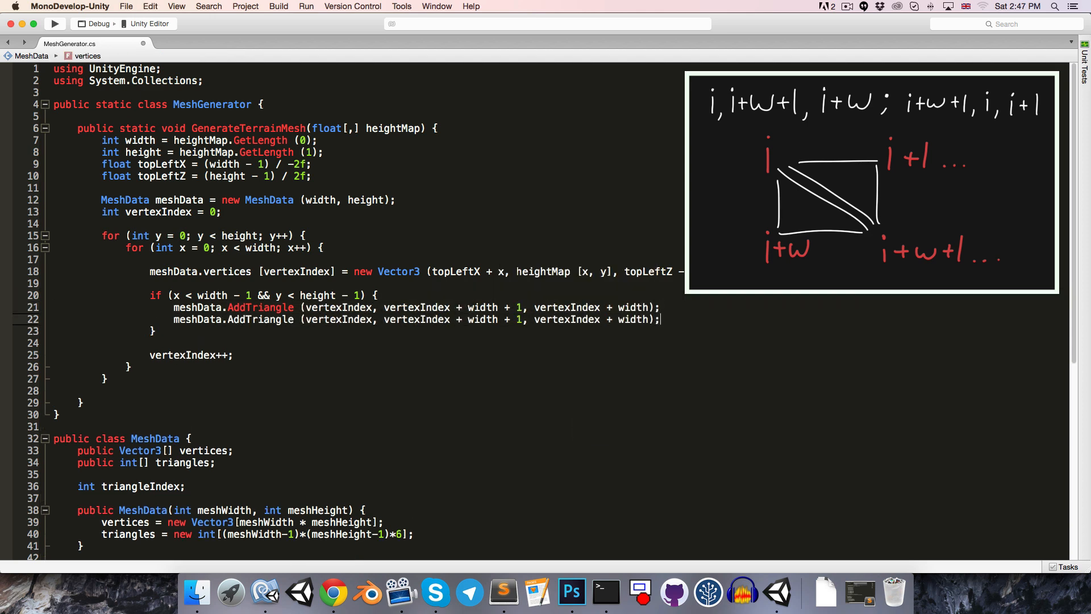
click(375, 319)
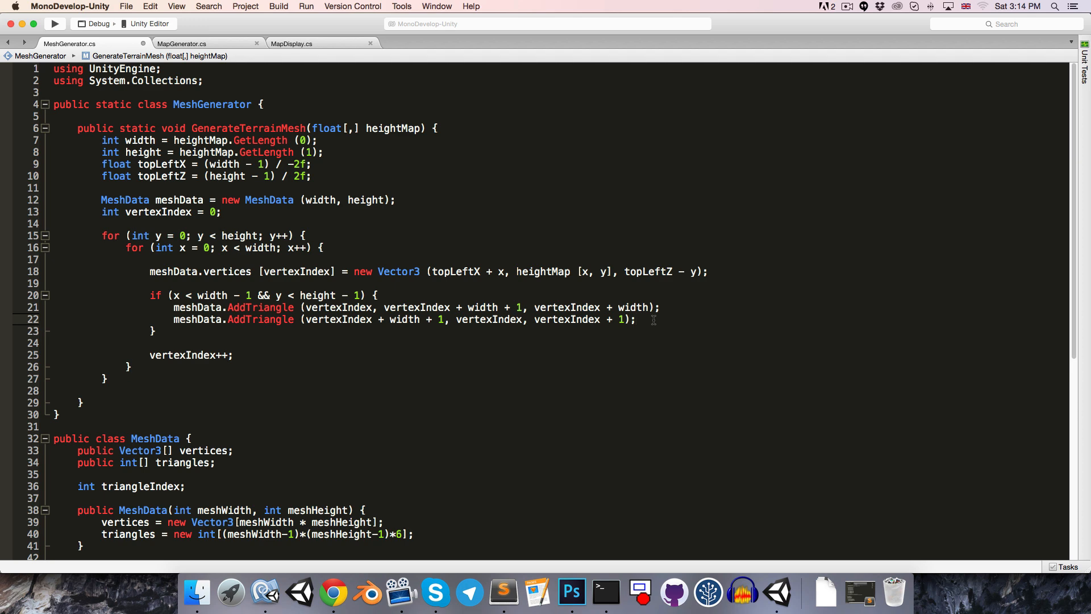
- Give MeshData a public Vector2[] uvs, sized meshWidth * meshHeight in the constructor
scroll(down, 3)
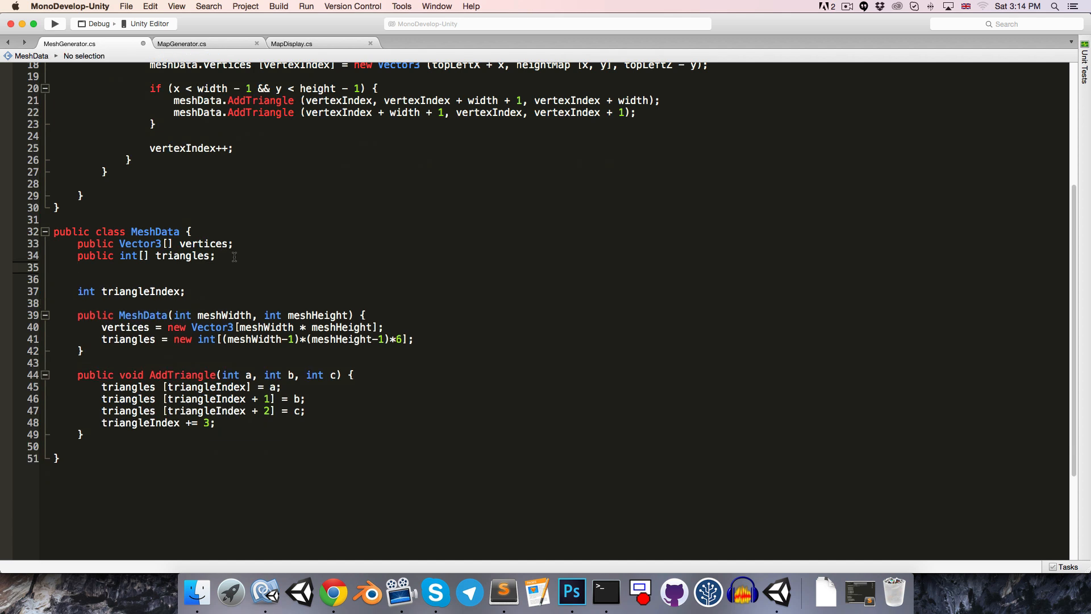
text(Vector2[] uvs;)
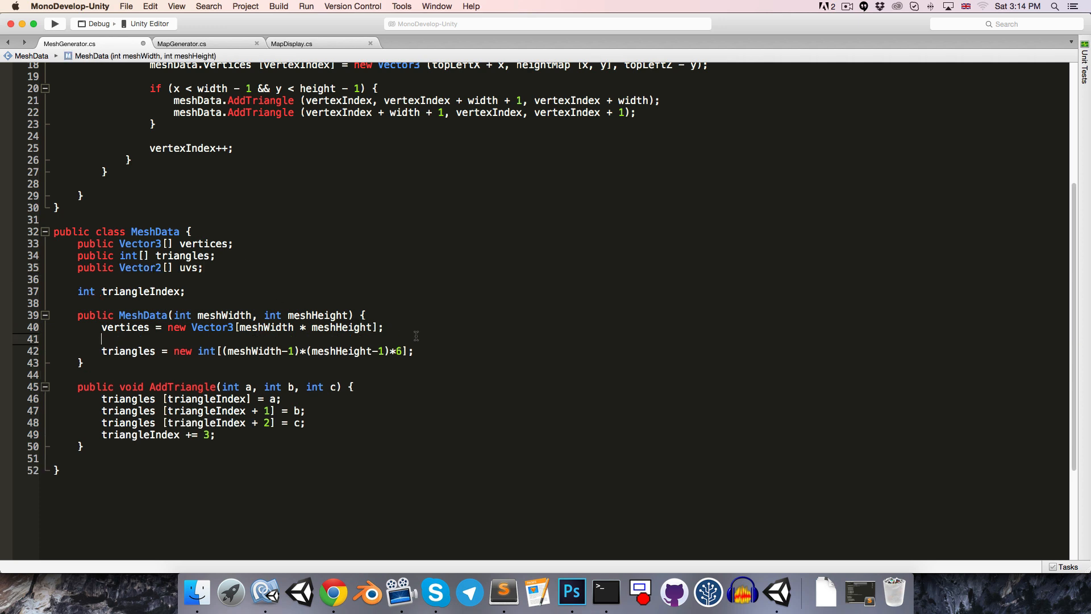
text(uvs = new Vector2[];)
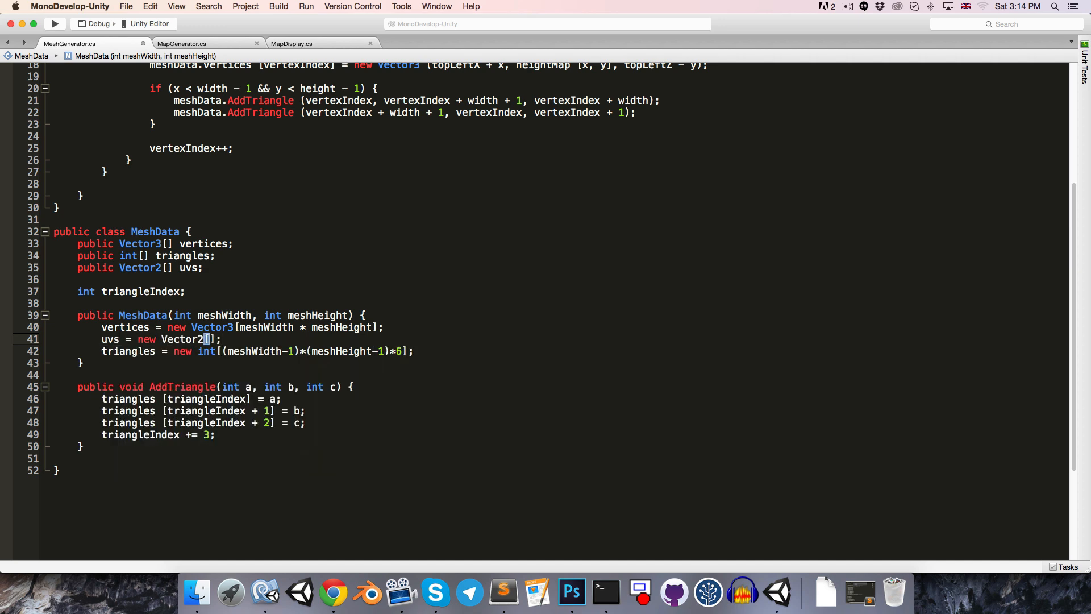
text(meshWidth * meshHeight)
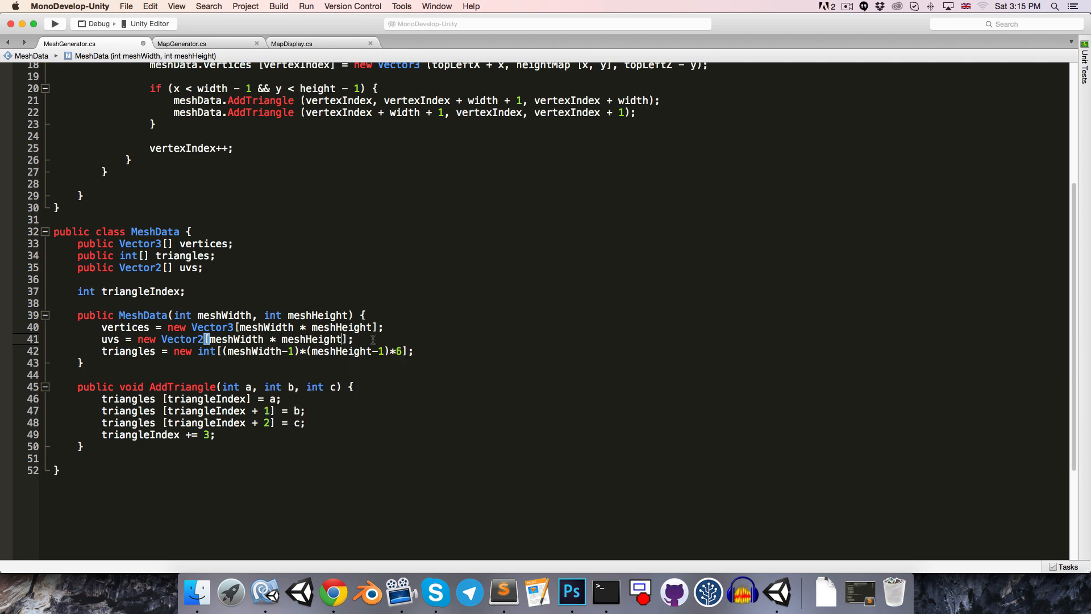
scroll(up, 3)
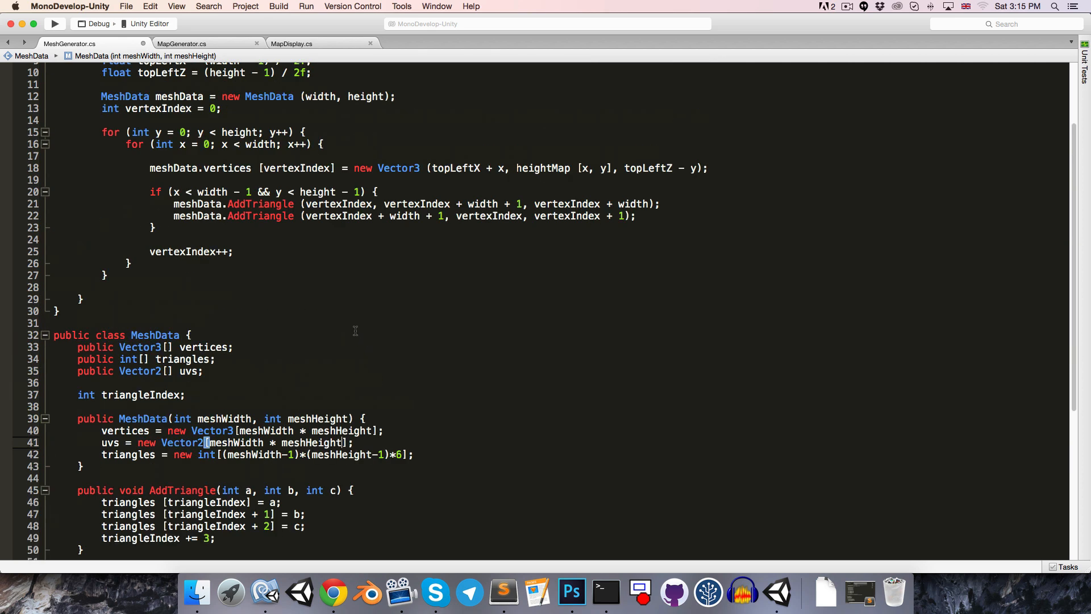
key(Return)
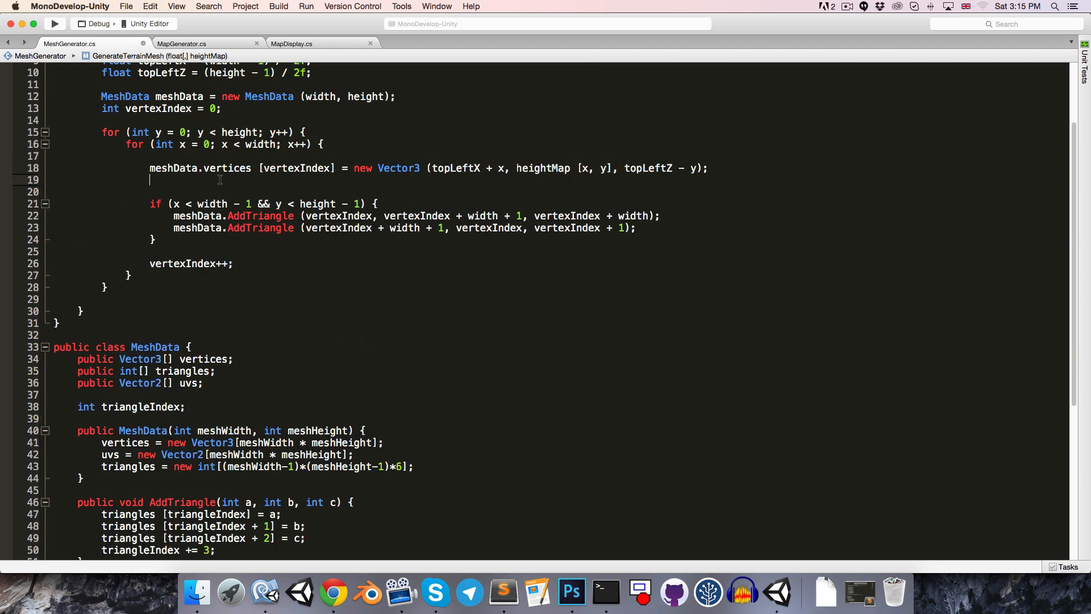
- Assign meshData.uvs[vertexIndex] = new Vector2(x/(float)width, y/(float)height) for each vertex
text(meshData)
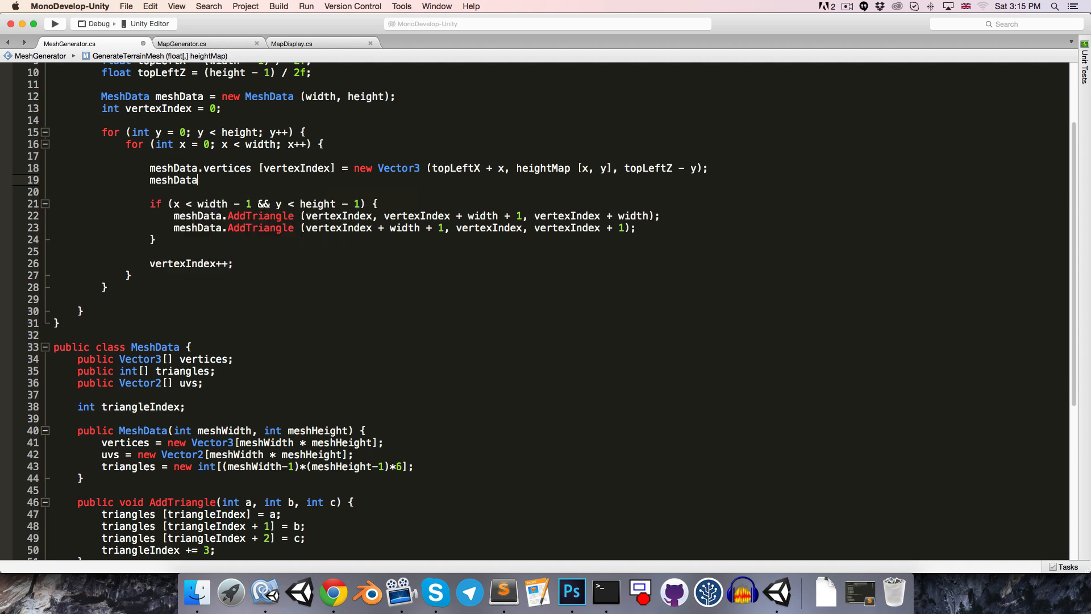
text(.uvs)
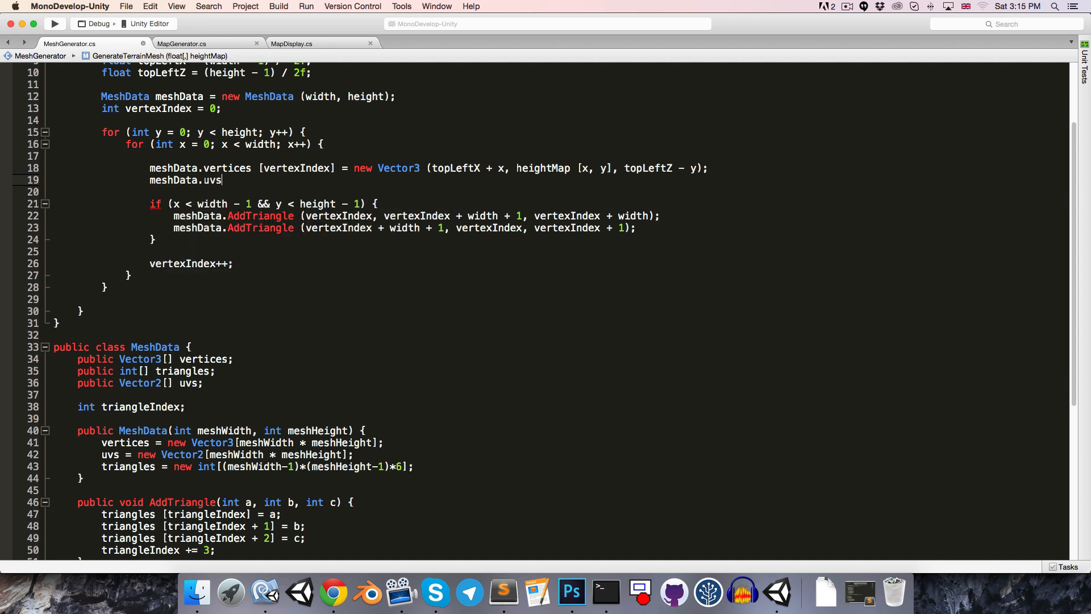
text([vertexIndex] =)
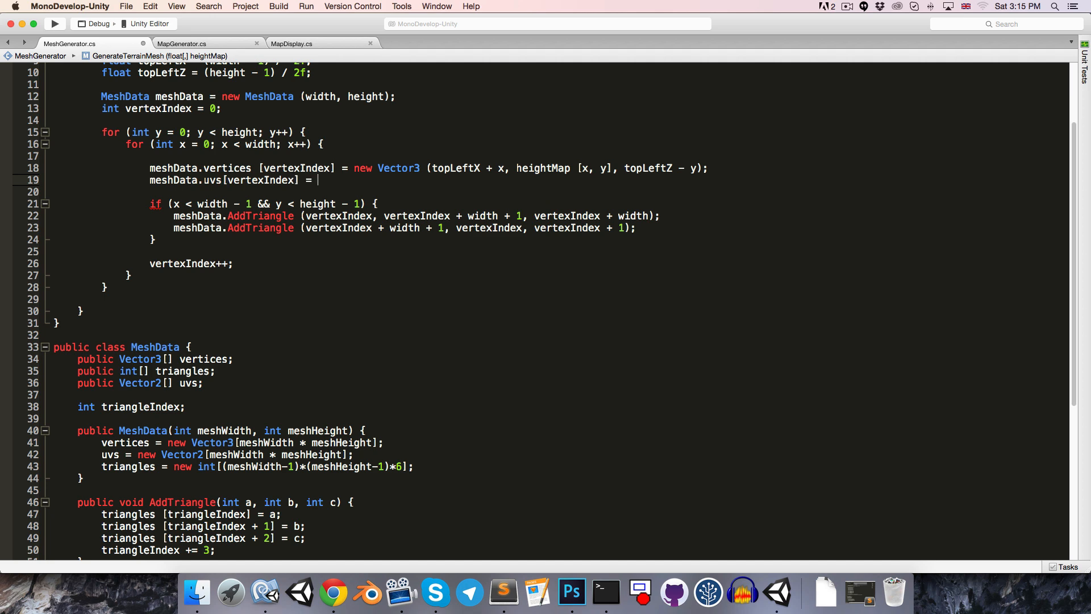
text(new Vector2()
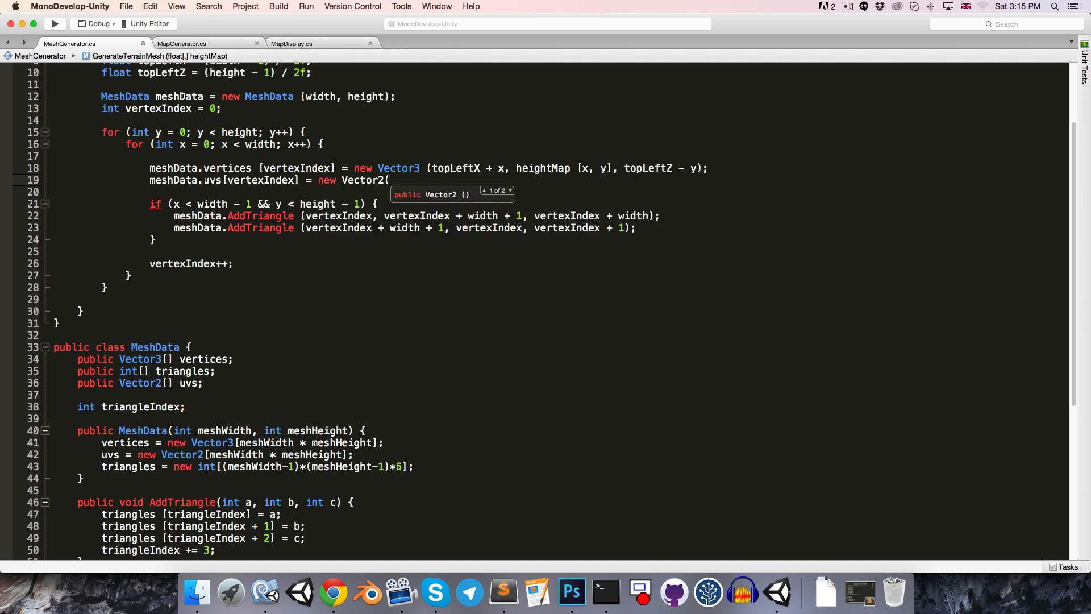
text(x)
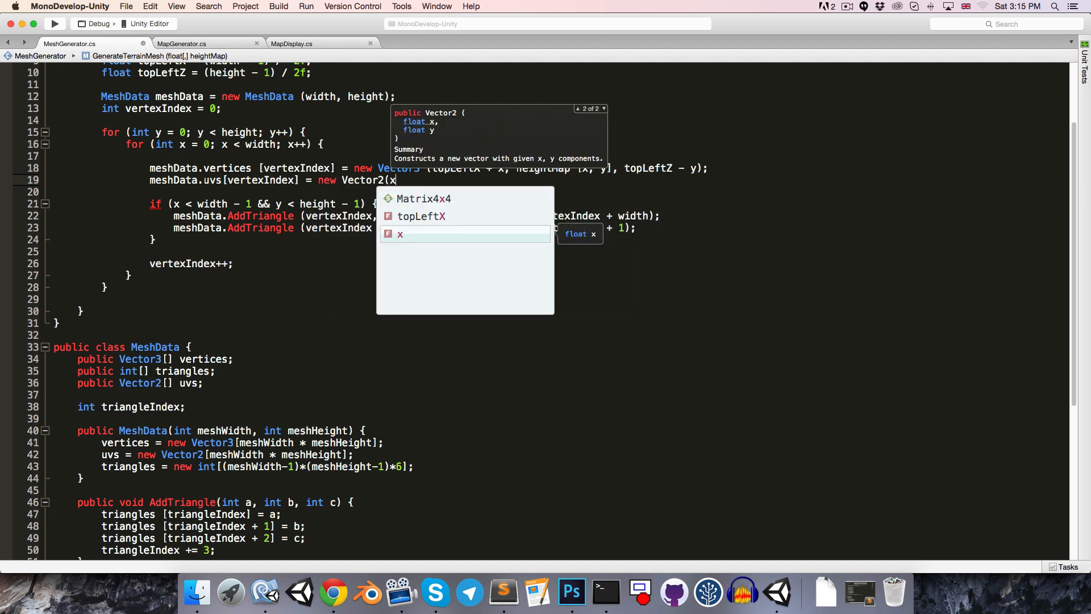
text(/)
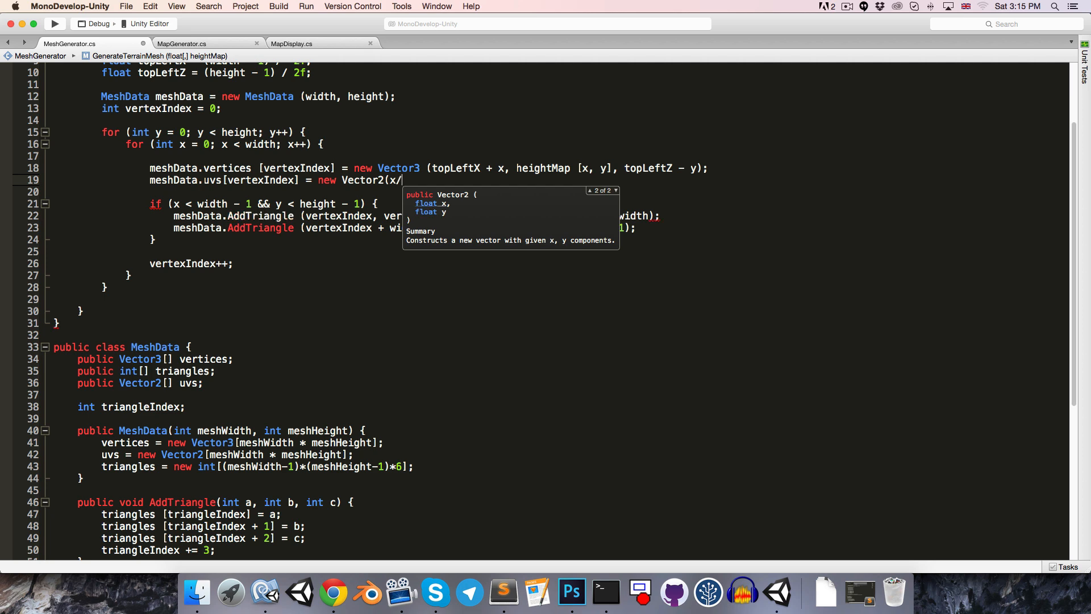
text((float)
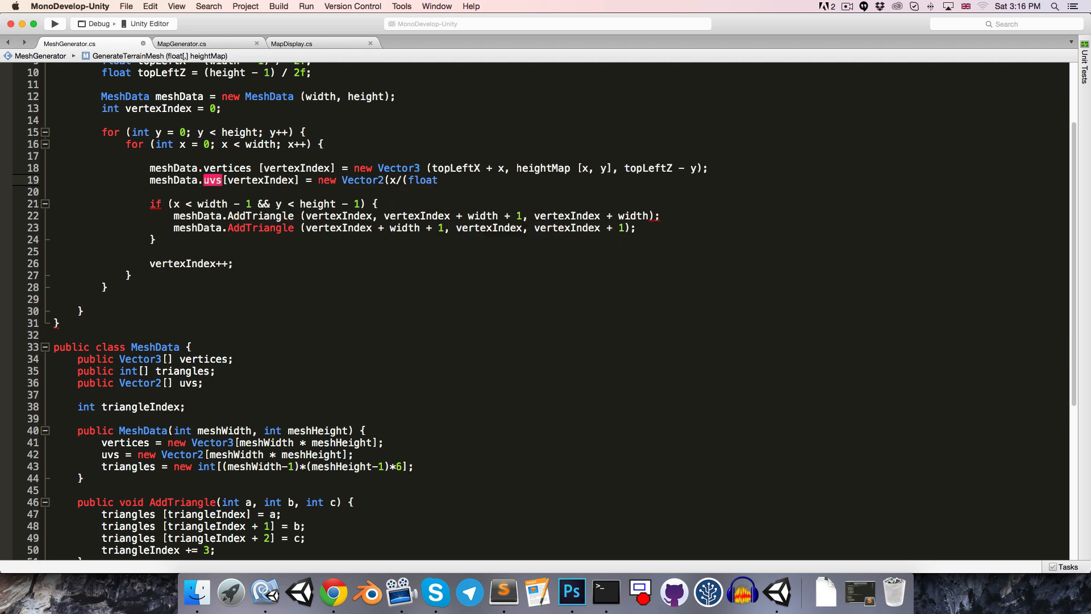
text(width,)
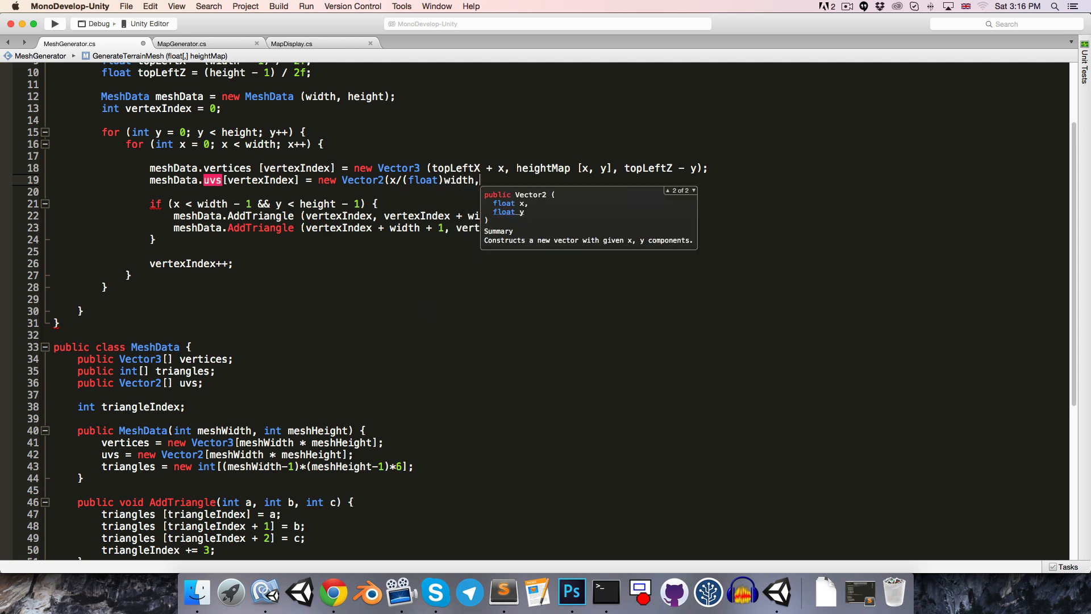
text(y/)
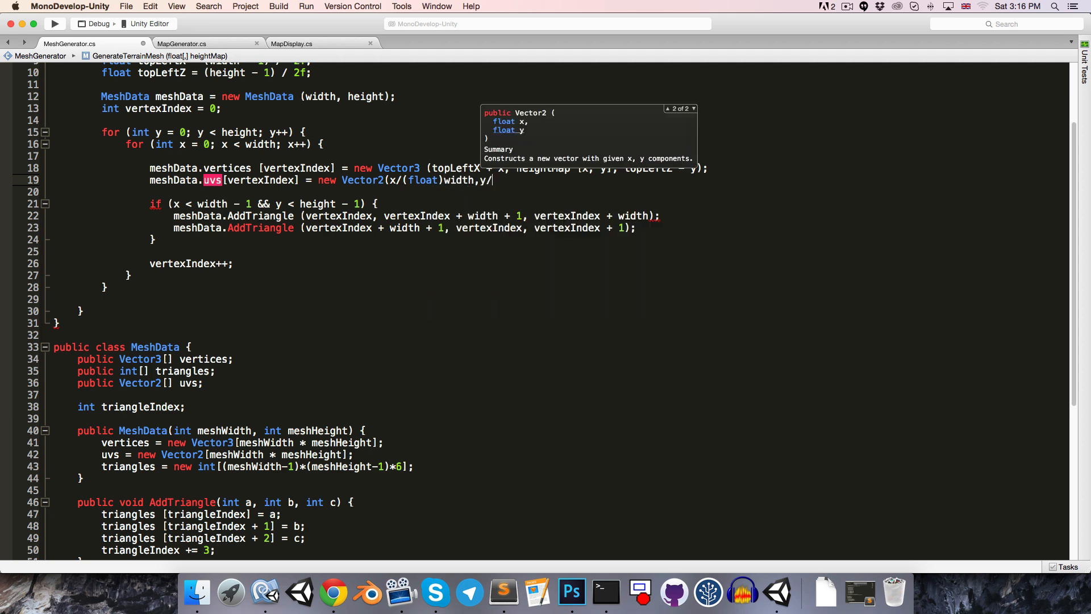
text((float))
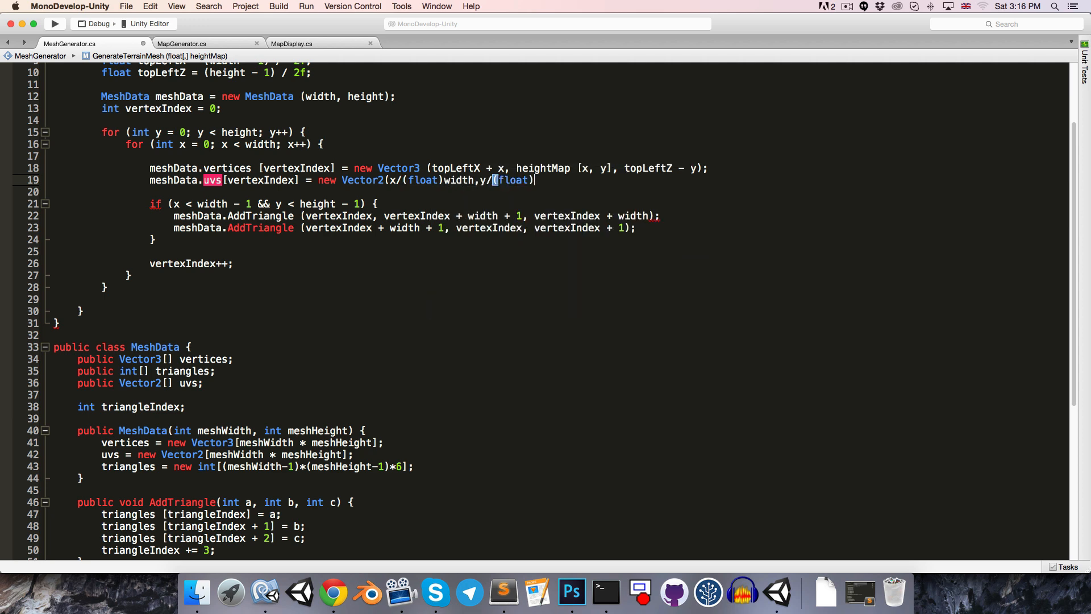
text(height)
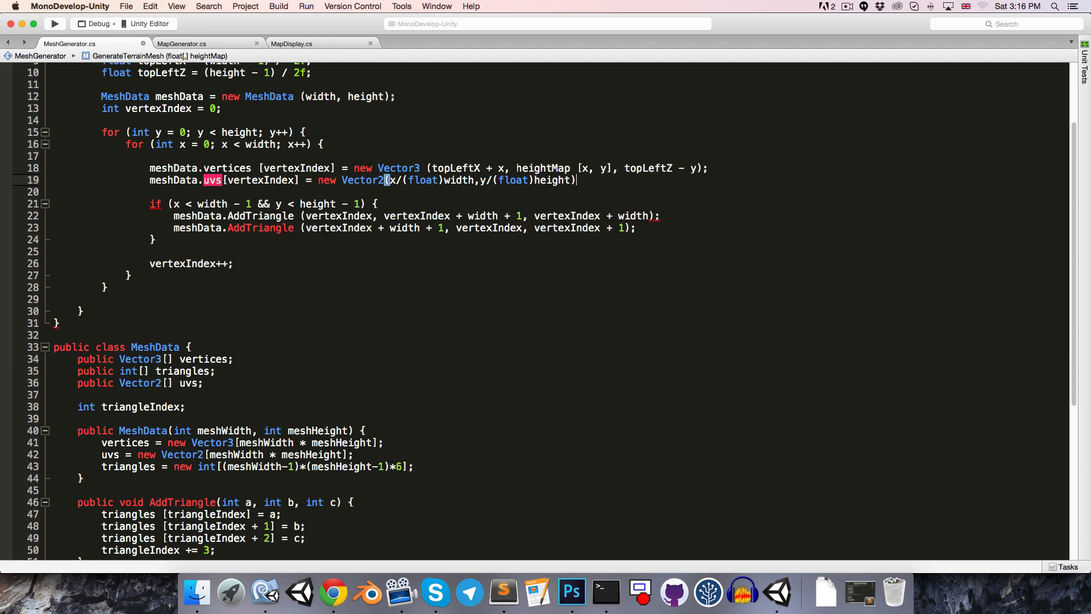
scroll(down, 3)
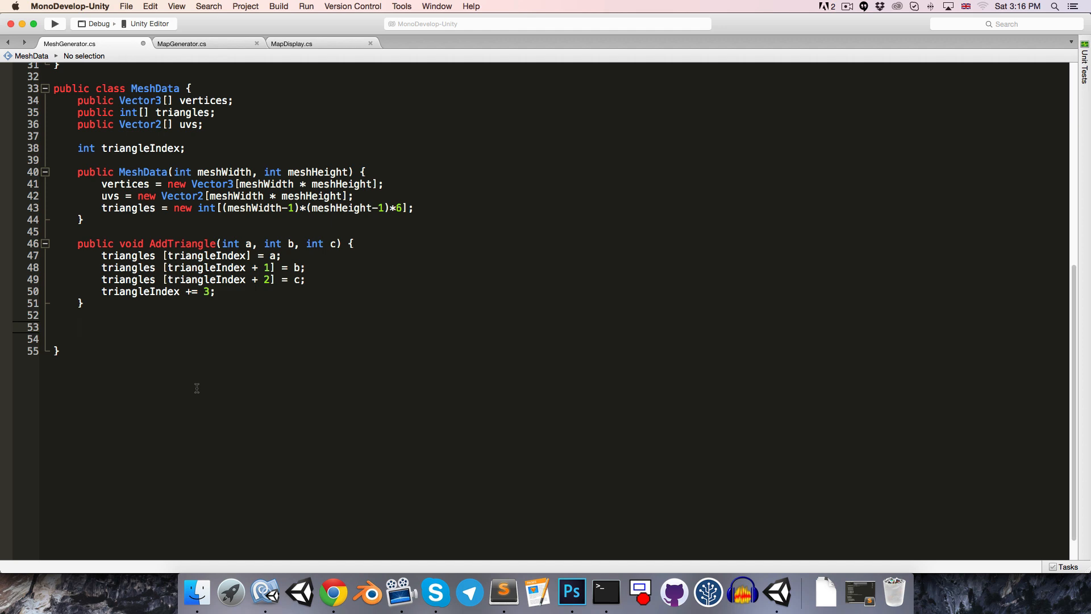
- Write CreateMesh(): new Mesh, assign vertices, triangles and uv, RecalculateNormals, return it
click(79, 326)
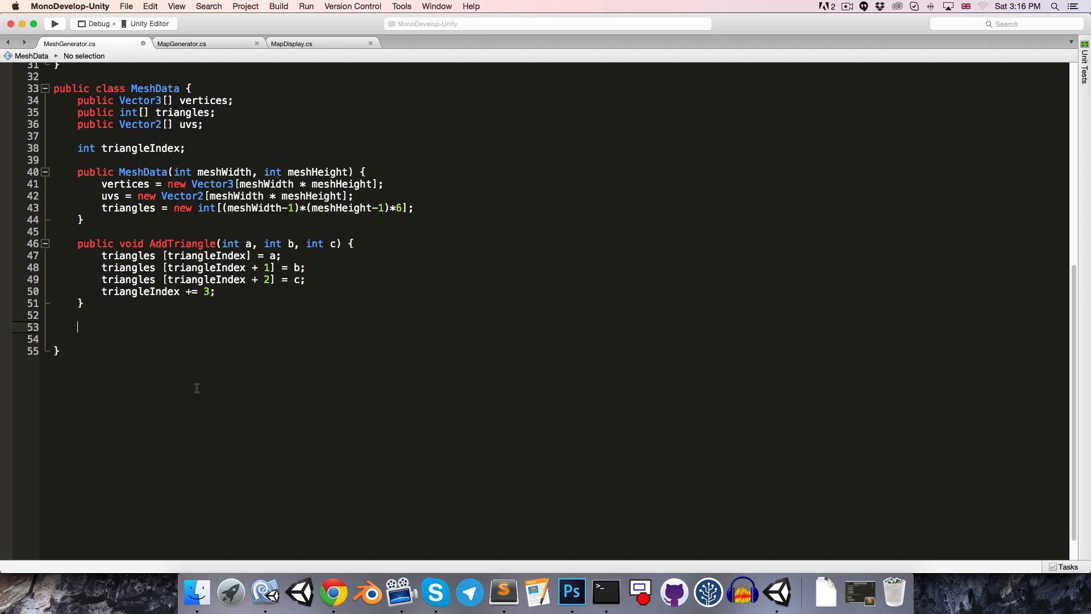
text(public)
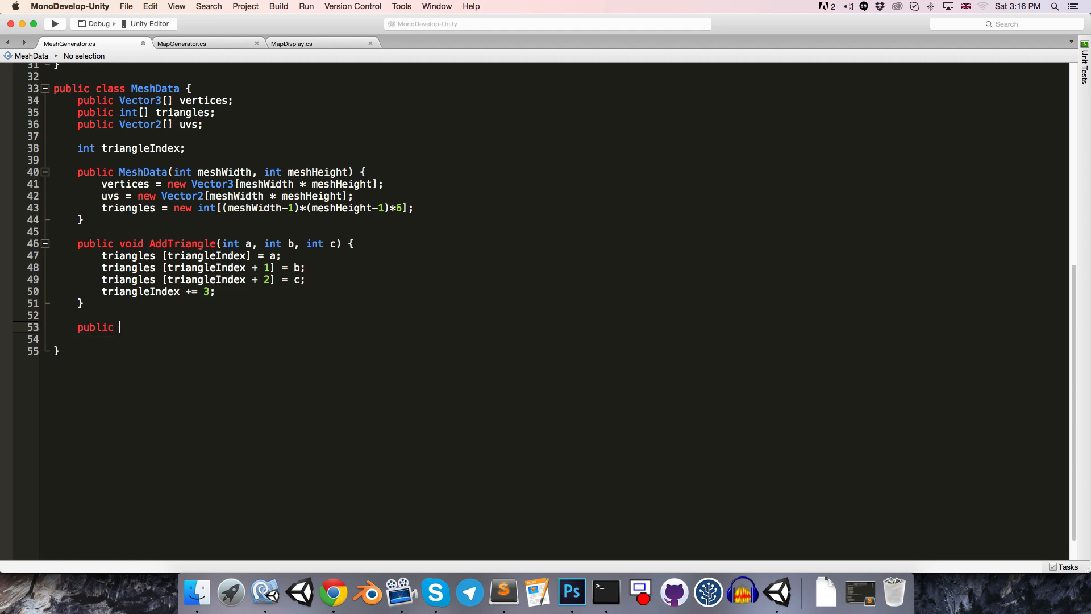
text(Mesh CraeteMesh() {)
click(558, 339)
text(Mesh mesh =)
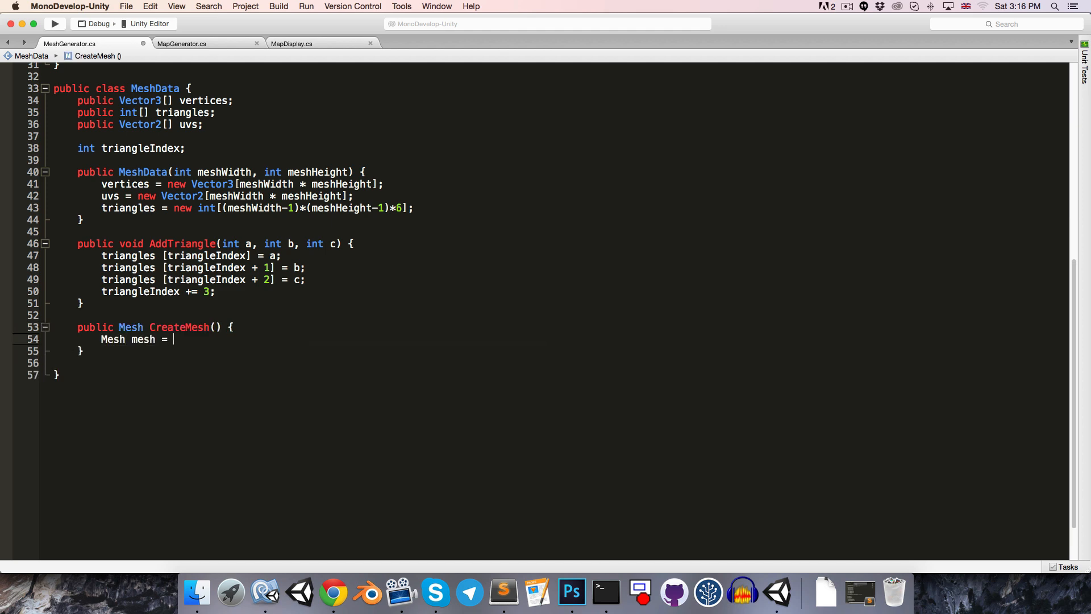
text(new Mesh ();)
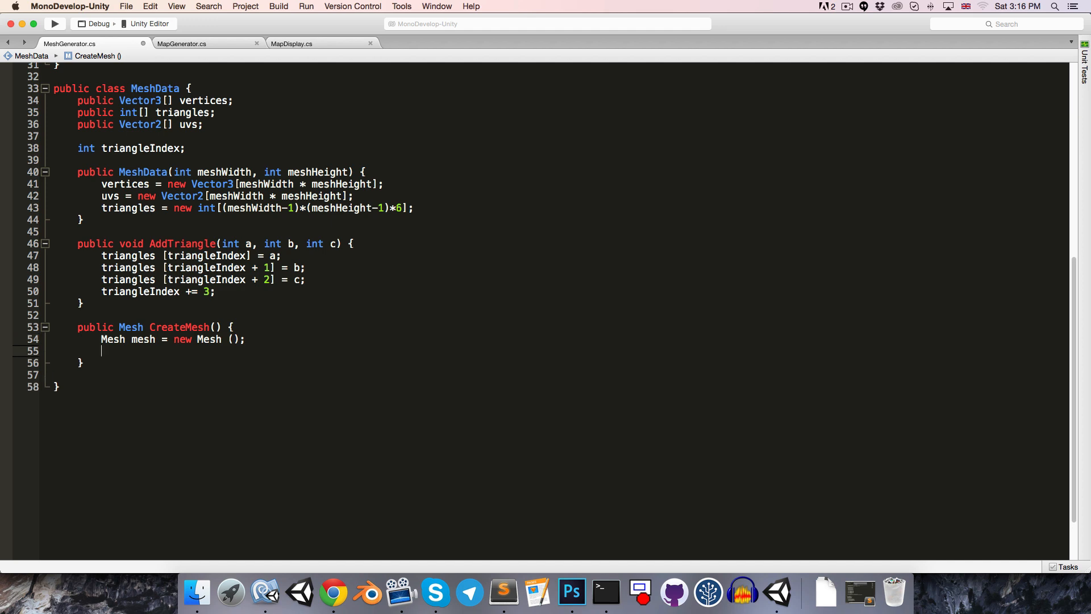
text(mesh.vertices = vertices;)
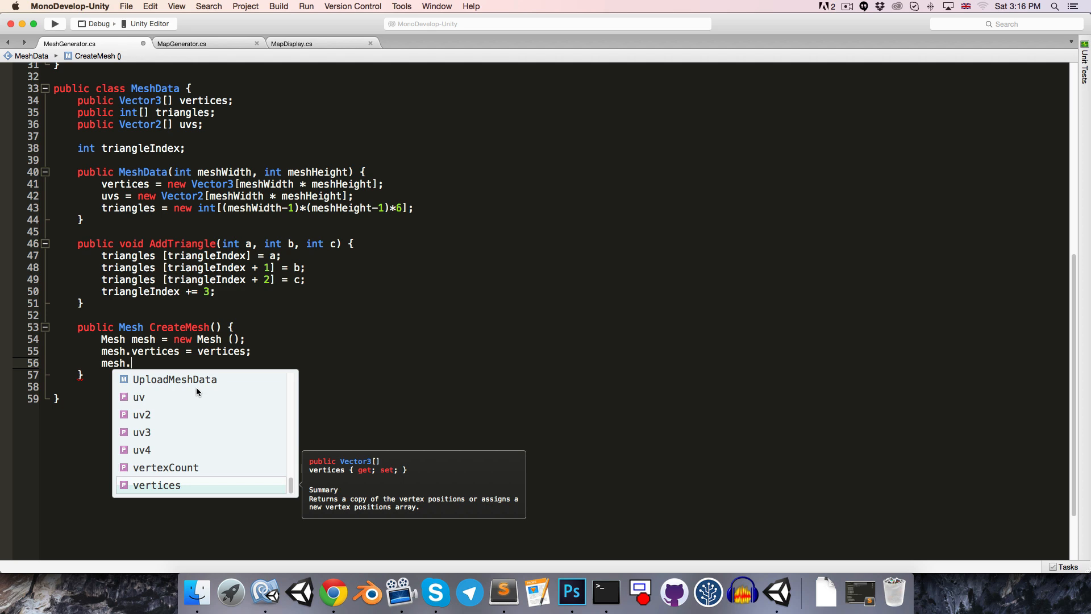
text(triangles = triangles;)
text(mesh.uv = uvs;)
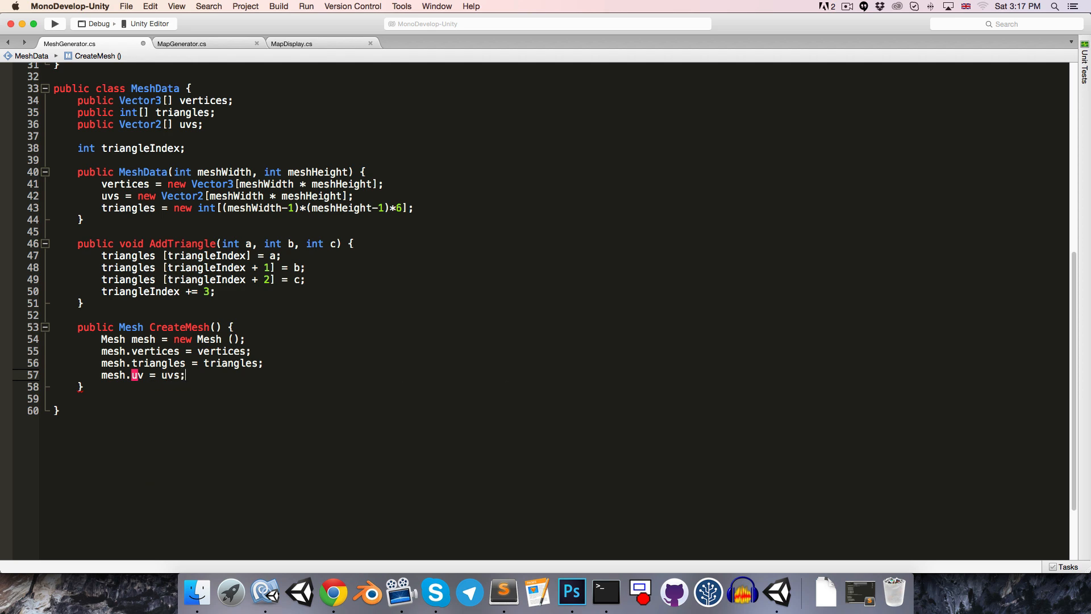
key(Return)
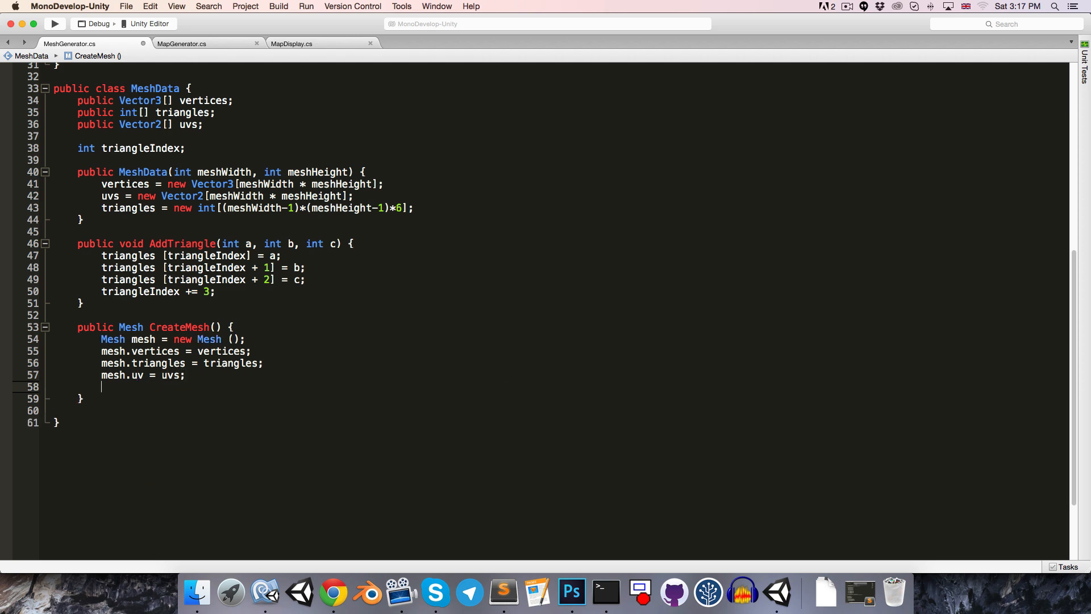
text(mesh.RecalculateNormals)
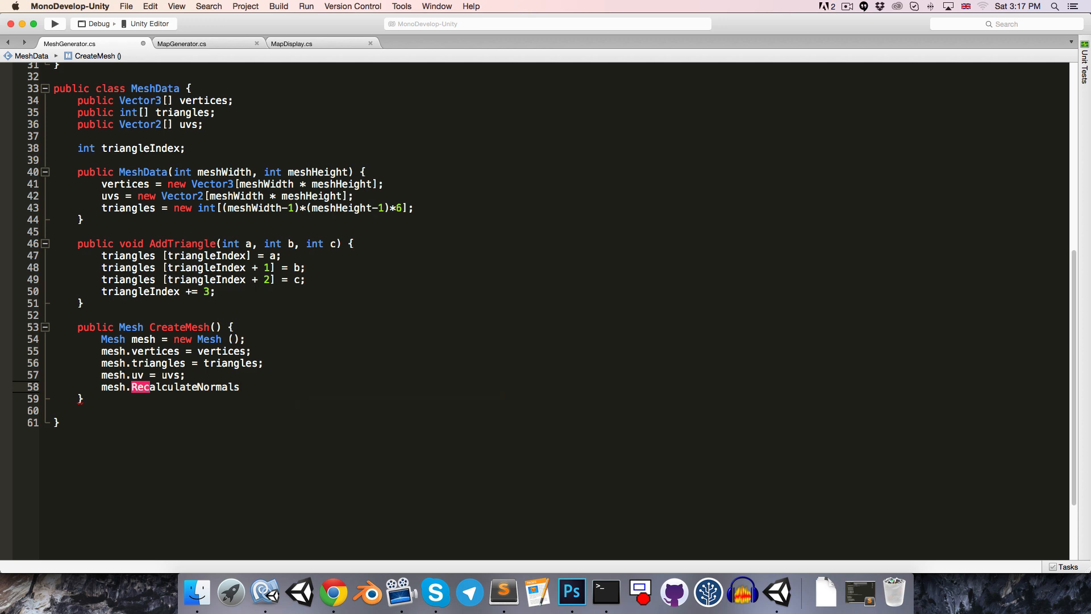
text(();)
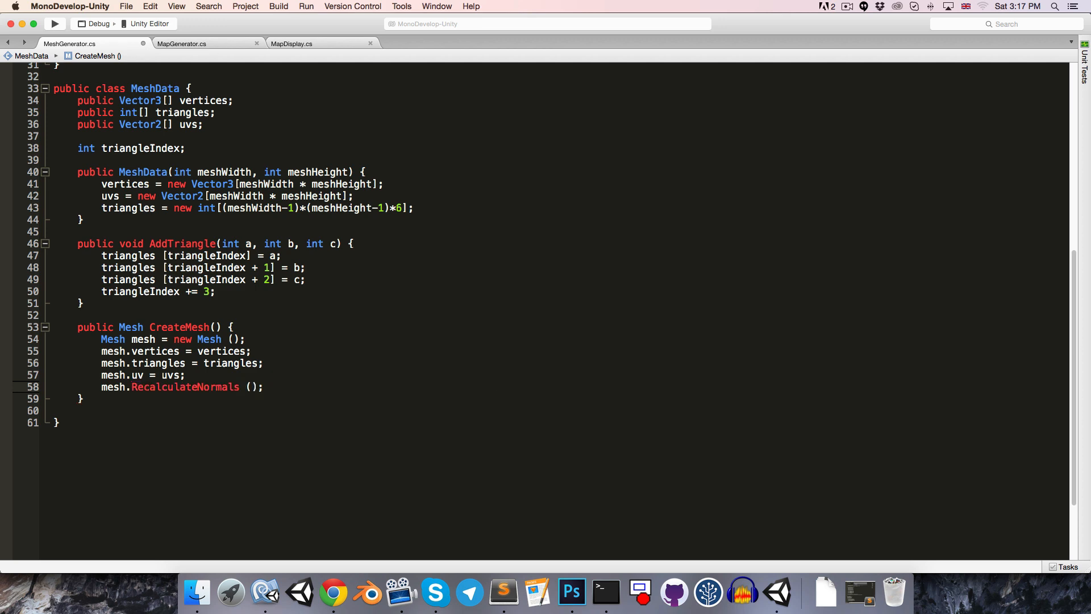
text(return mesh;)
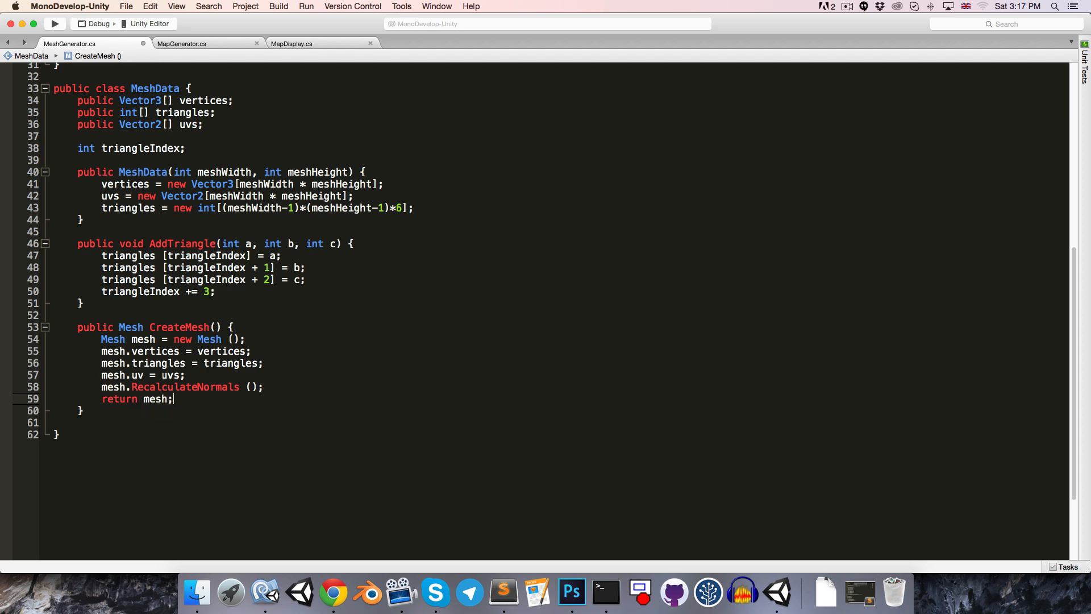
scroll(up, 3)
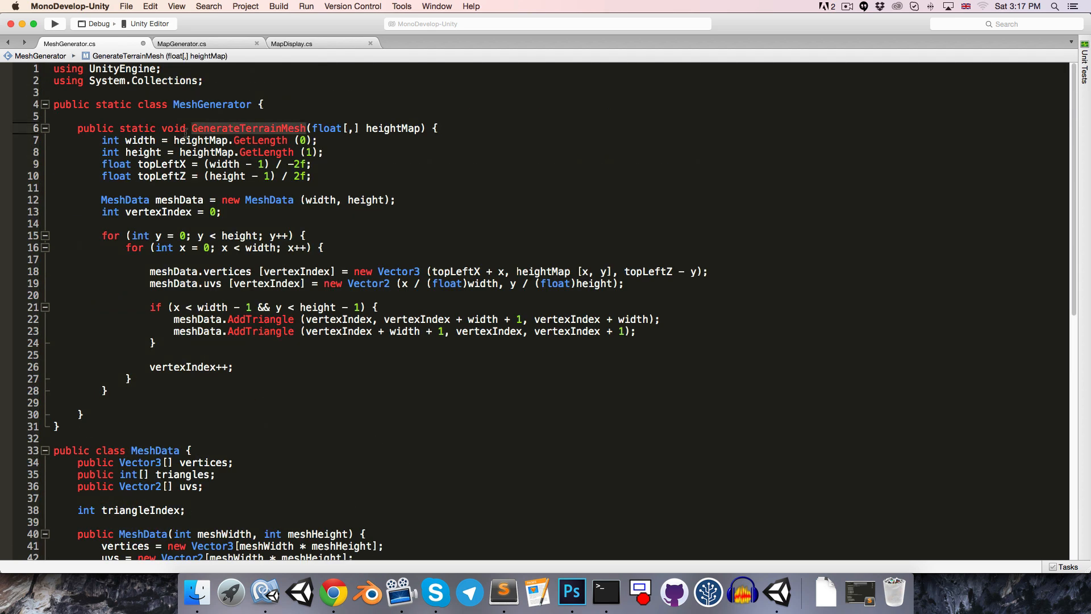
- Finish the return statement and scroll through the MeshGenerator.cs code
text(MeshData)
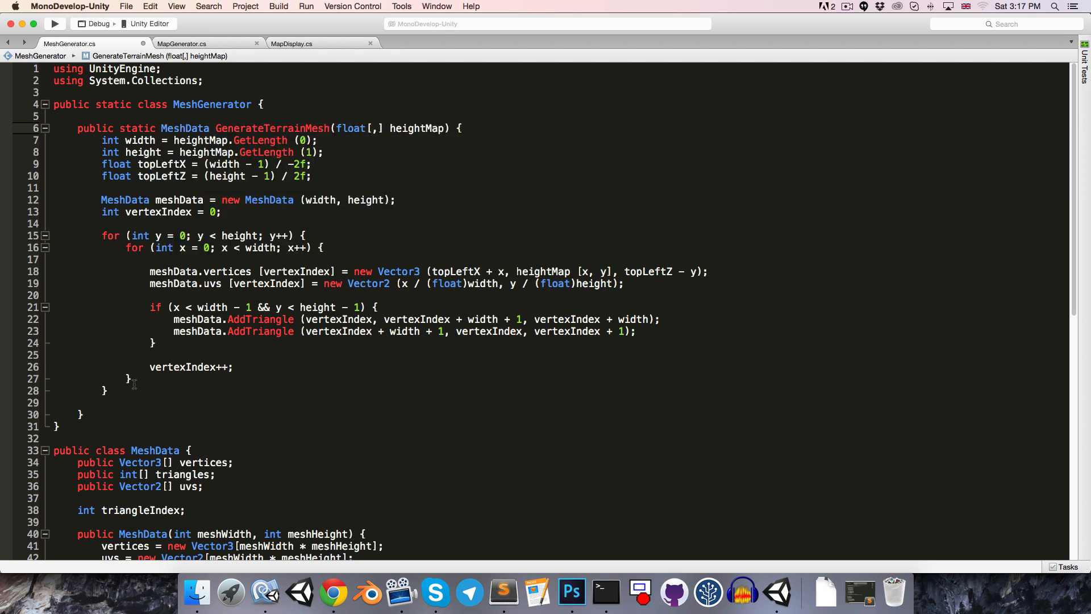
text(return meshData;)
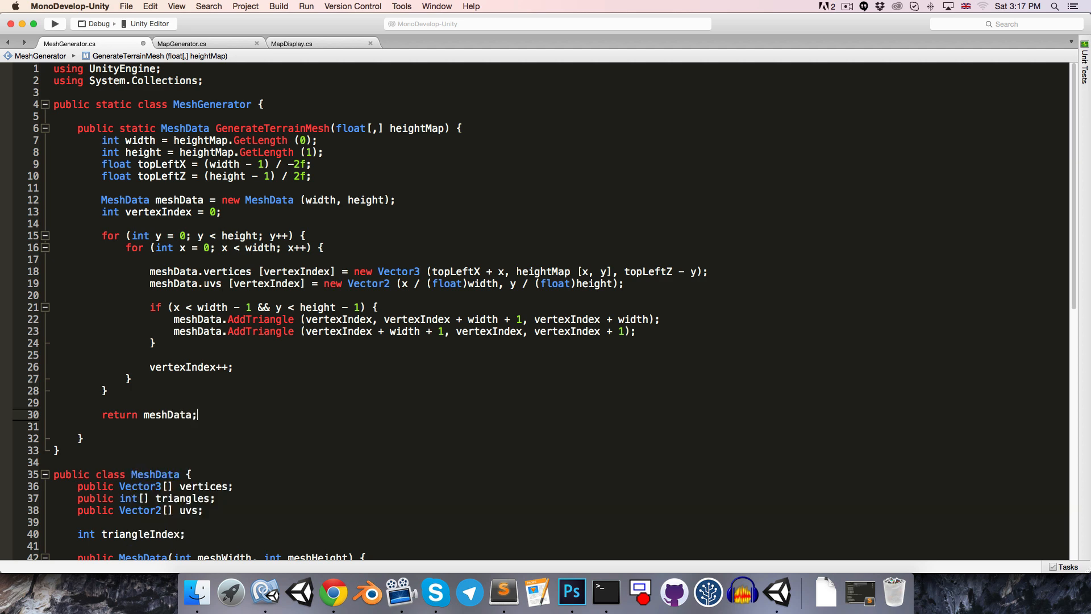
scroll(down, 3)
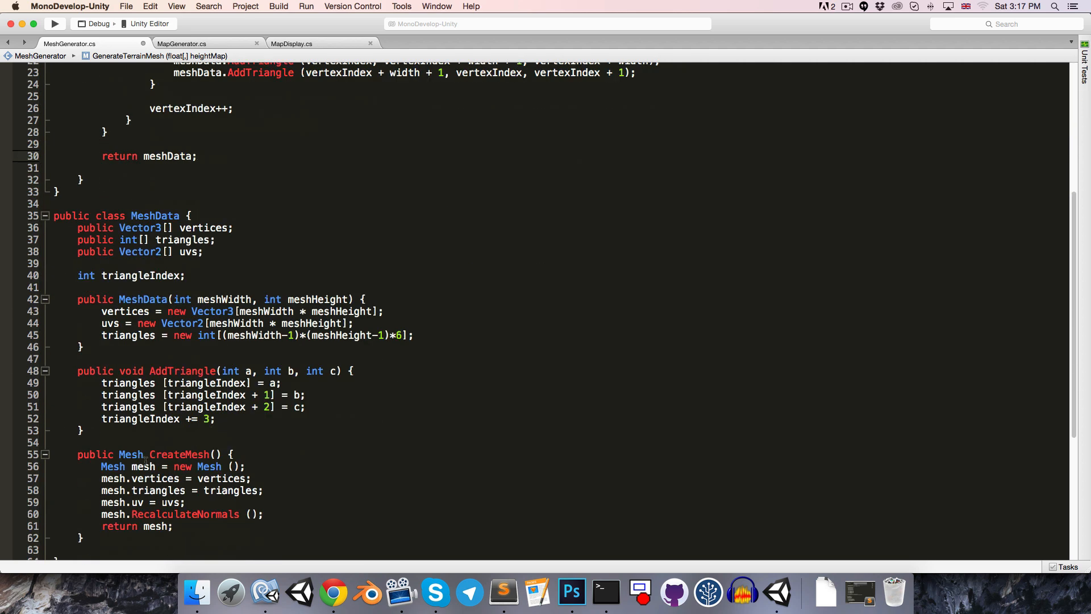
click(173, 466)
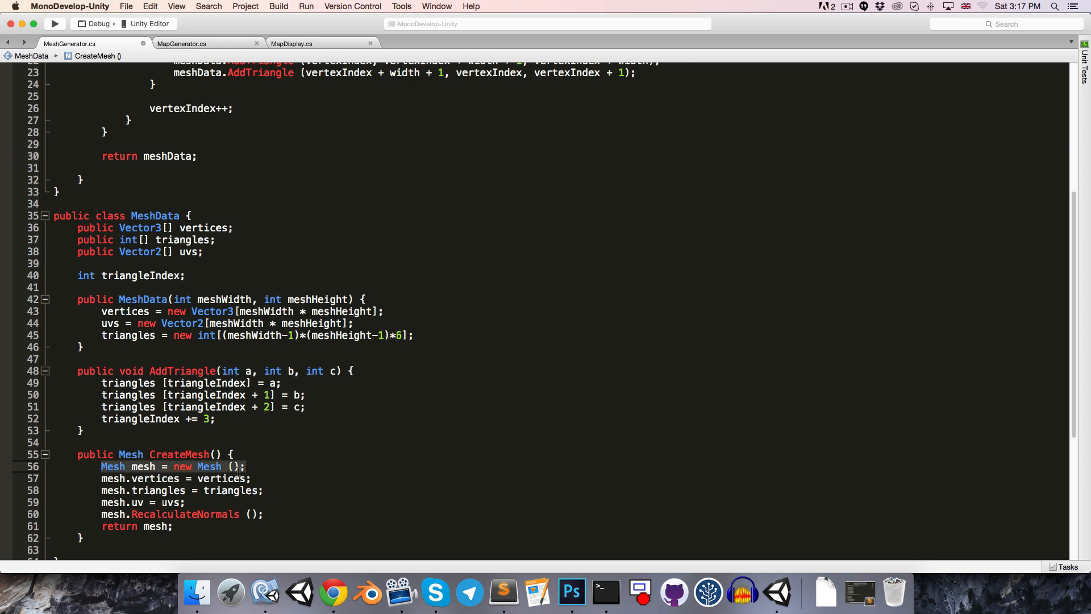
scroll(up, 3)
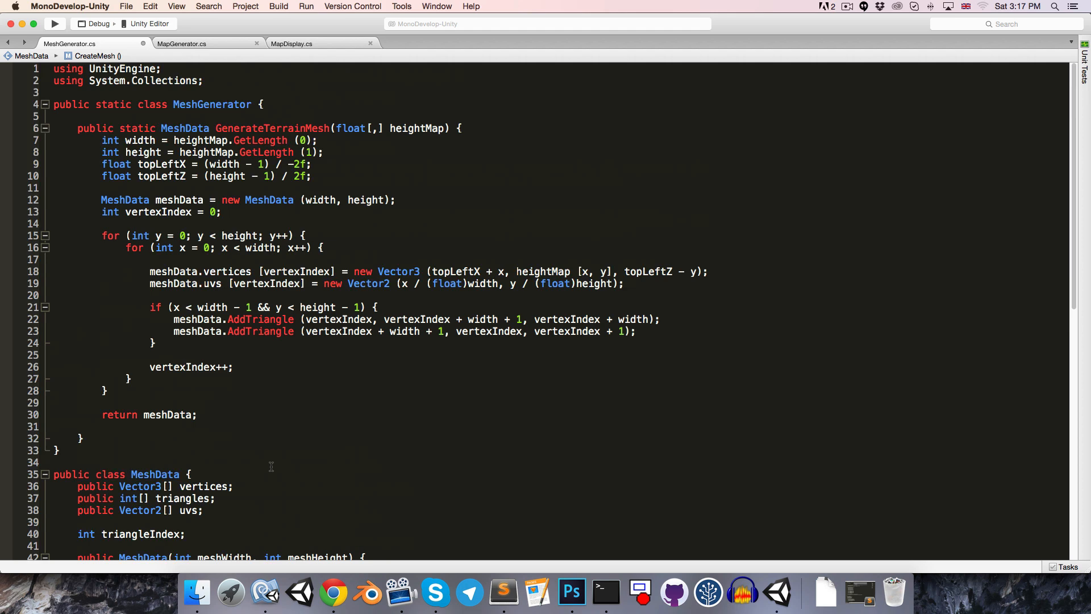
scroll(down, 3)
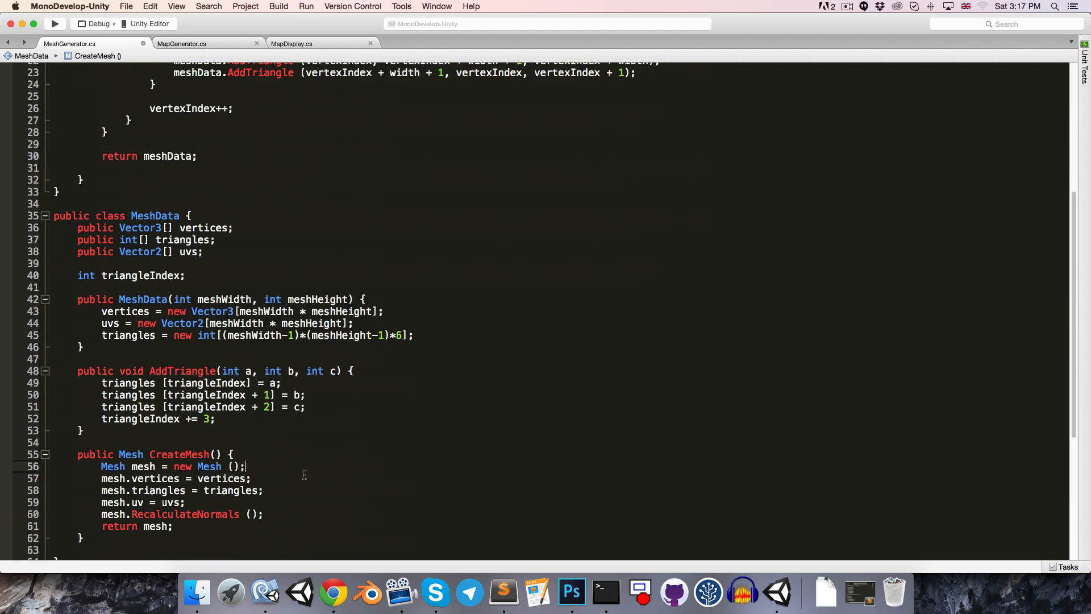
- Glance at the Unity editor, then return to the MapGenerator.cs script
scroll(down, 3)
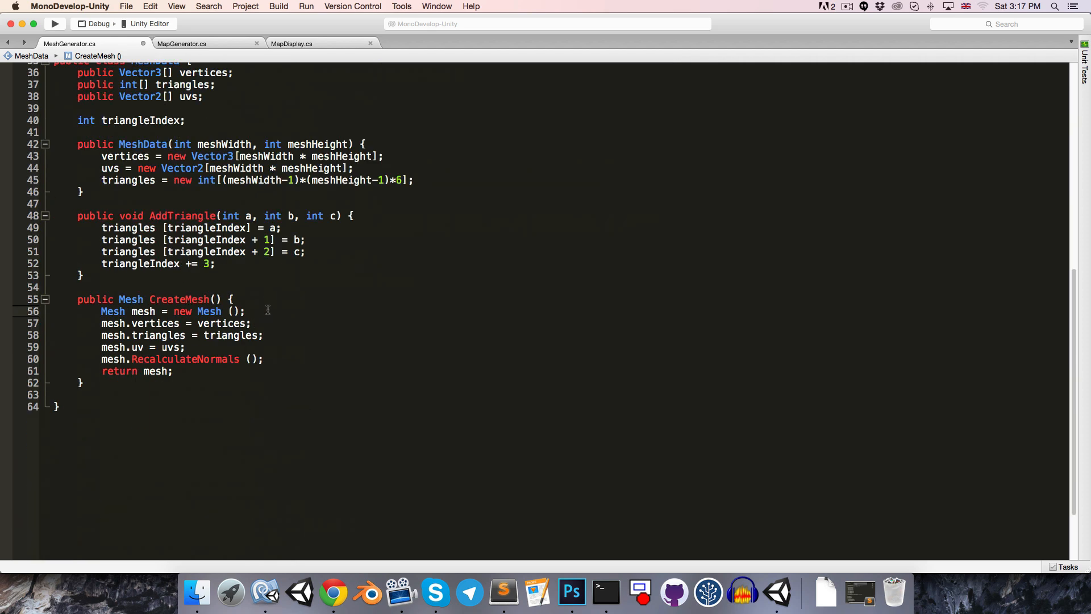
click(245, 311)
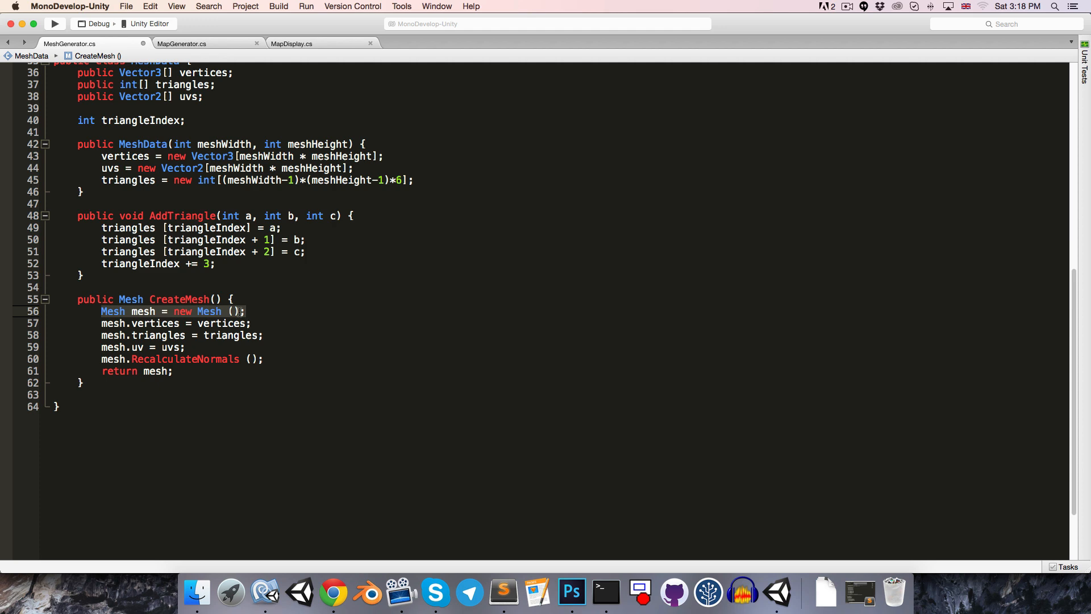
mouse_move(223, 323)
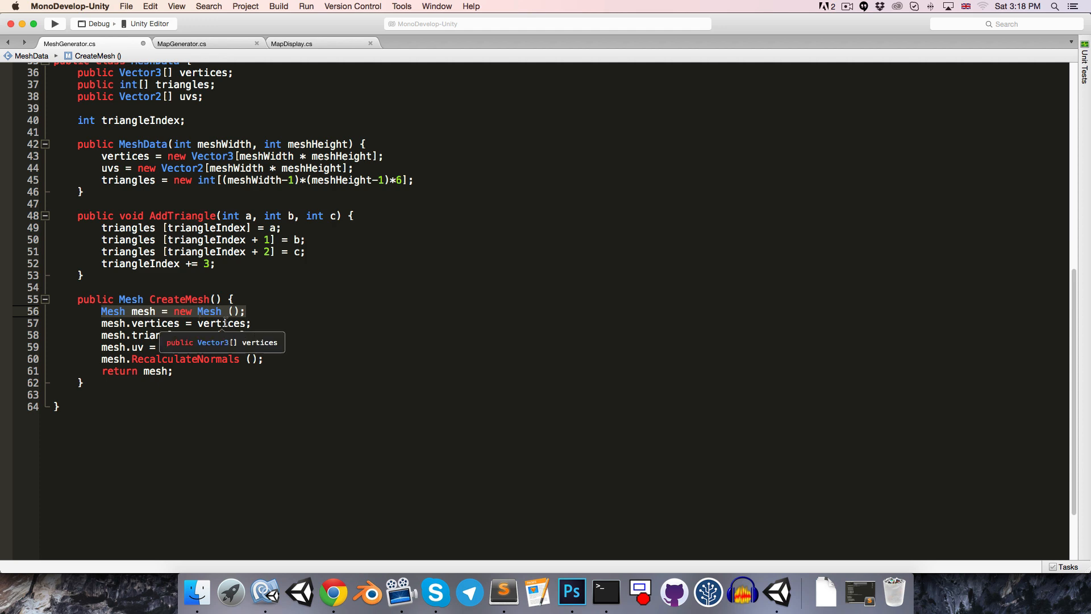
scroll(up, 3)
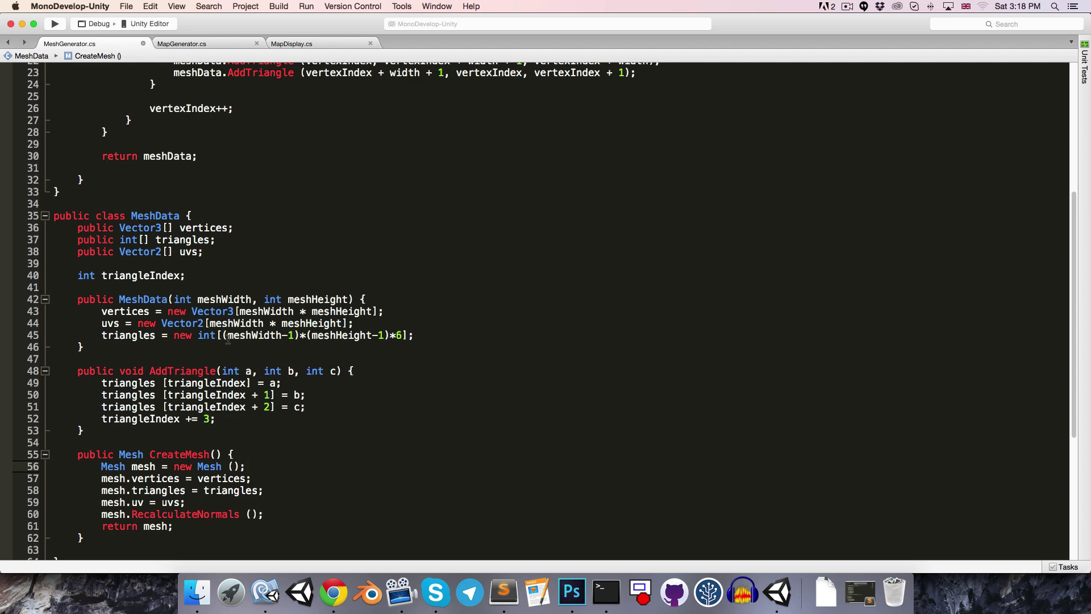
scroll(up, 3)
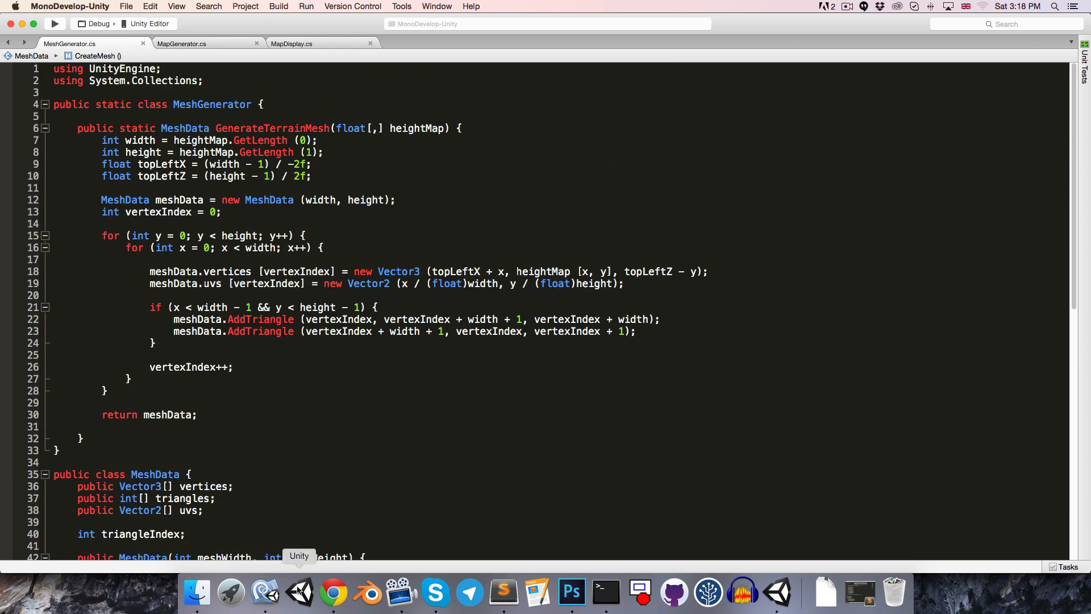
click(777, 593)
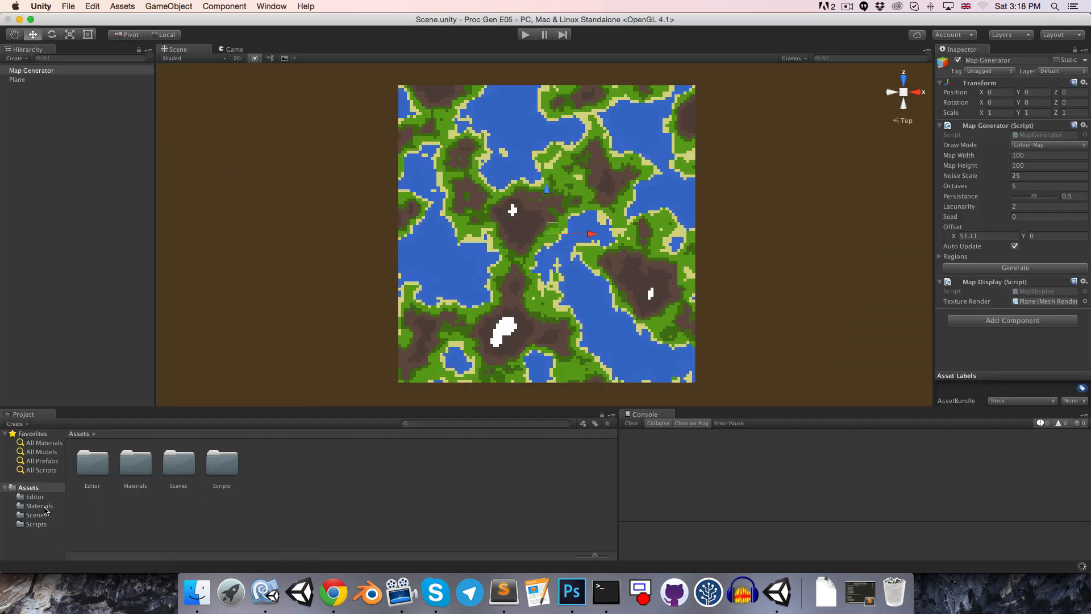
click(35, 523)
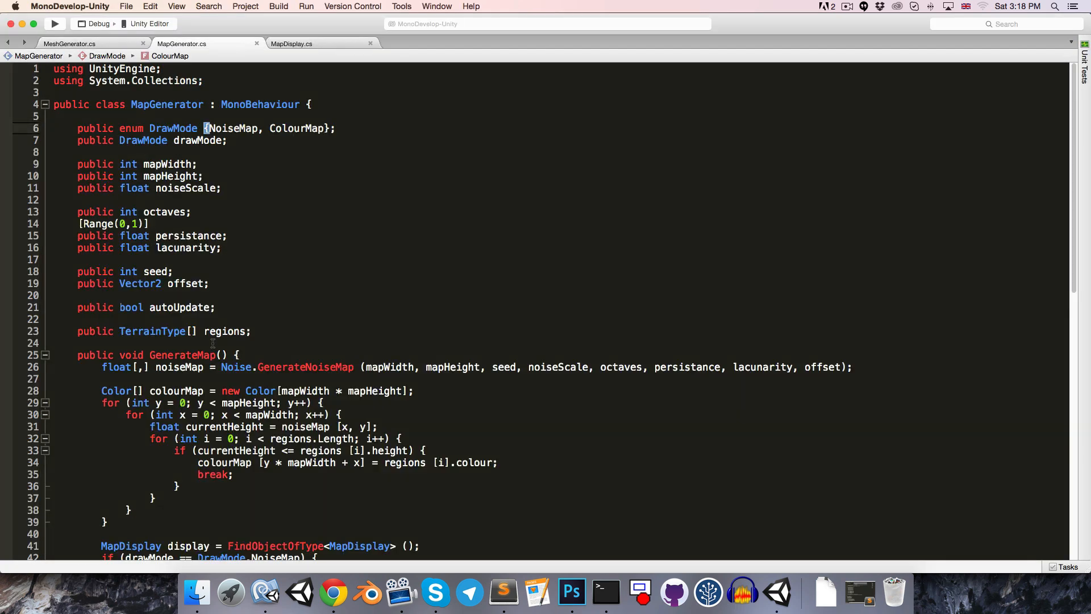
- Add Mesh as a new value in the DrawMode enum
double_click(173, 128)
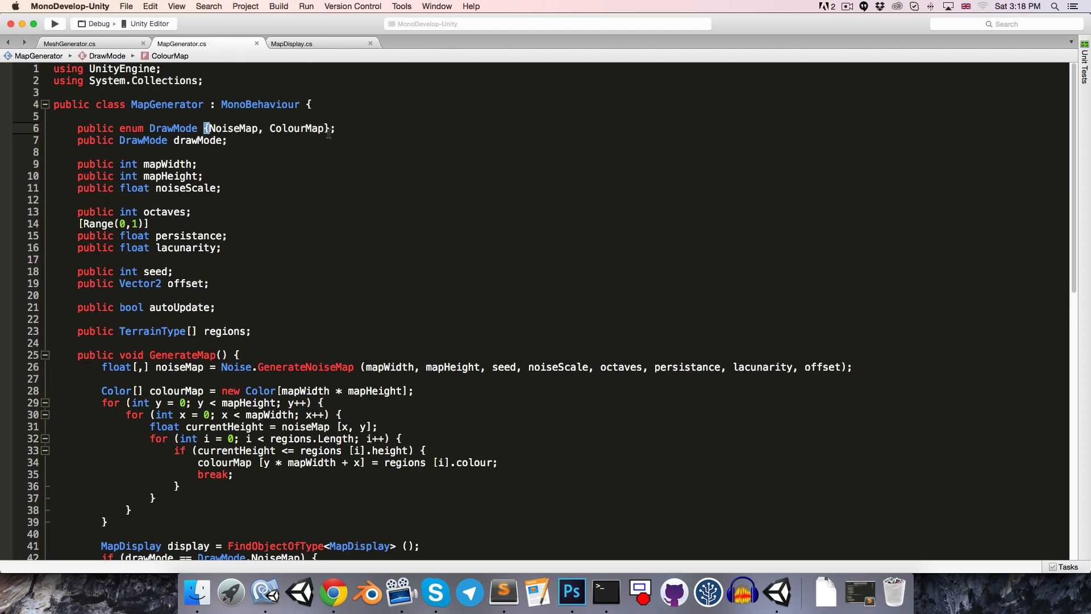
text(, Mesh)
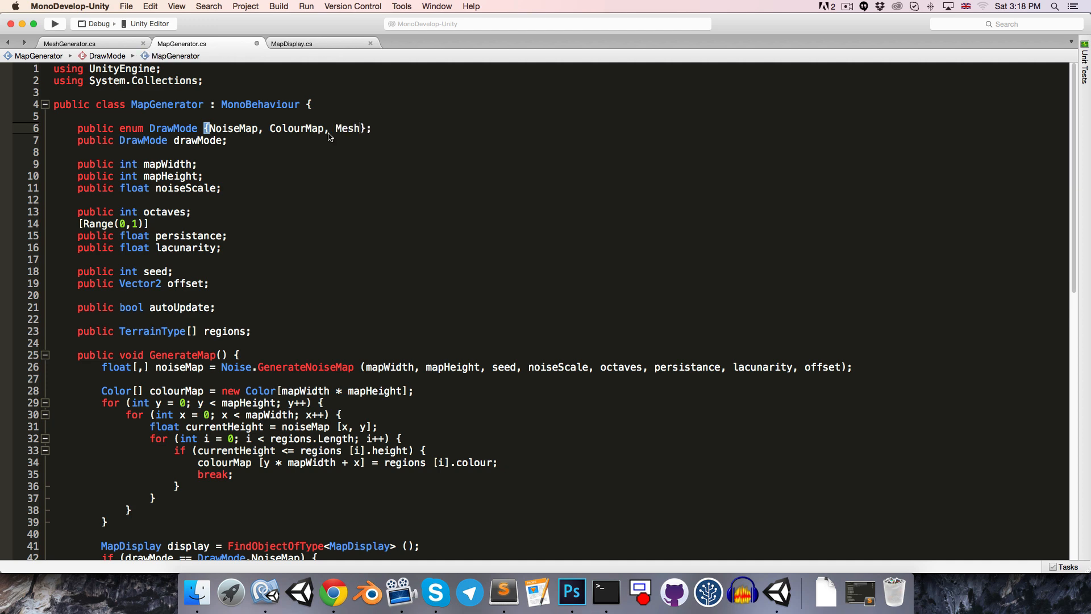
scroll(down, 3)
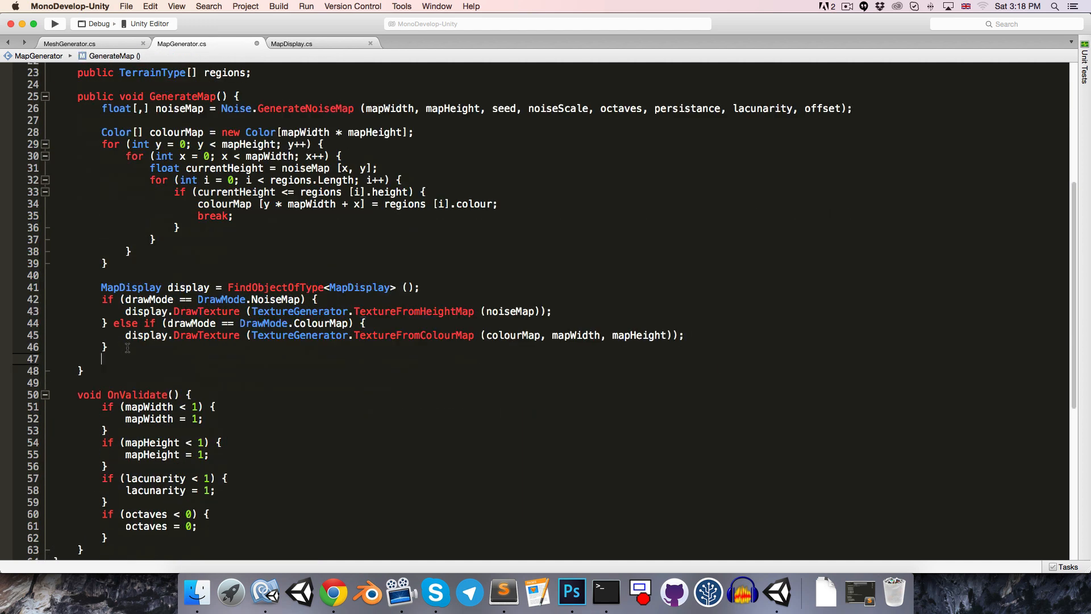
- Add a Mesh branch calling display.DrawMesh with GenerateTerrainMesh(noiseMap) and TextureFromColourMap
text(else if (d)
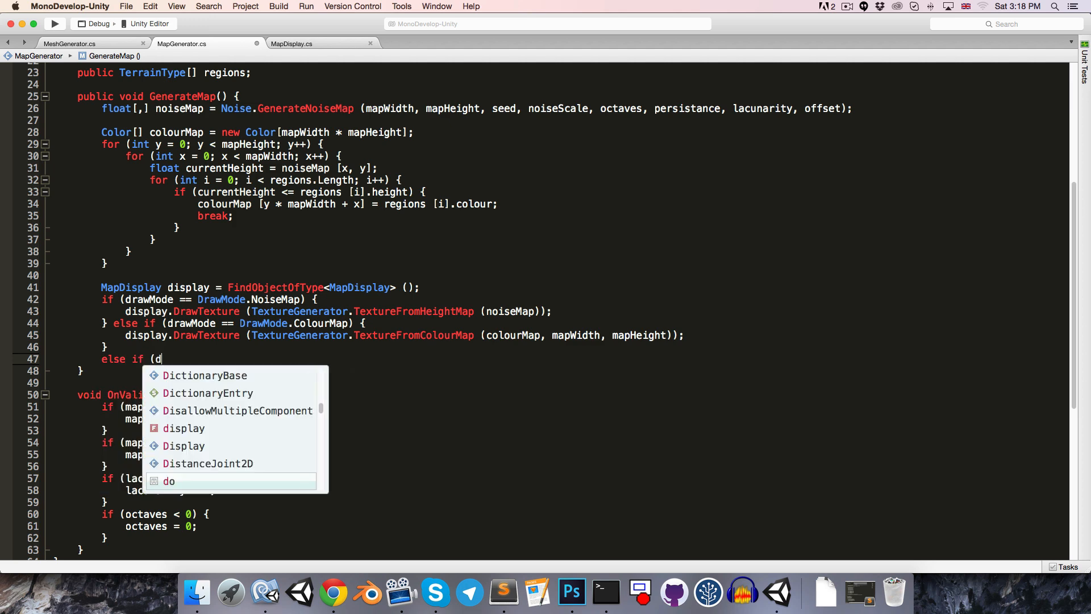
text(rawMode == DrawMode.Mesh) {)
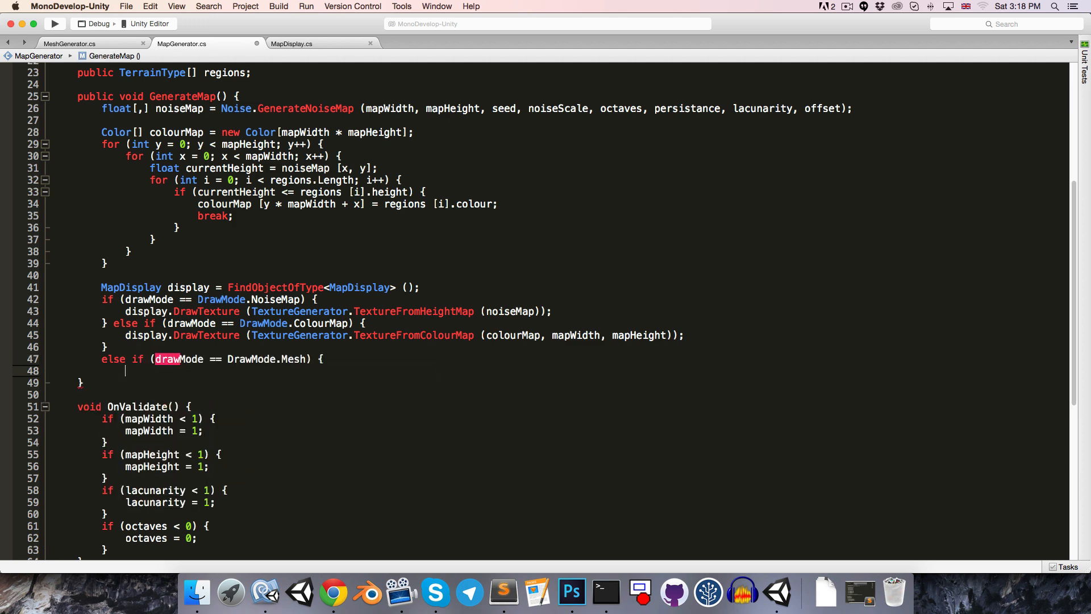
text(display)
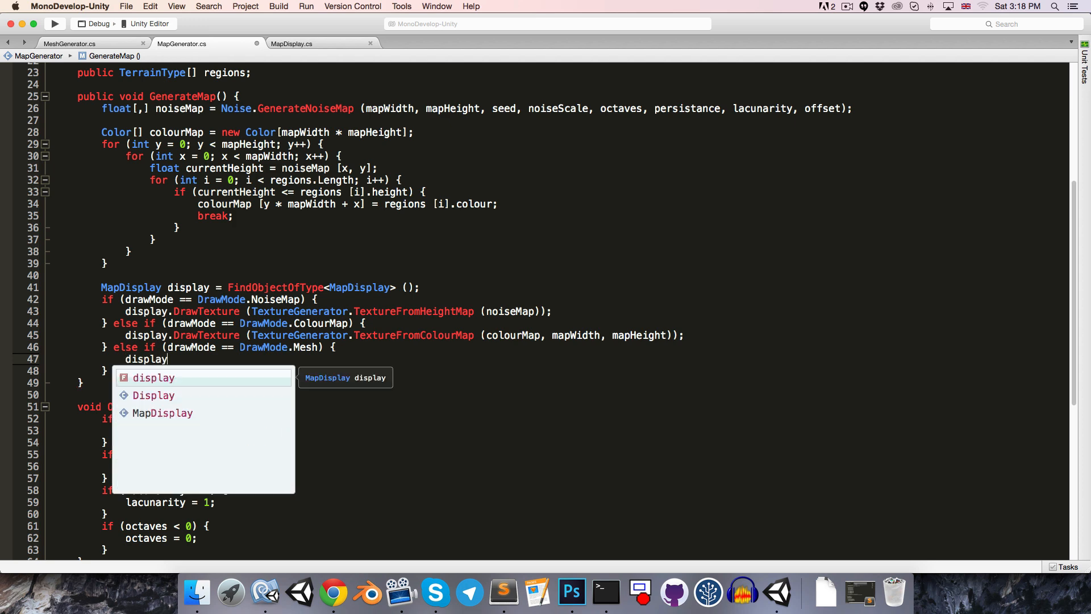
text(.DrawMesh)
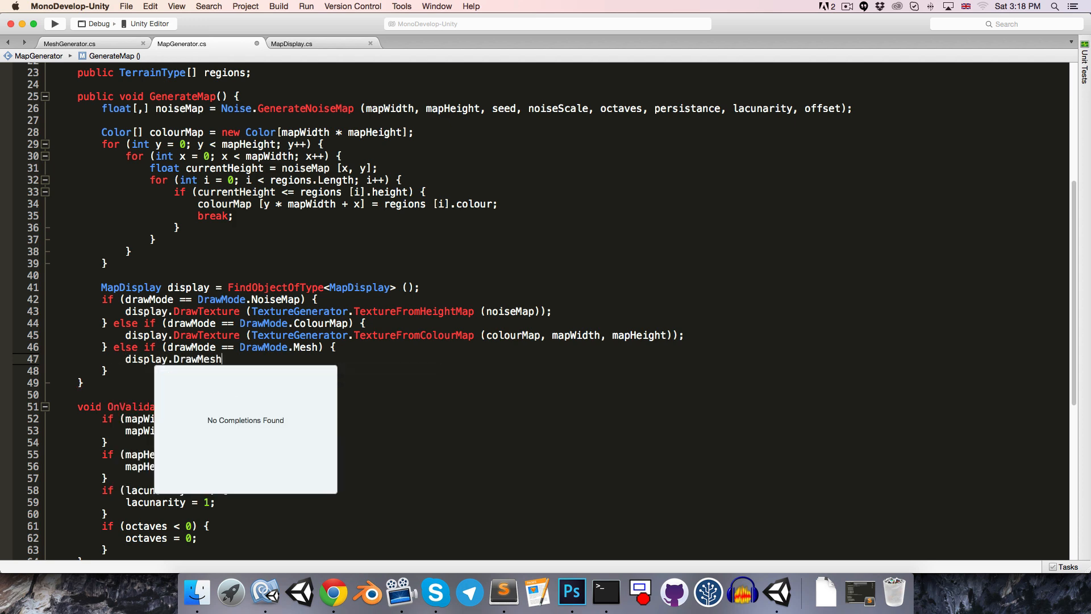
text(()
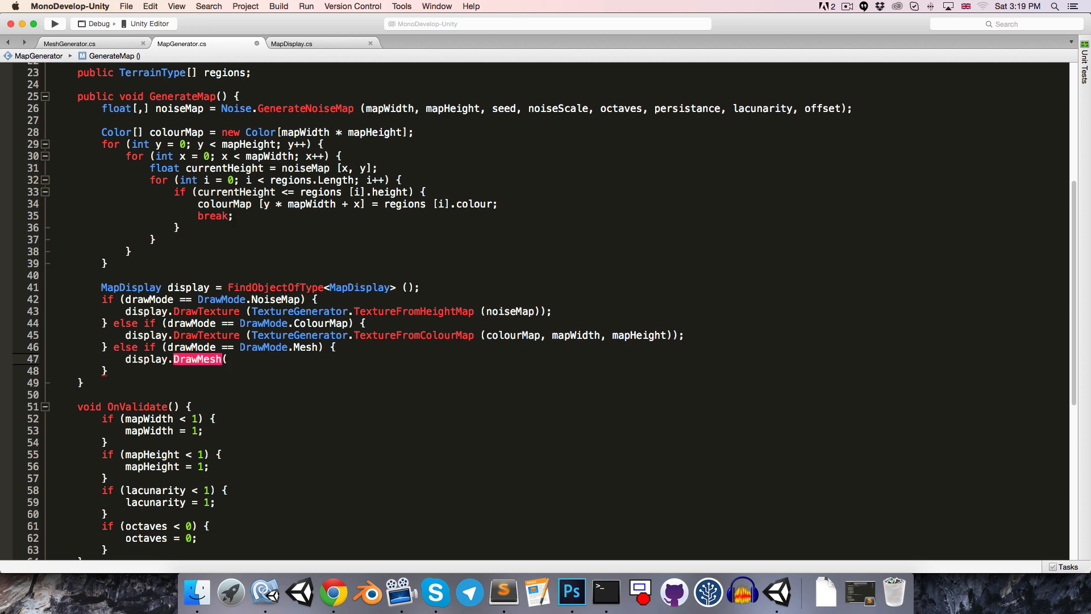
text(Mesh)
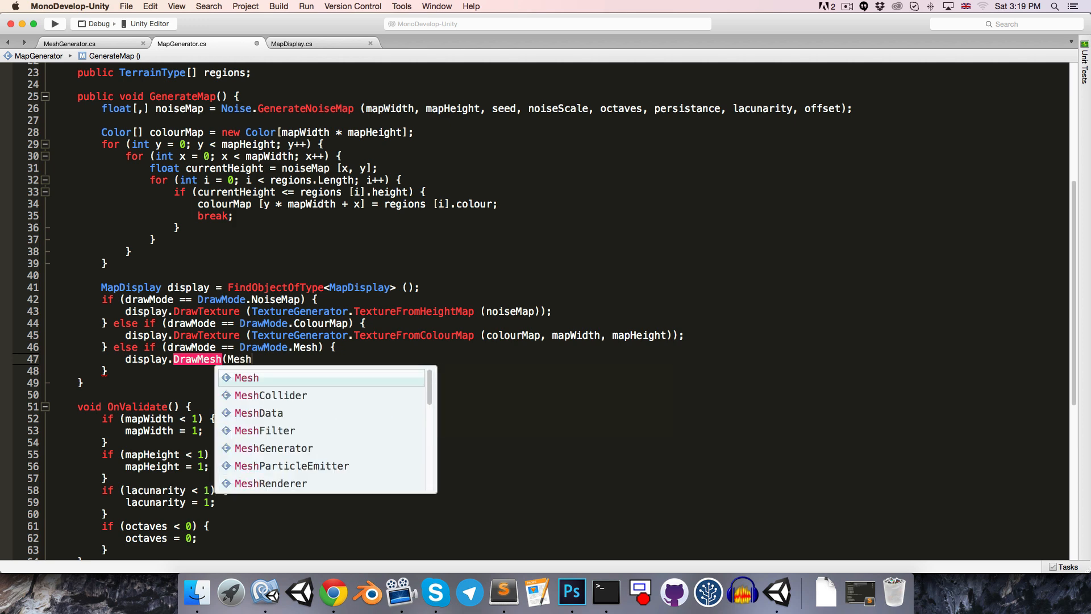
text(MeshGenerator.GenerateTerrainMesh)
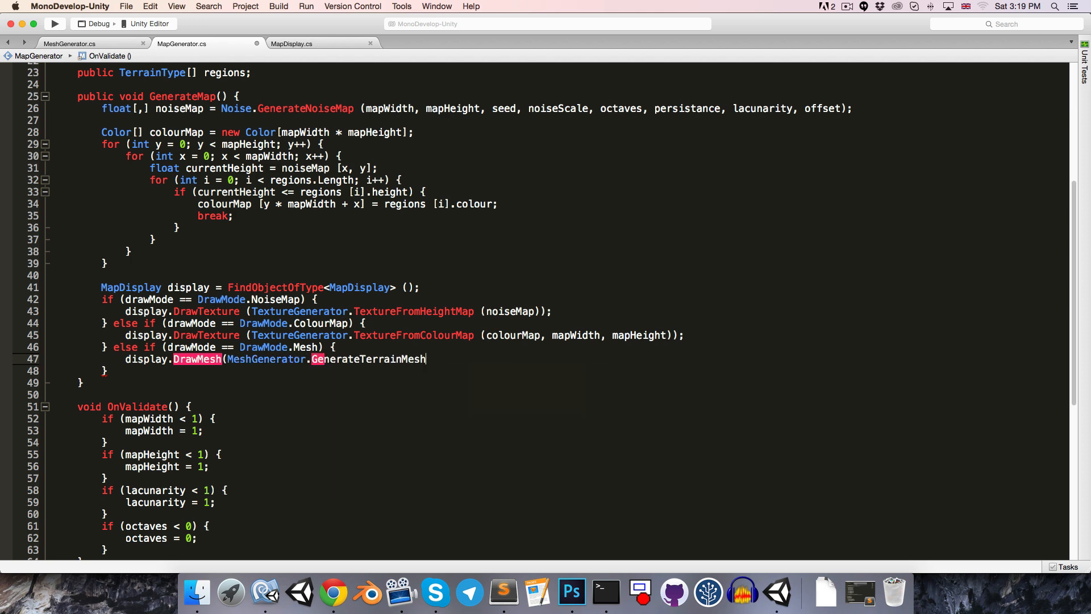
text((noiseMap))
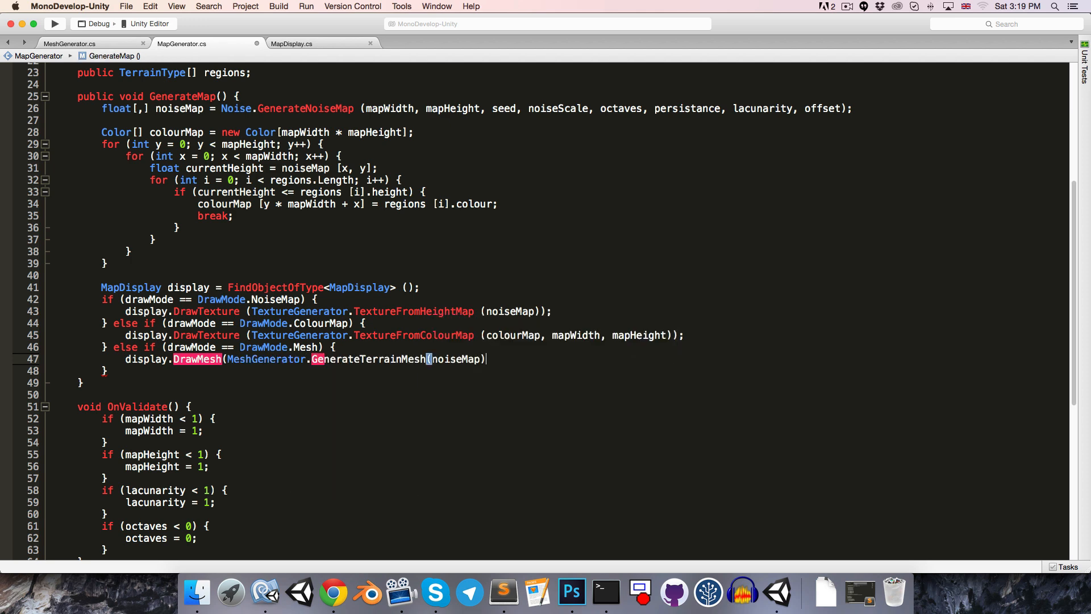
text(,)
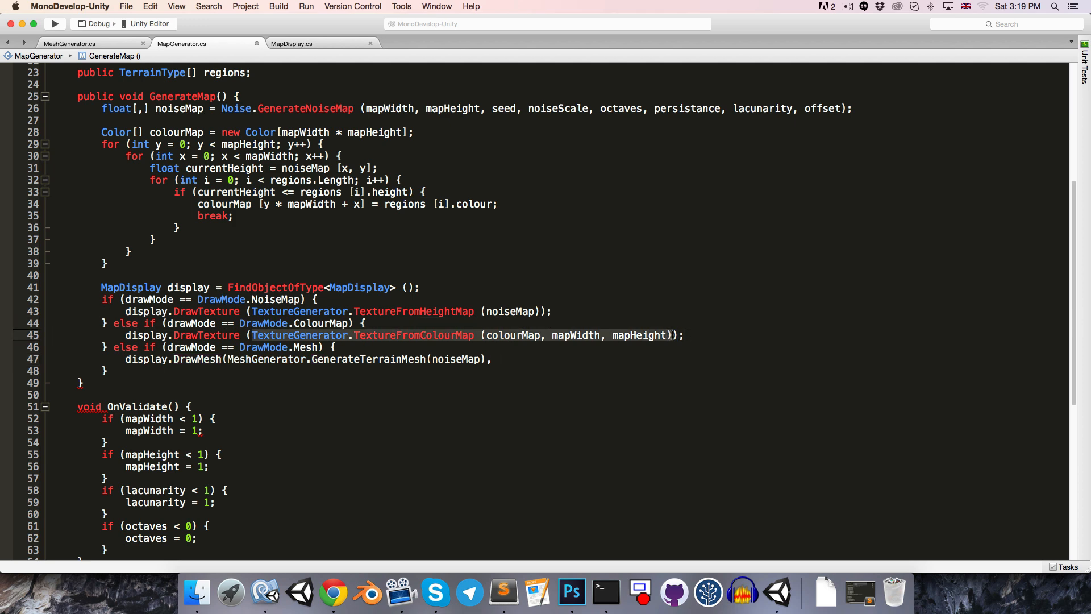
text(TextureGenerator.TextureFromColourMap (colourMap, mapWidth, mapHeight));)
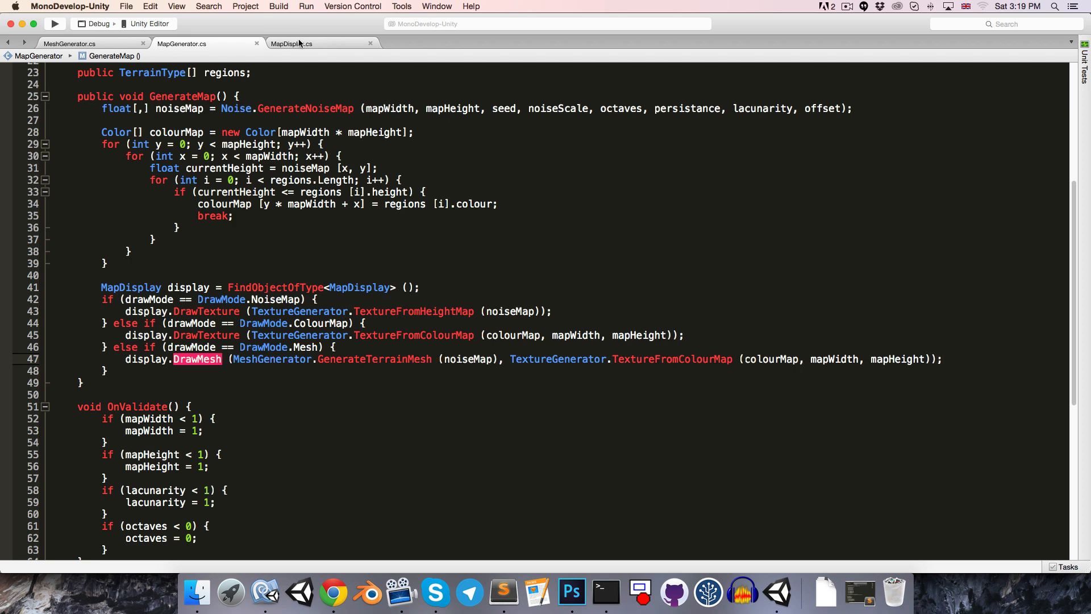
click(292, 44)
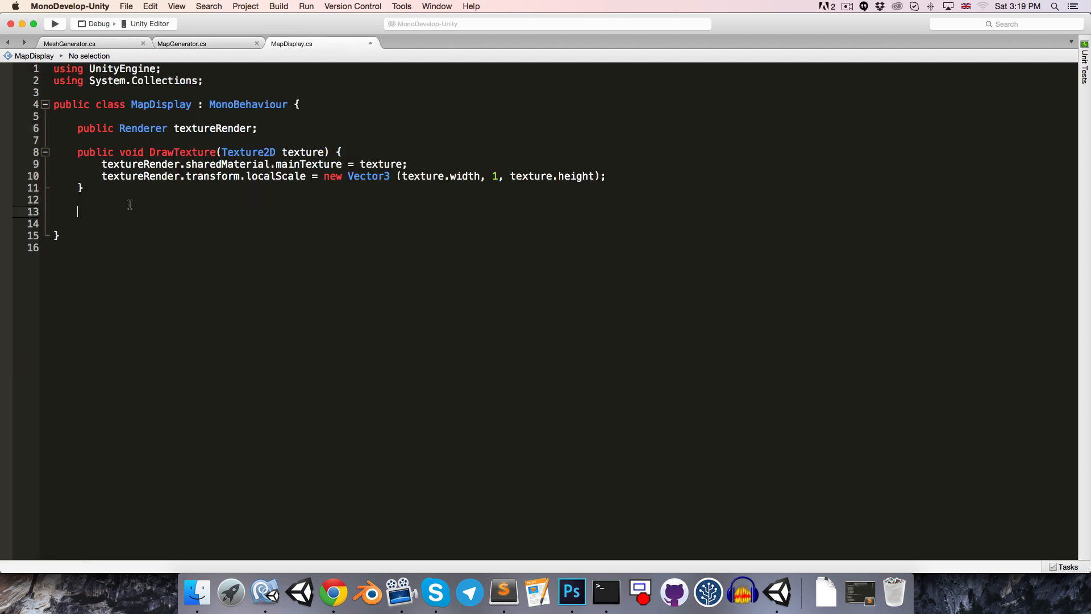
- Declare public void DrawMesh(MeshData meshData, Texture2D texture) with an empty body
text(public void DrawMesh)
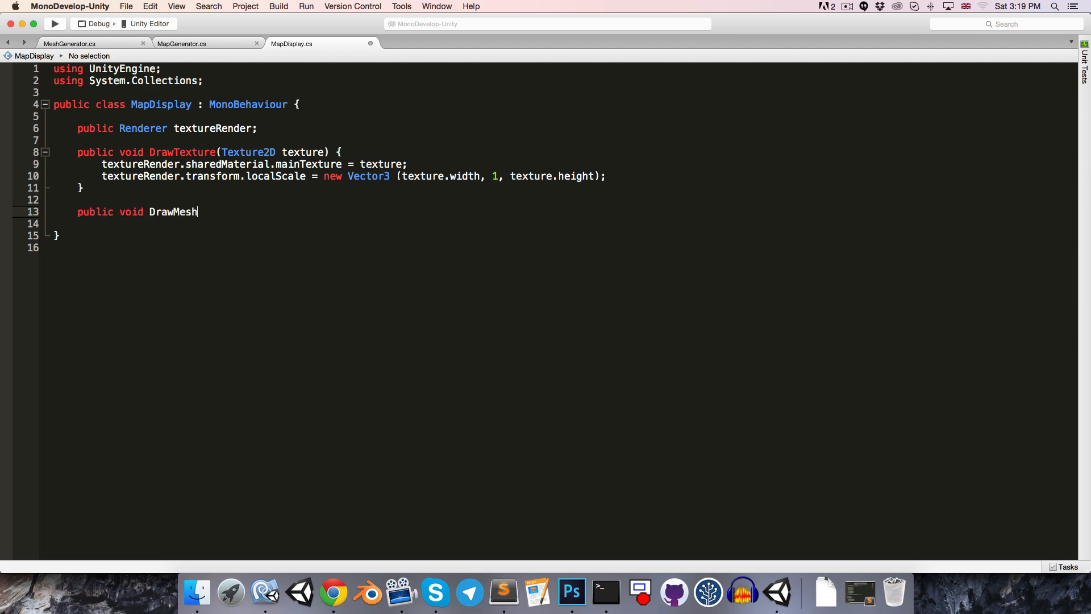
text(()
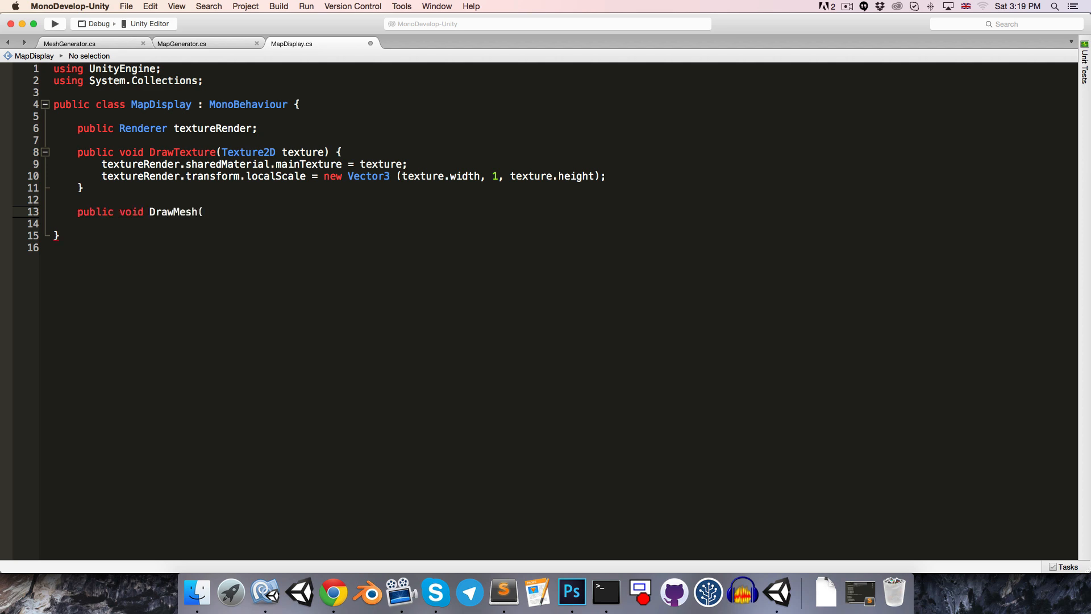
text(MeshData)
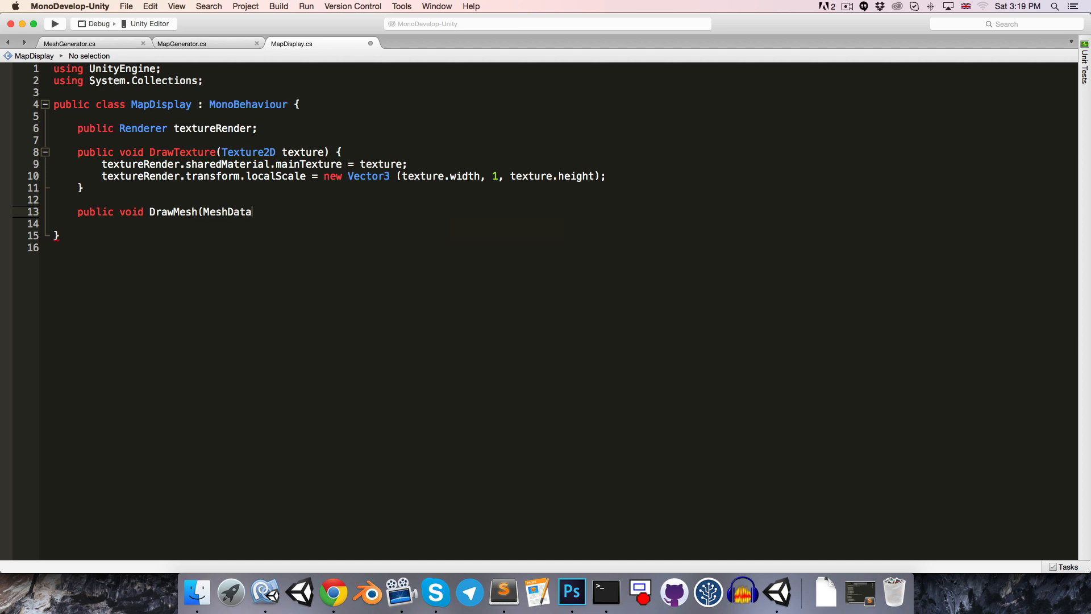
text(meshData, Texture2D tex)
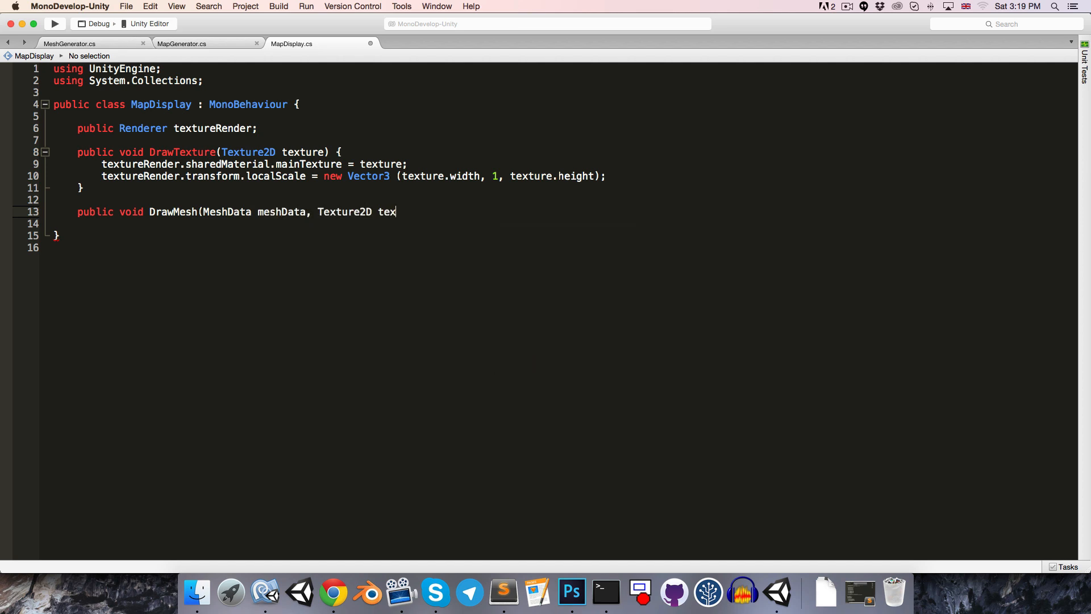
text(ture) {)
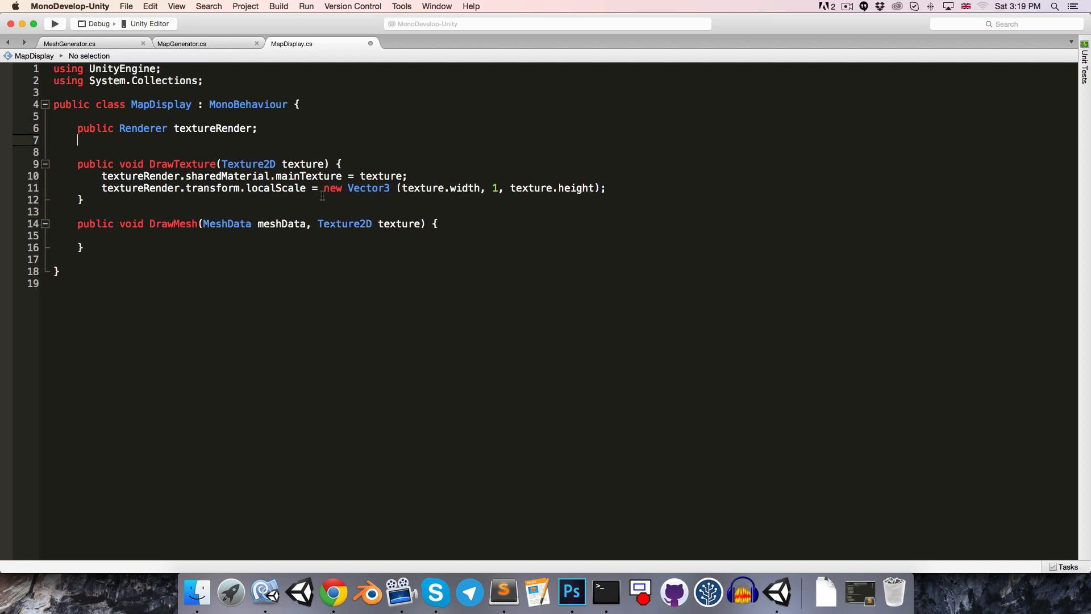
- Add public MeshFilter meshFilter and MeshRenderer meshRenderer fields to MapDisplay
text(public)
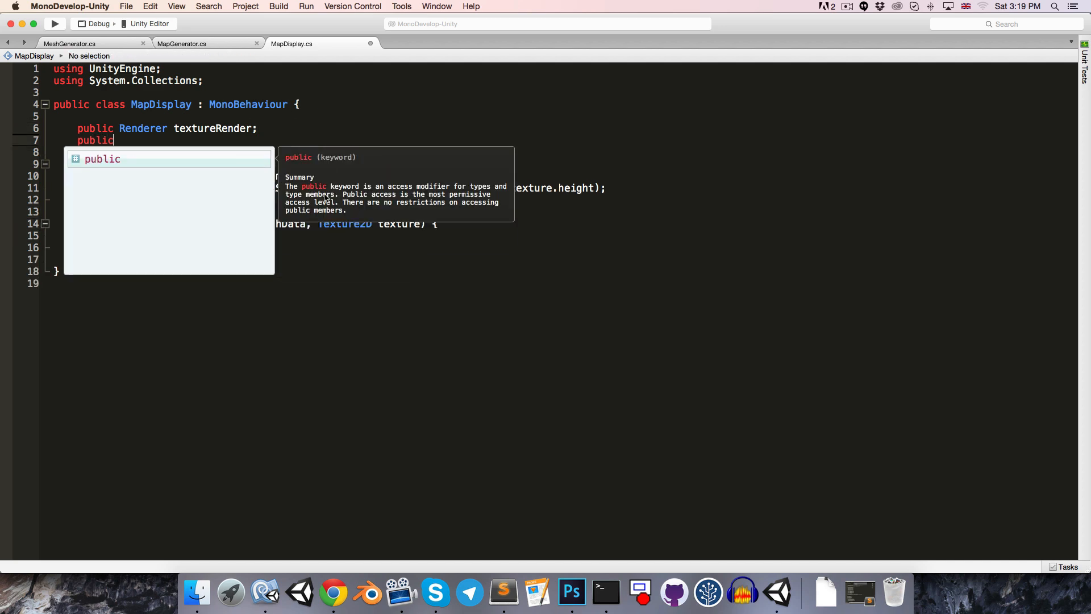
text(MeshFilter meshFilter;)
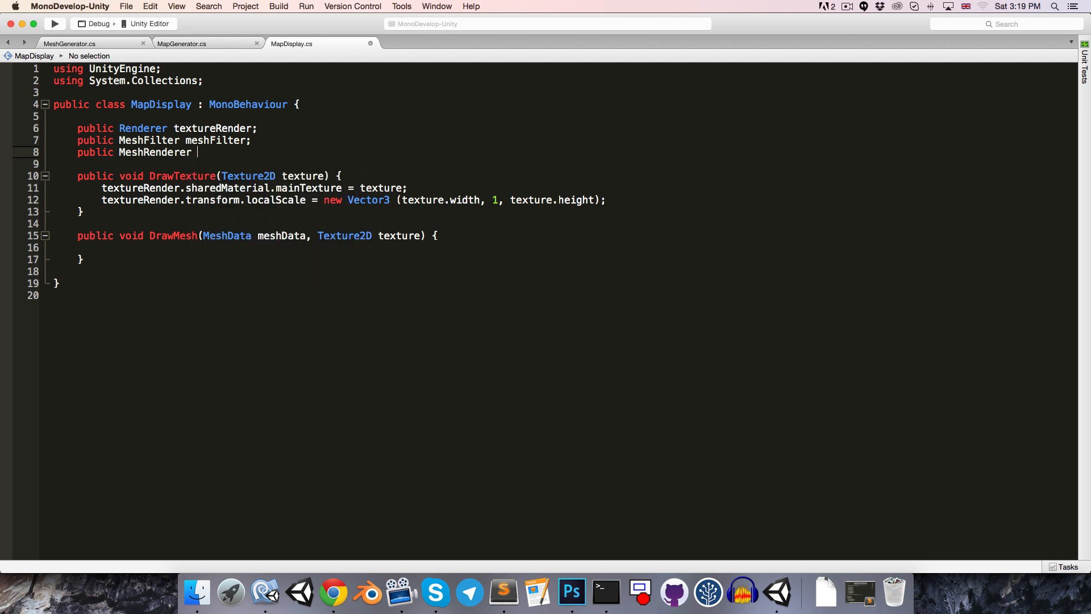
text(meshRenderer;)
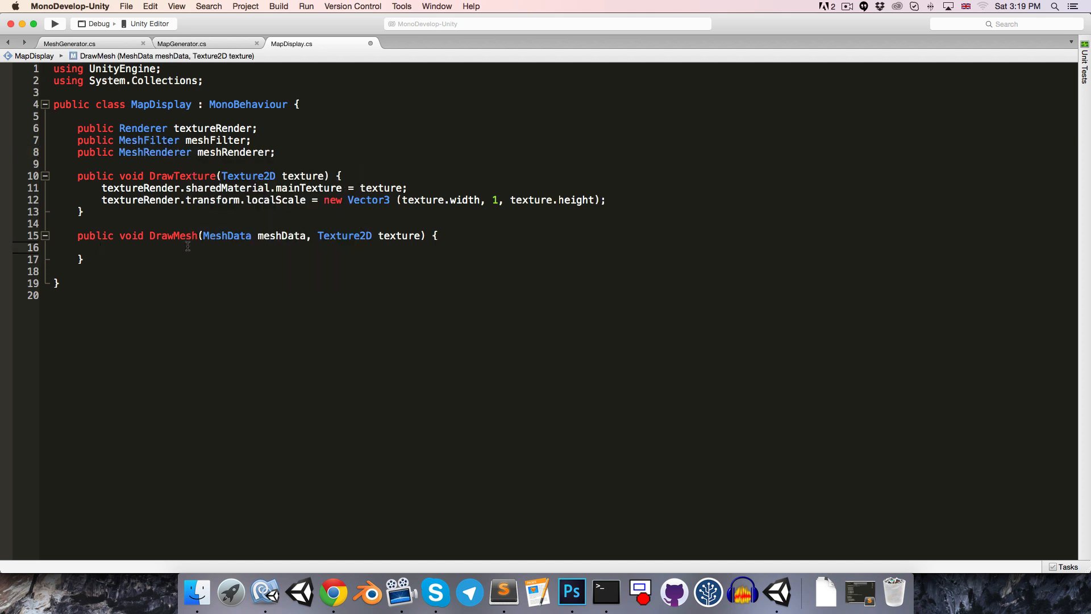
- In DrawMesh, set meshFilter.sharedMesh from meshData.CreateMesh() and apply the texture to the renderer
text(meshFilter.sharedMesh)
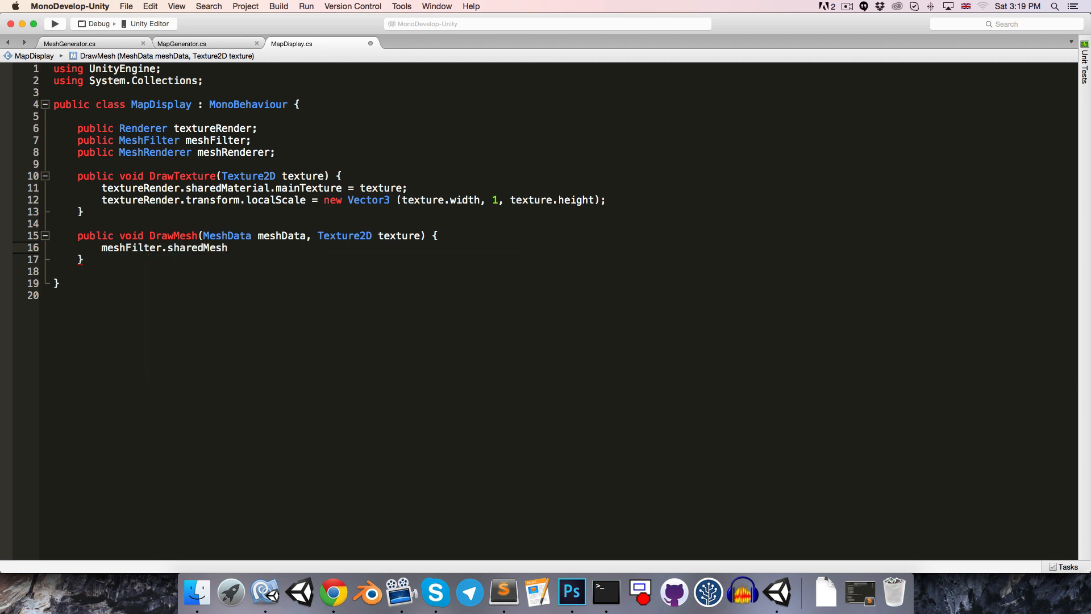
text(=)
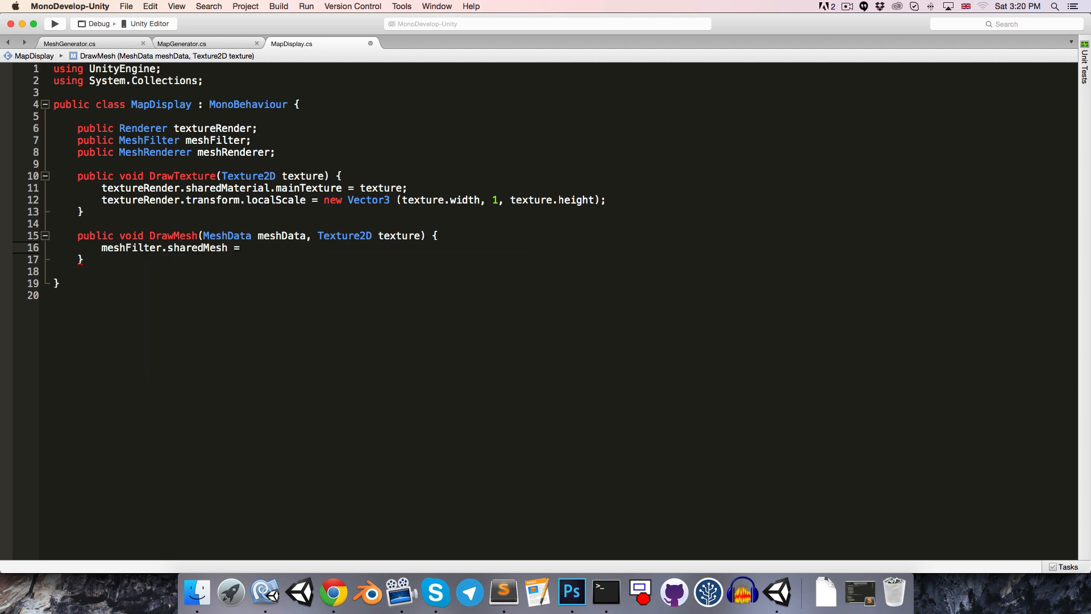
click(245, 248)
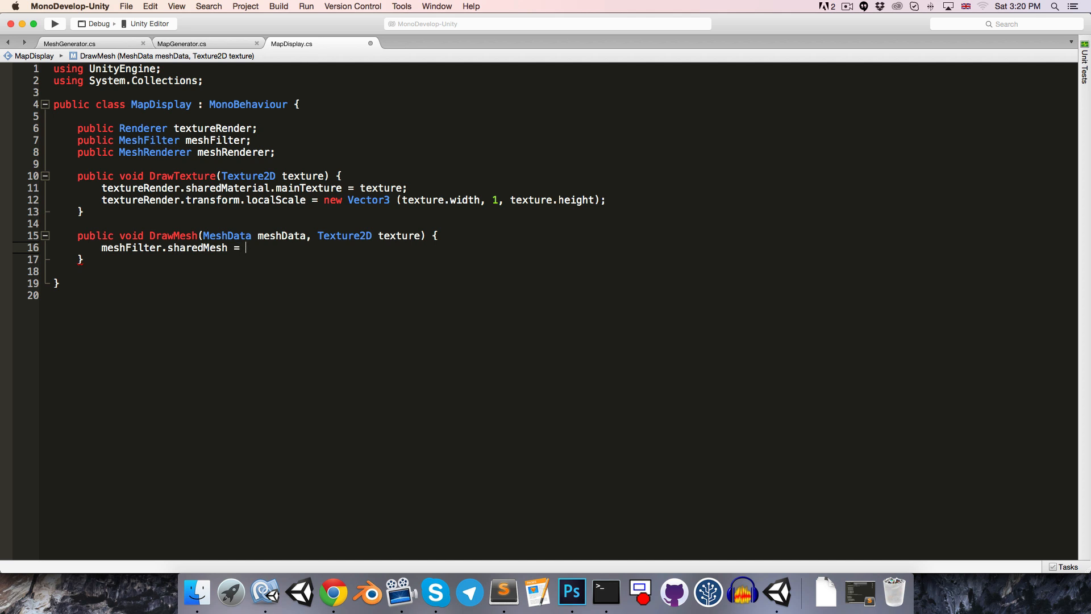
text(meshData.CreateMesh ();)
text(meshRenderer.)
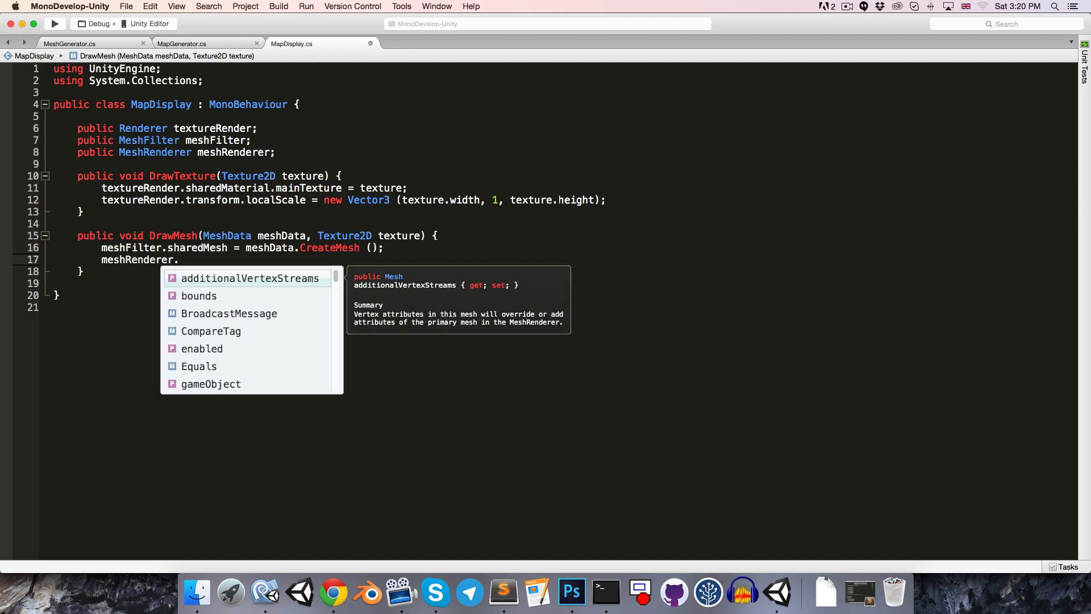
text(sharedMaterial.mainTexture = texture;)
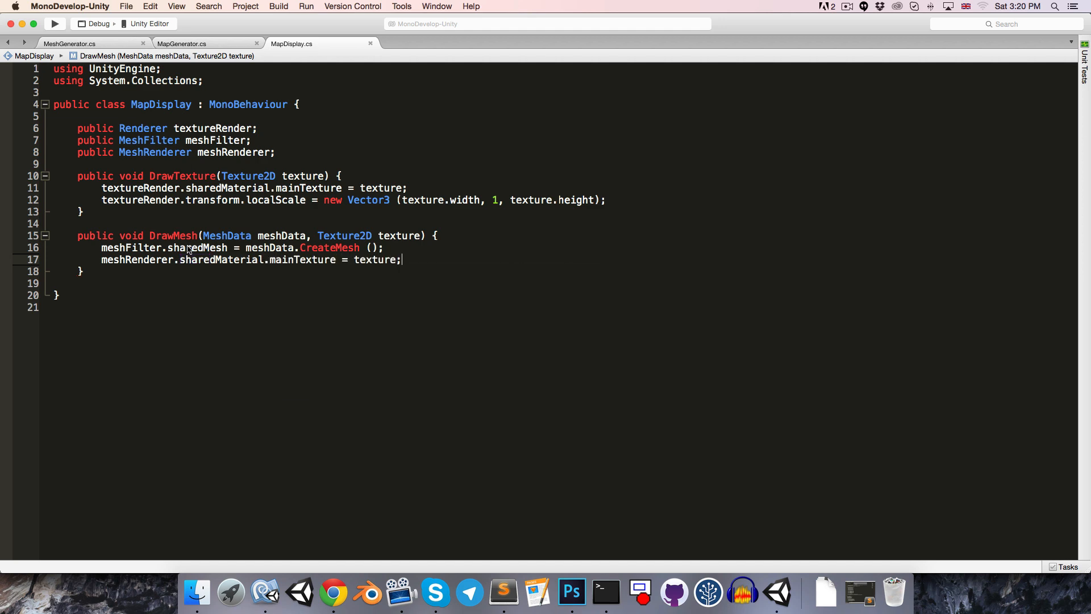
mouse_move(298, 593)
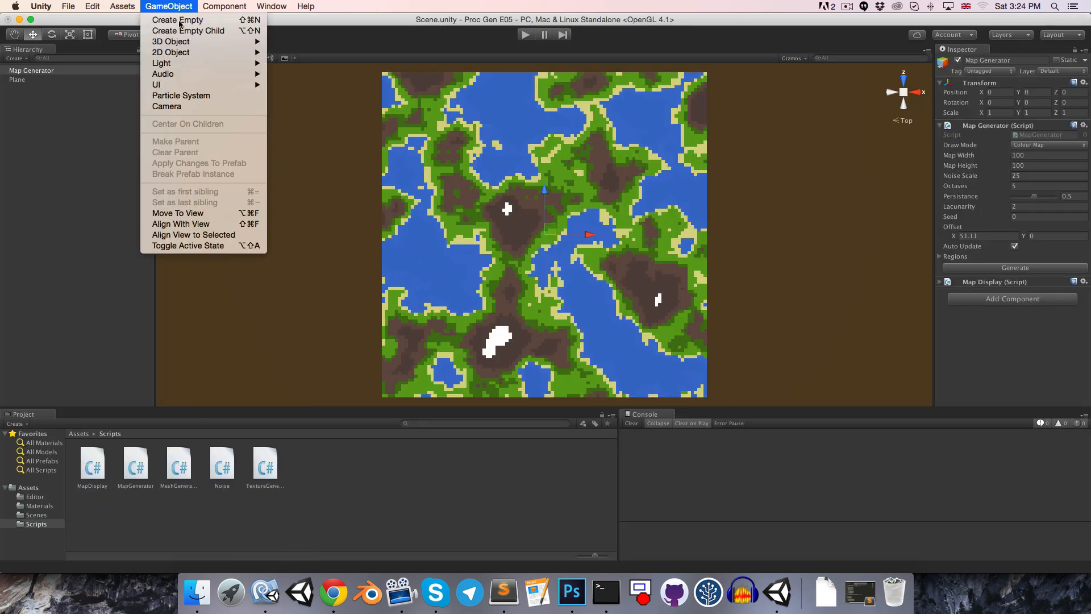
- Create an empty object named Mesh with Mesh Filter and Mesh Renderer components
click(177, 20)
text(Mesh)
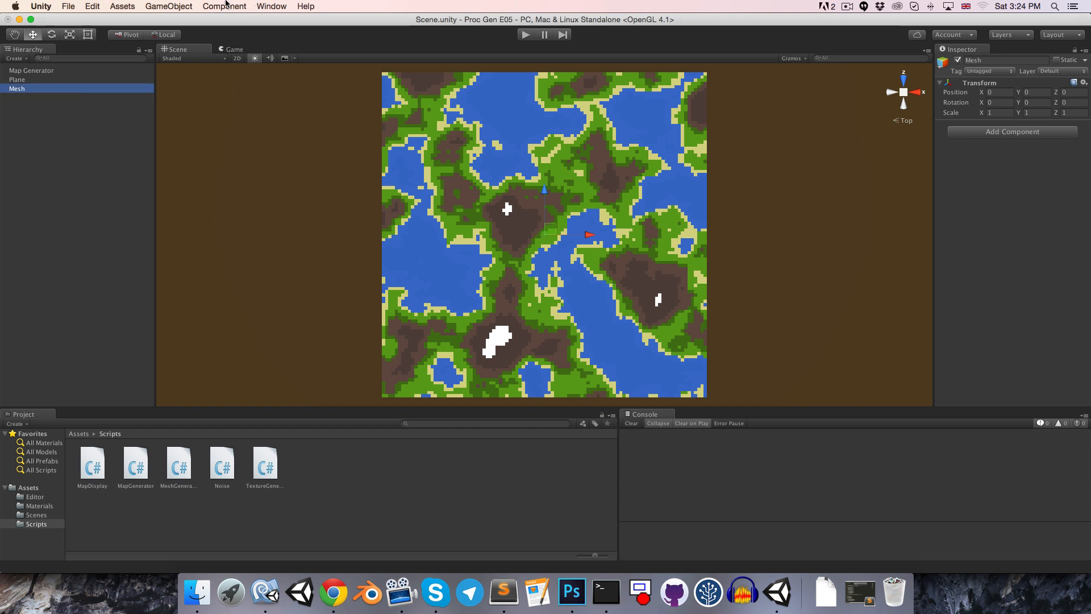
click(224, 6)
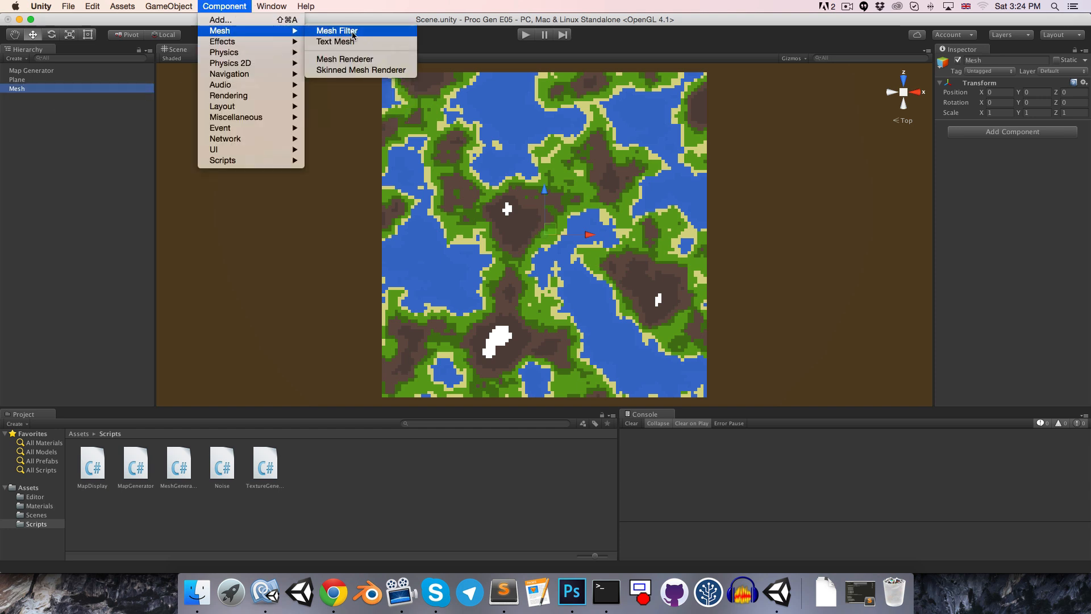
click(337, 30)
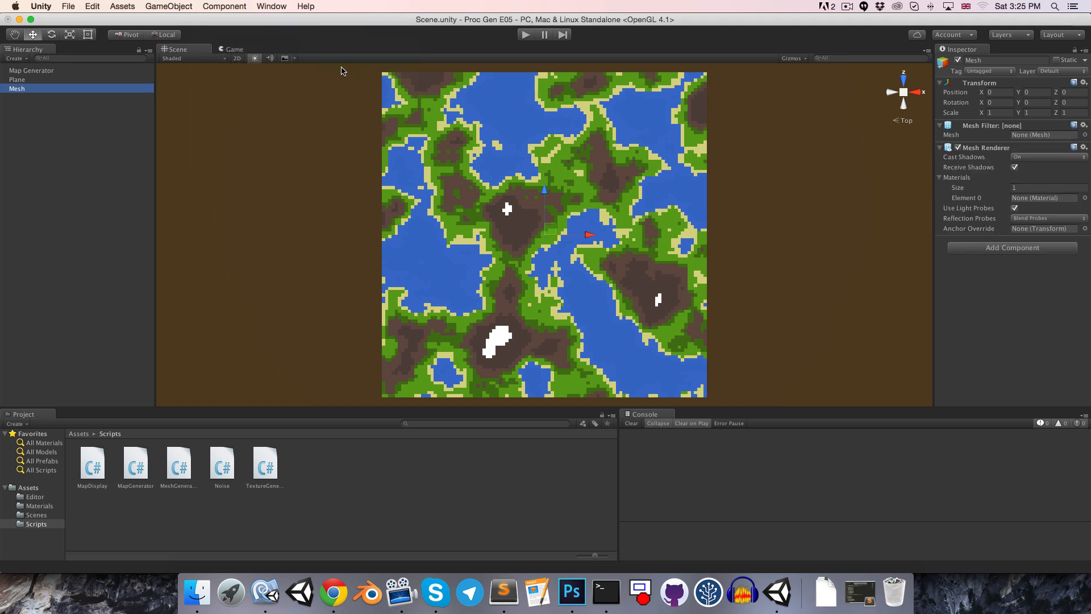
- Create a 'Mesh Mat' material in Materials with Smoothness 0 and assign it to Mesh
click(39, 505)
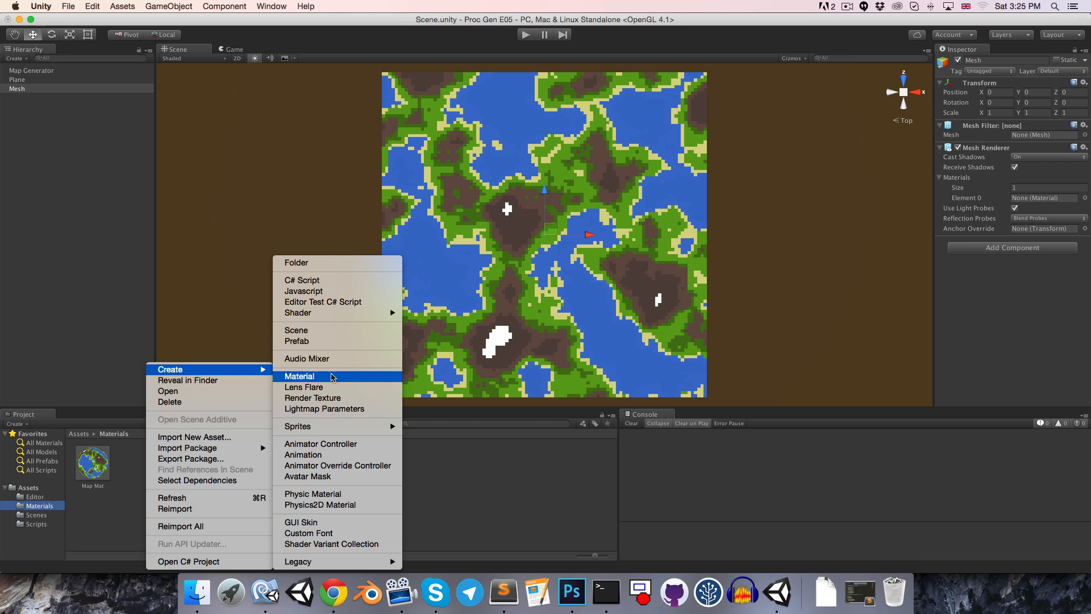
click(299, 375)
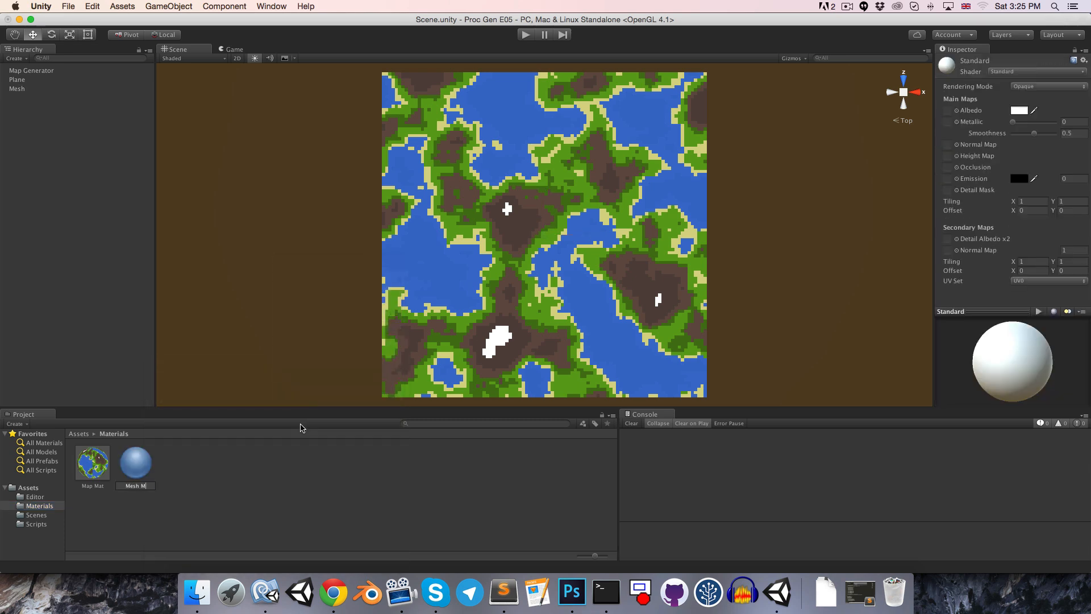
click(135, 462)
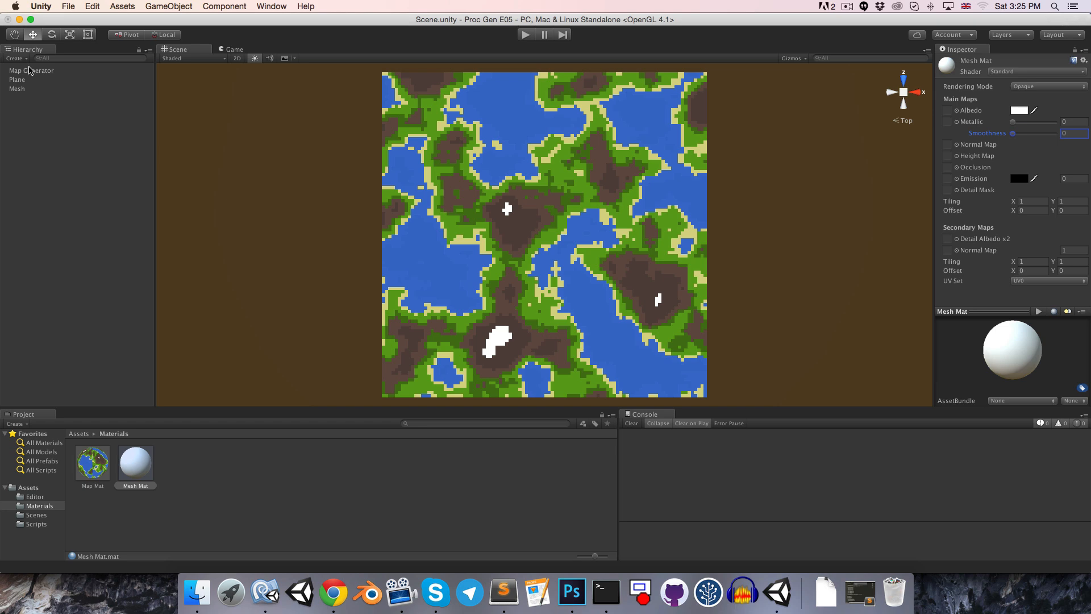
click(16, 89)
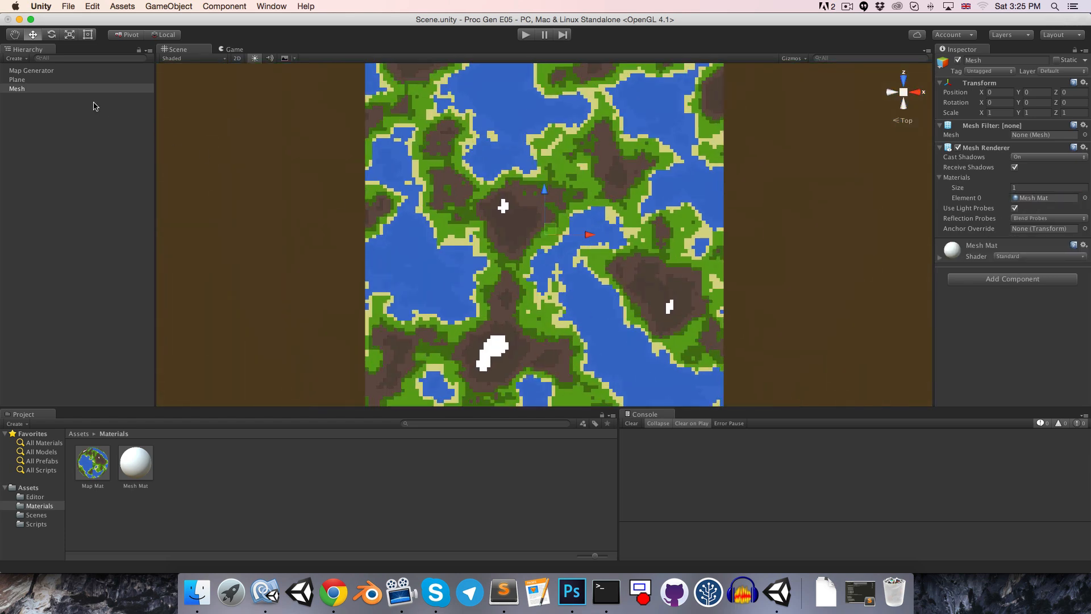
- Link Mesh to Map Display's filter and renderer, use Mesh draw mode, and scale Mesh to 10
click(31, 71)
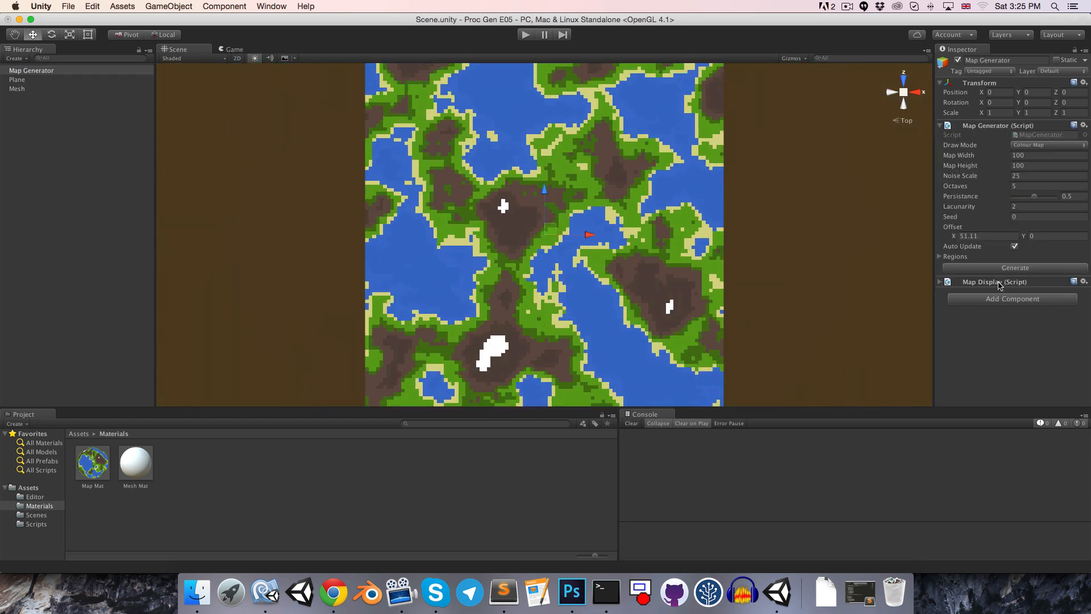
click(940, 282)
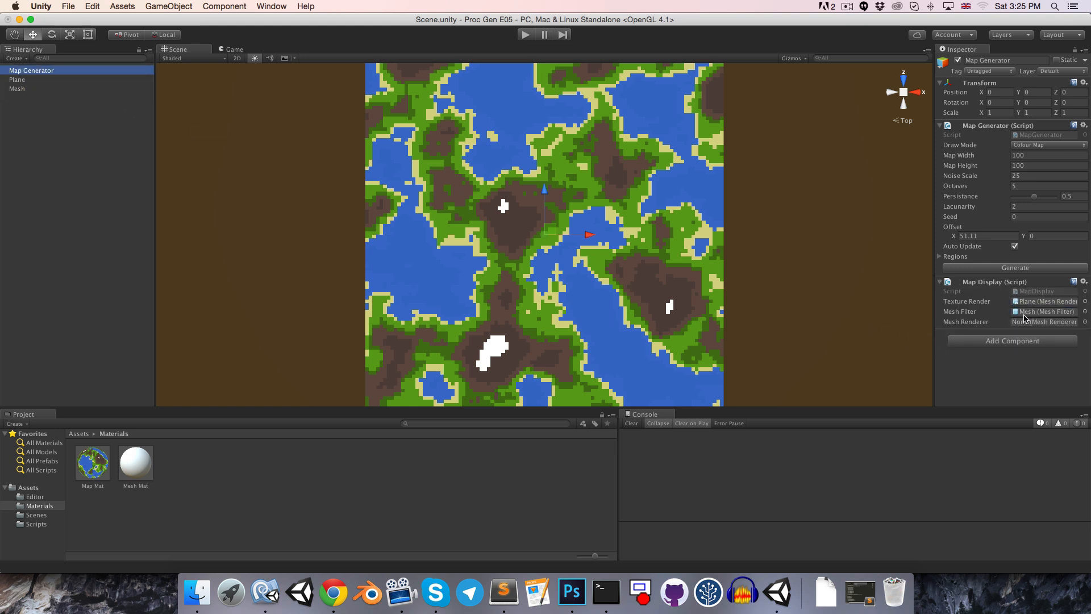
click(1044, 322)
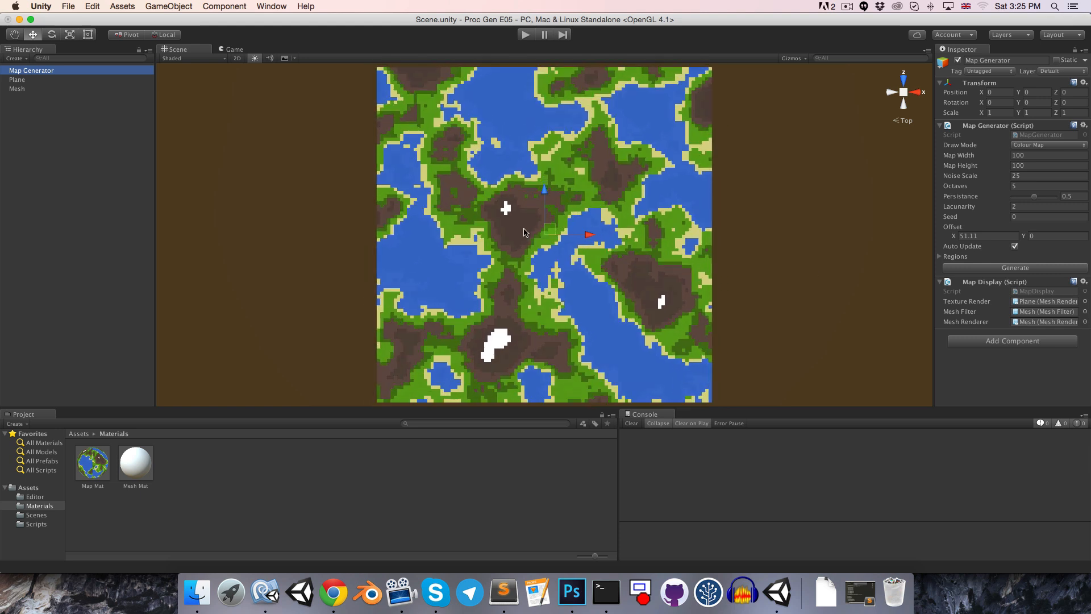
click(1047, 145)
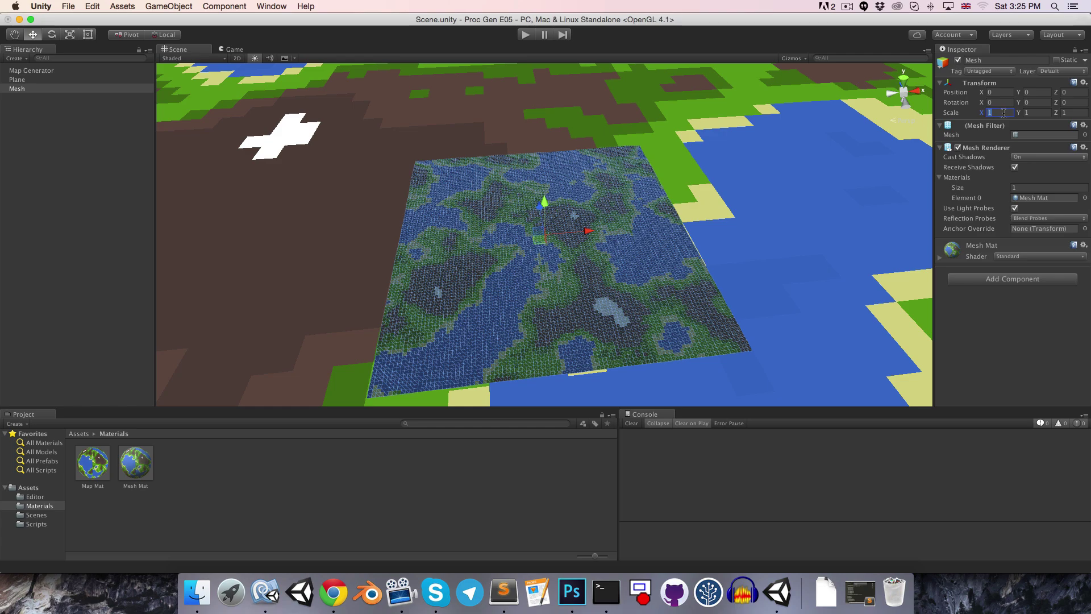
text(10)
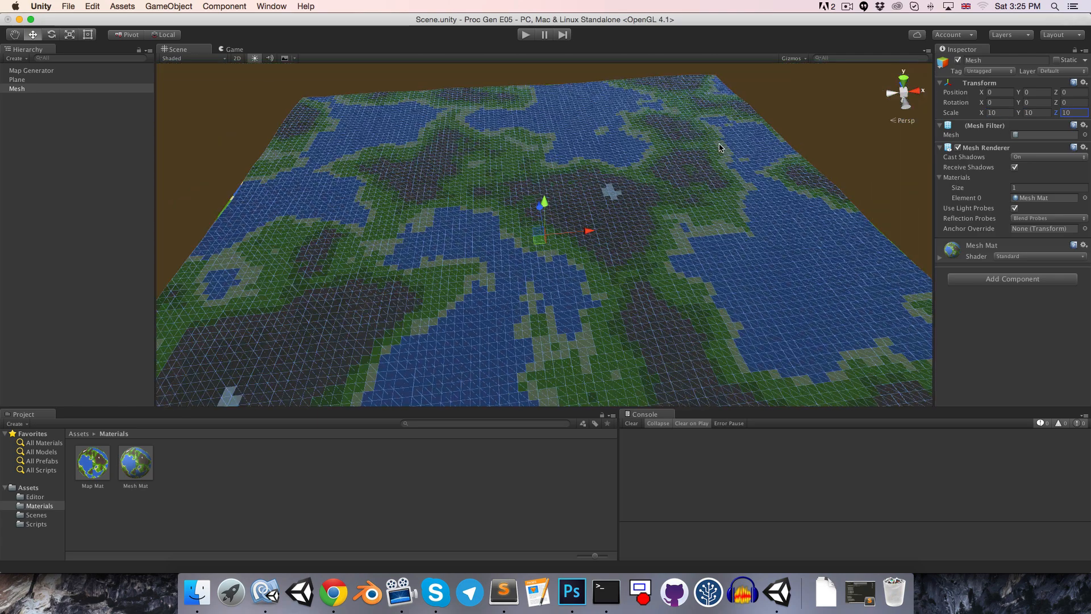
- Add a Directional Light and set its colour to a warm pale yellow
click(31, 70)
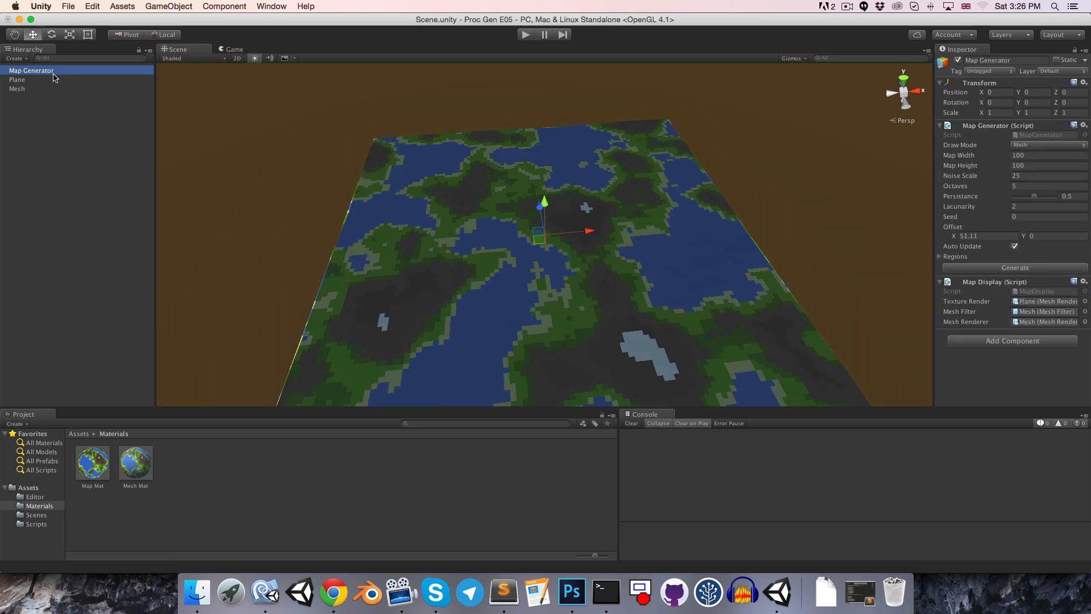
click(17, 89)
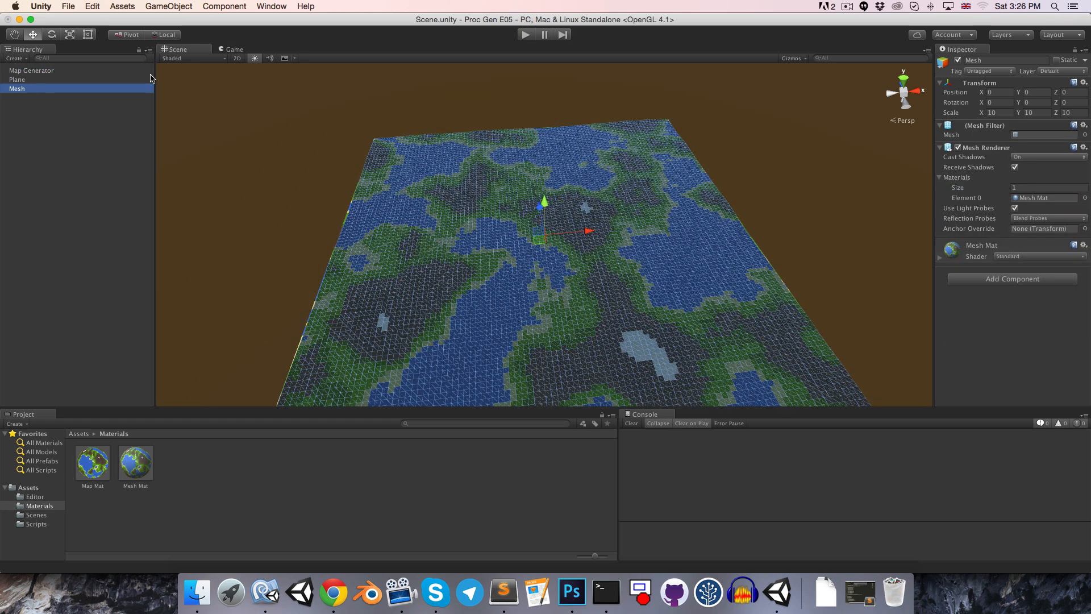
click(169, 6)
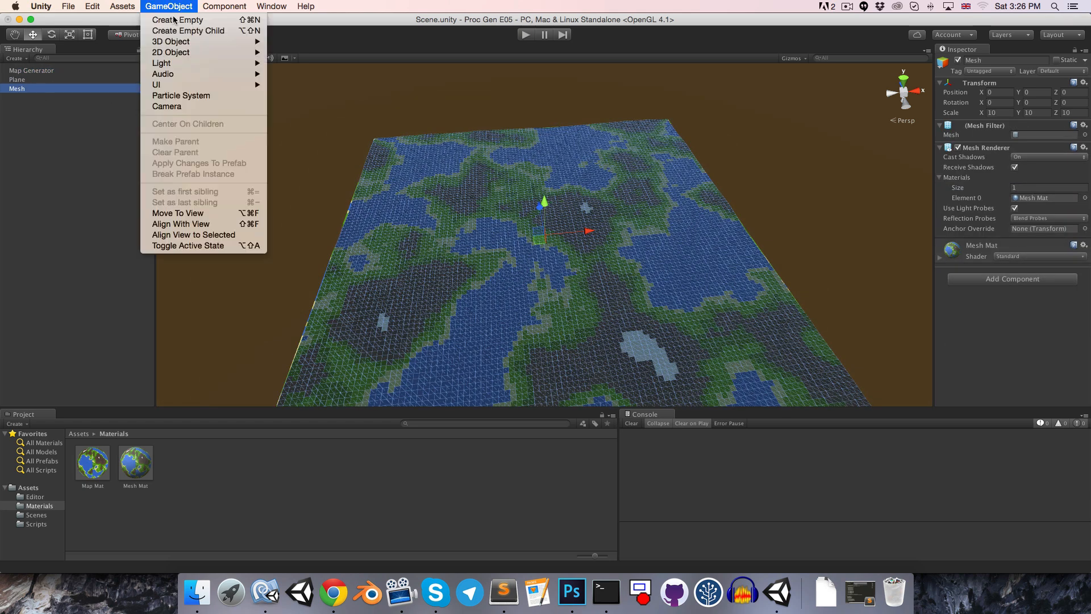
click(162, 63)
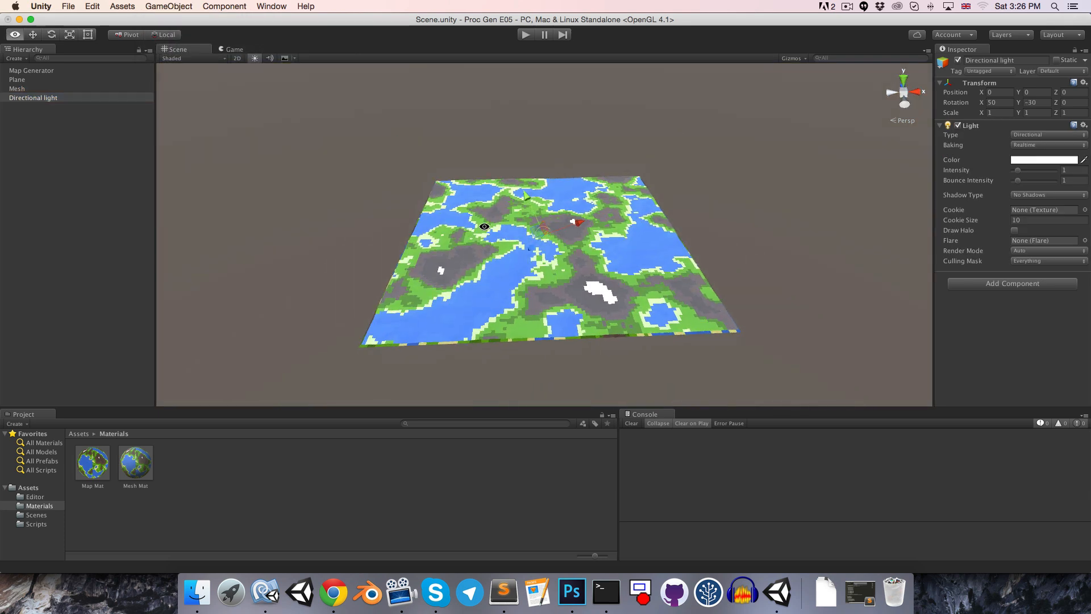
click(1047, 159)
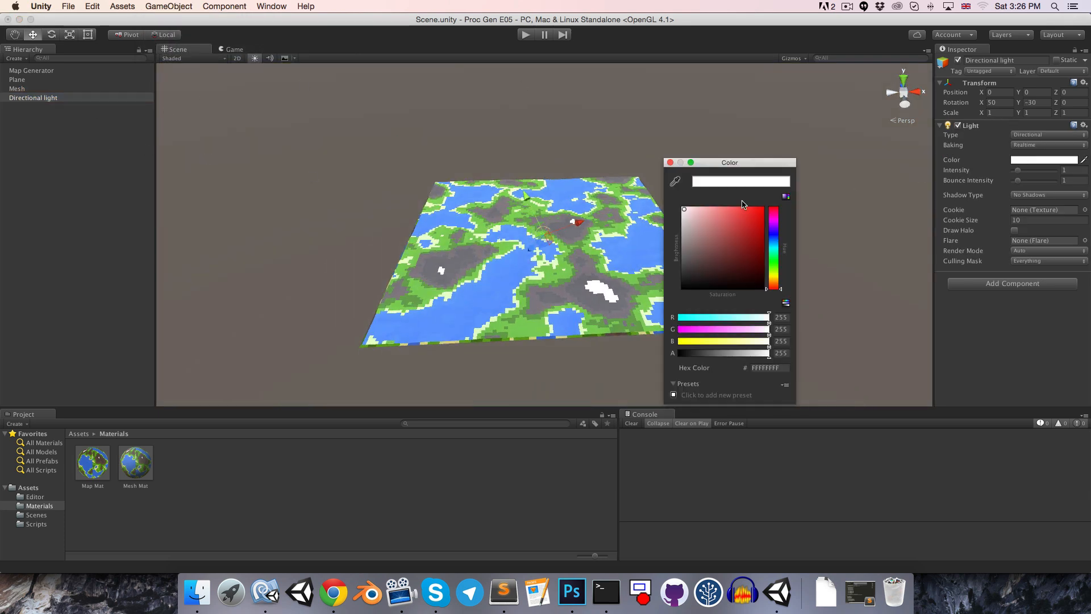
click(698, 212)
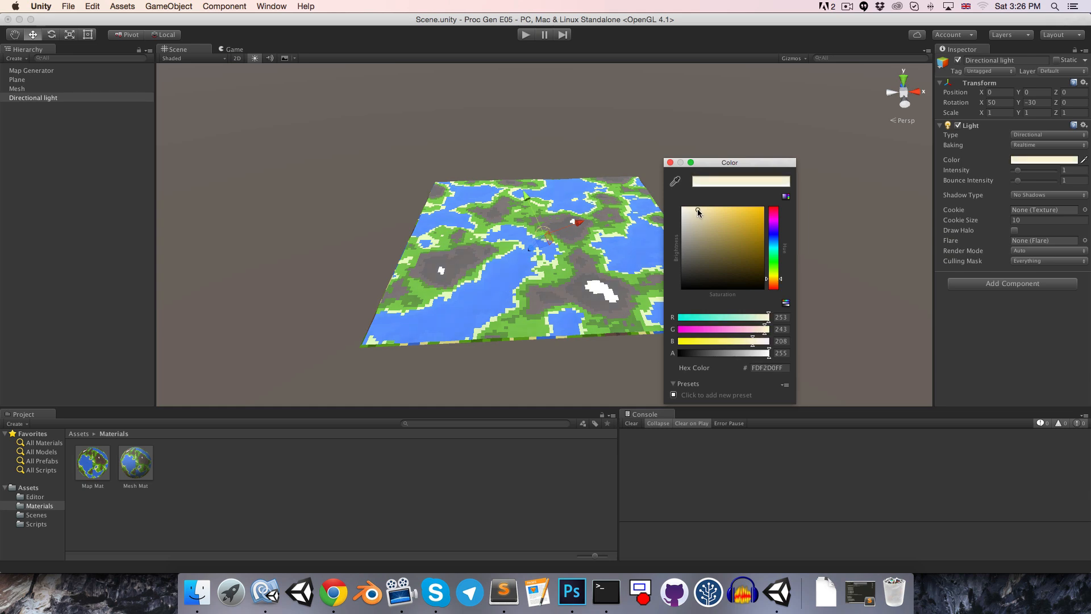
click(670, 162)
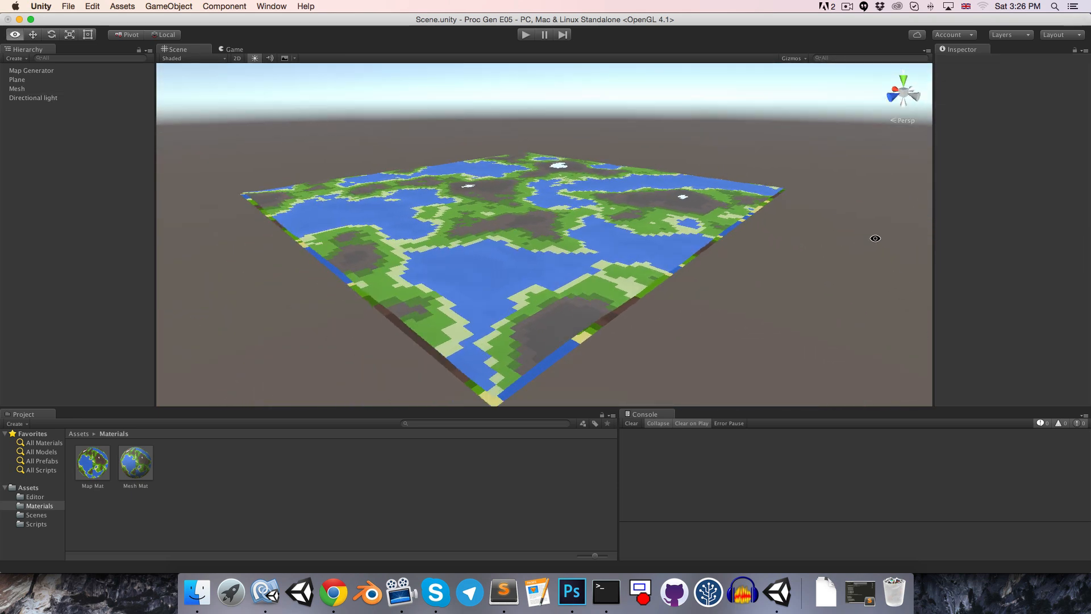
- Generate a 1000x1000 map, read the vertex-limit error, revert to 100x100 and enable Auto Update
click(16, 79)
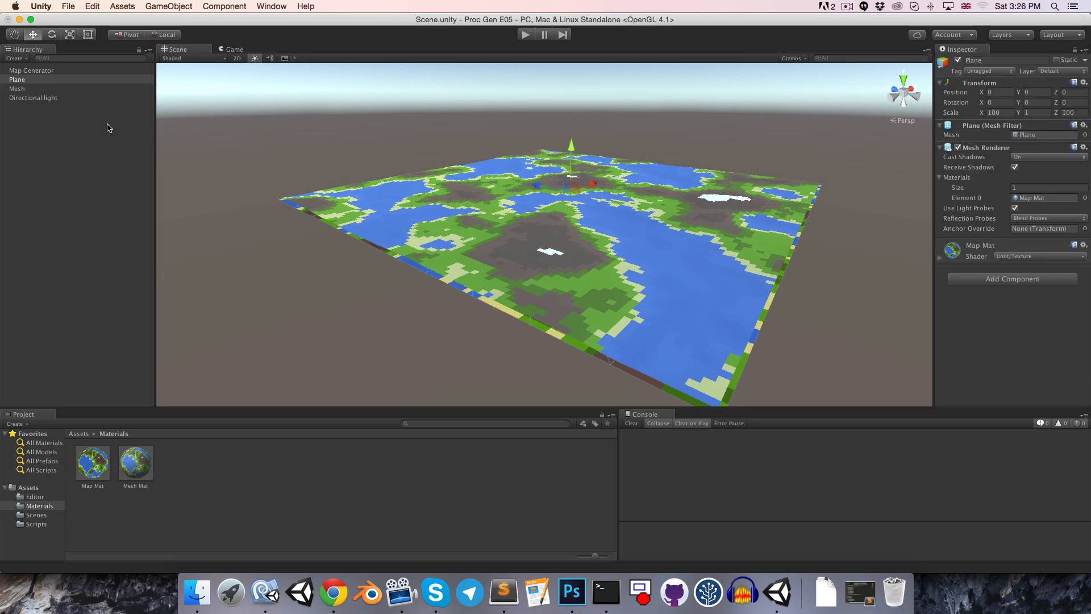
mouse_move(46, 71)
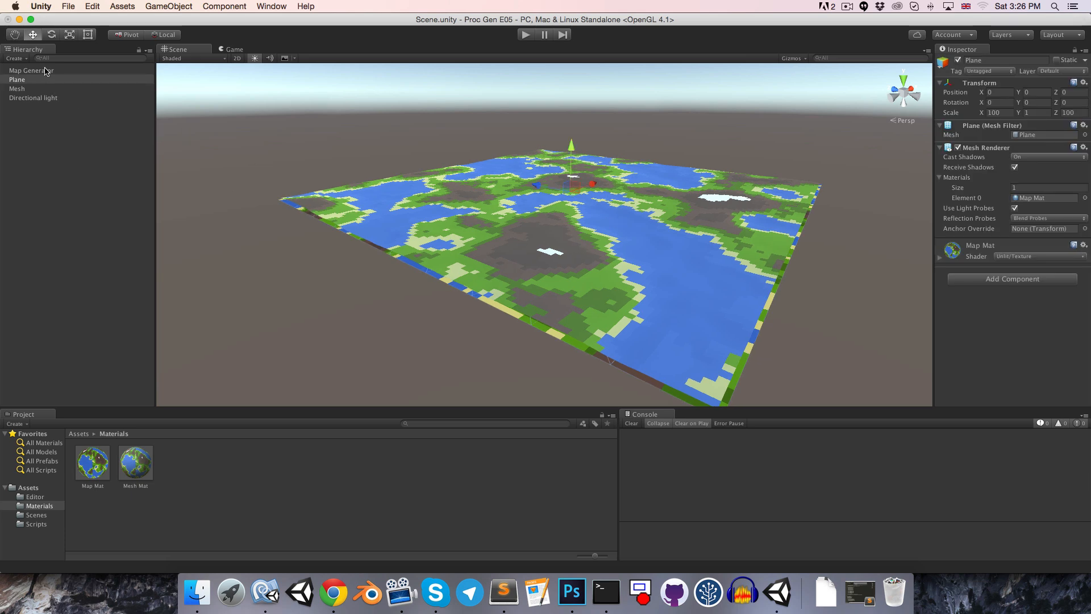
click(31, 70)
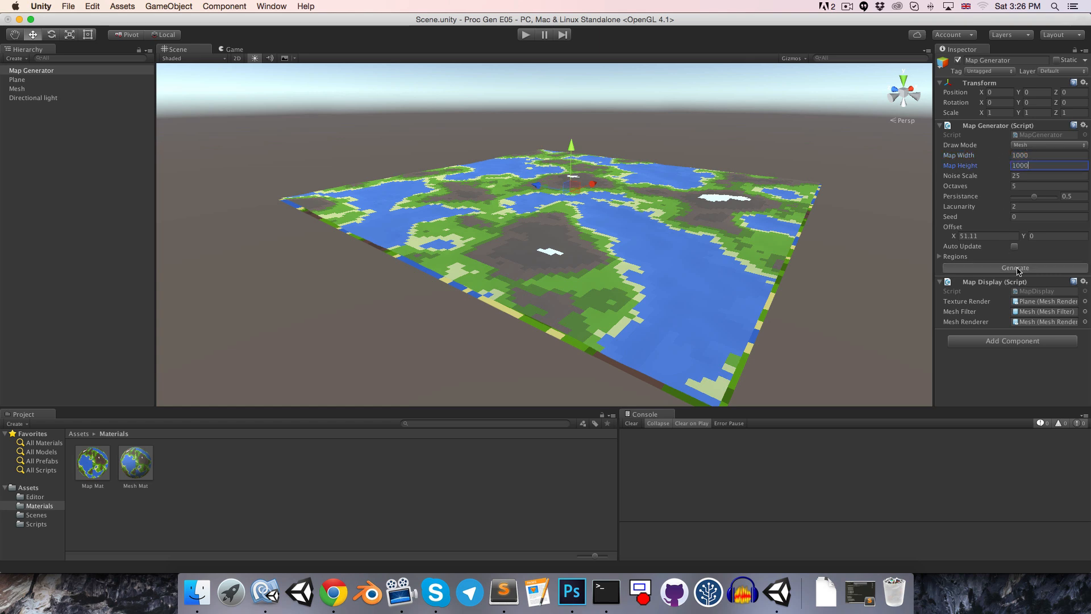
click(1016, 267)
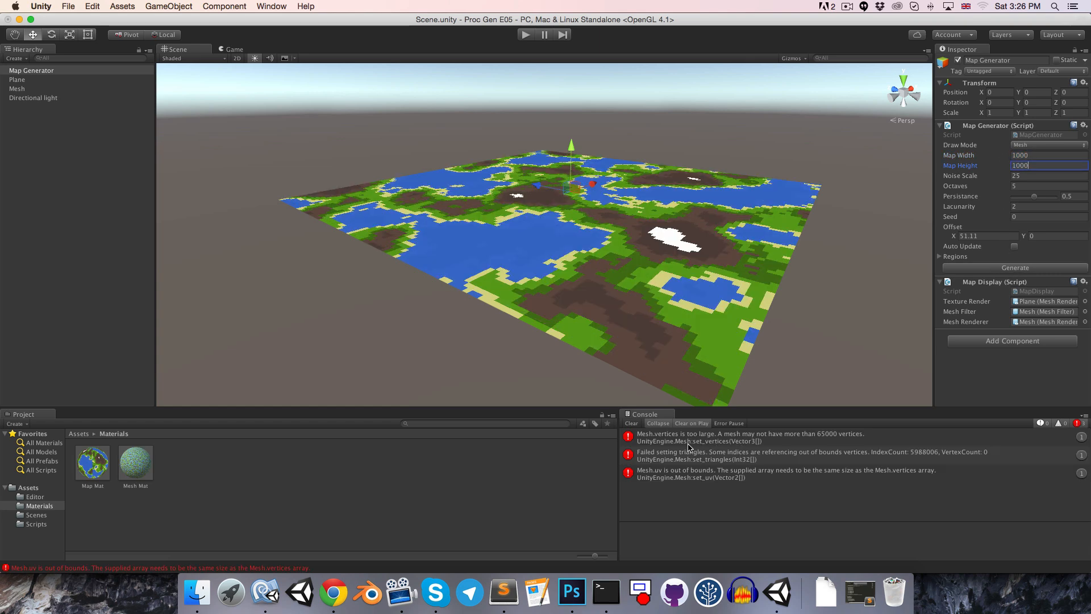
click(748, 437)
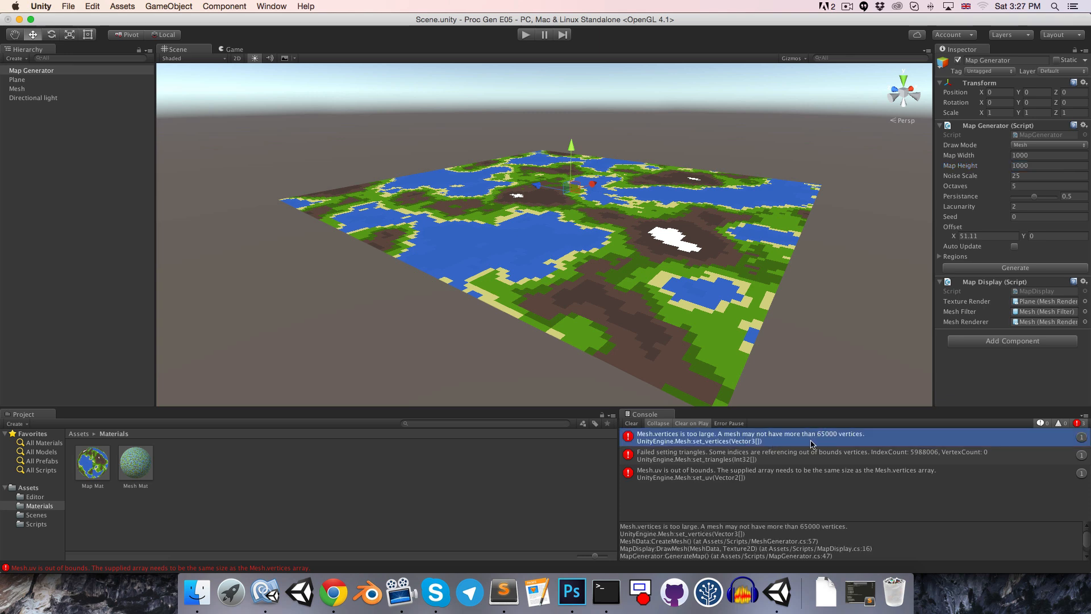
mouse_move(822, 448)
text(100)
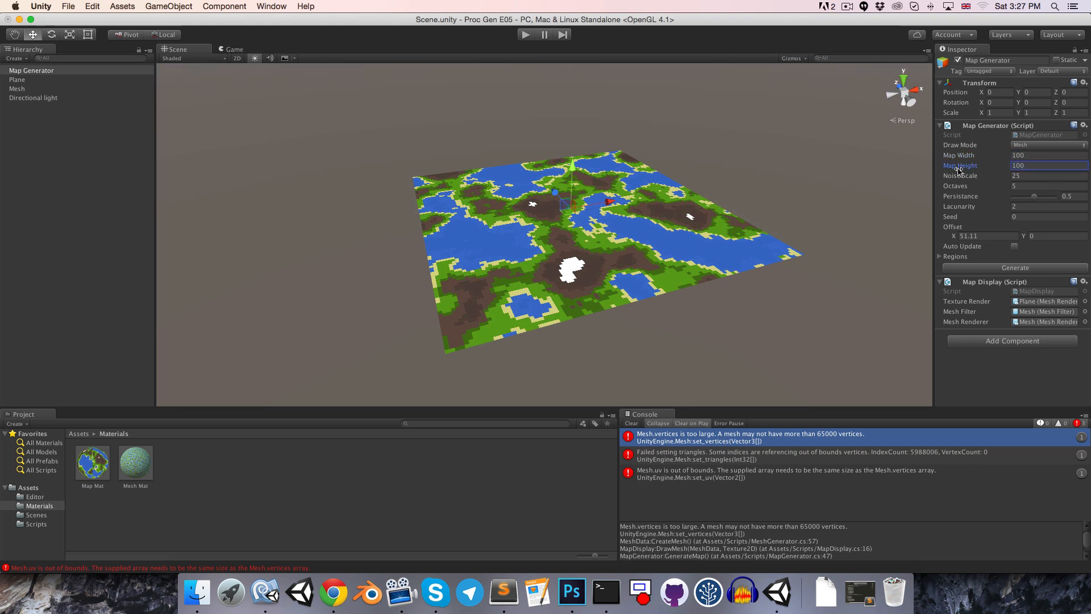
click(1014, 268)
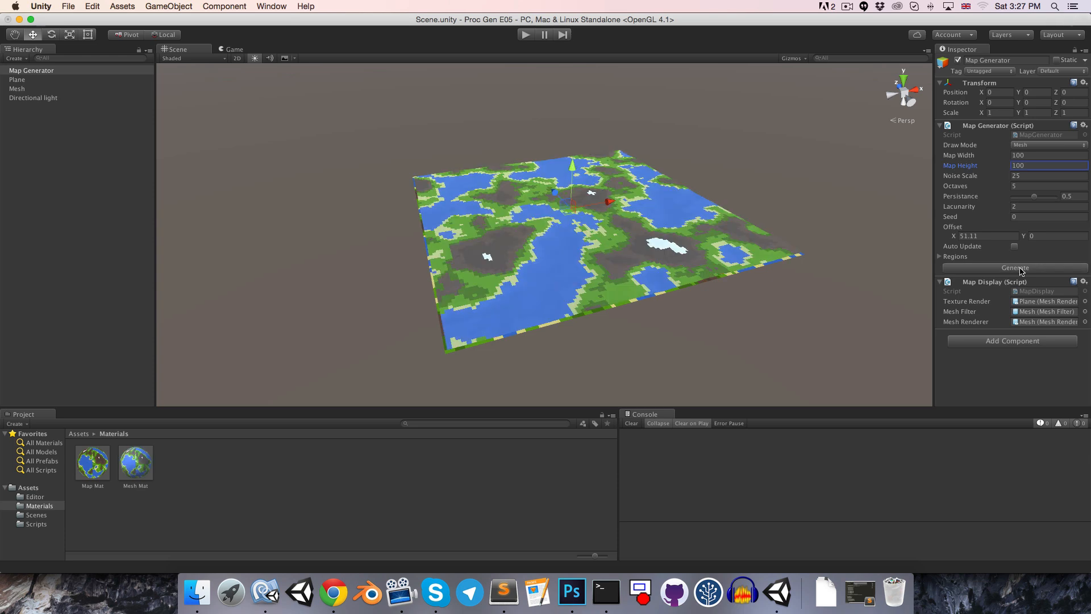
click(1014, 246)
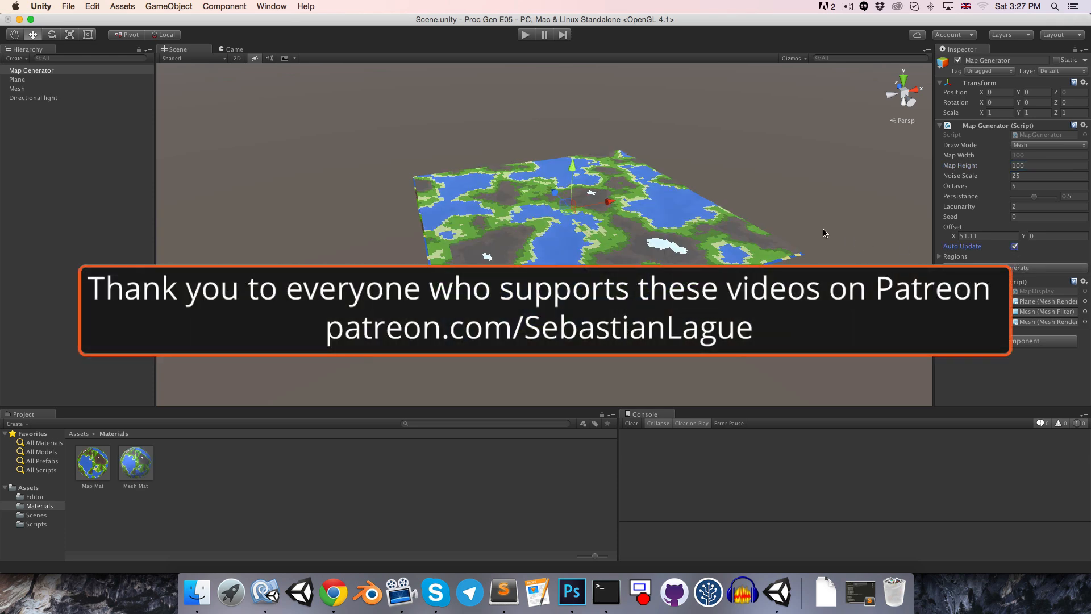